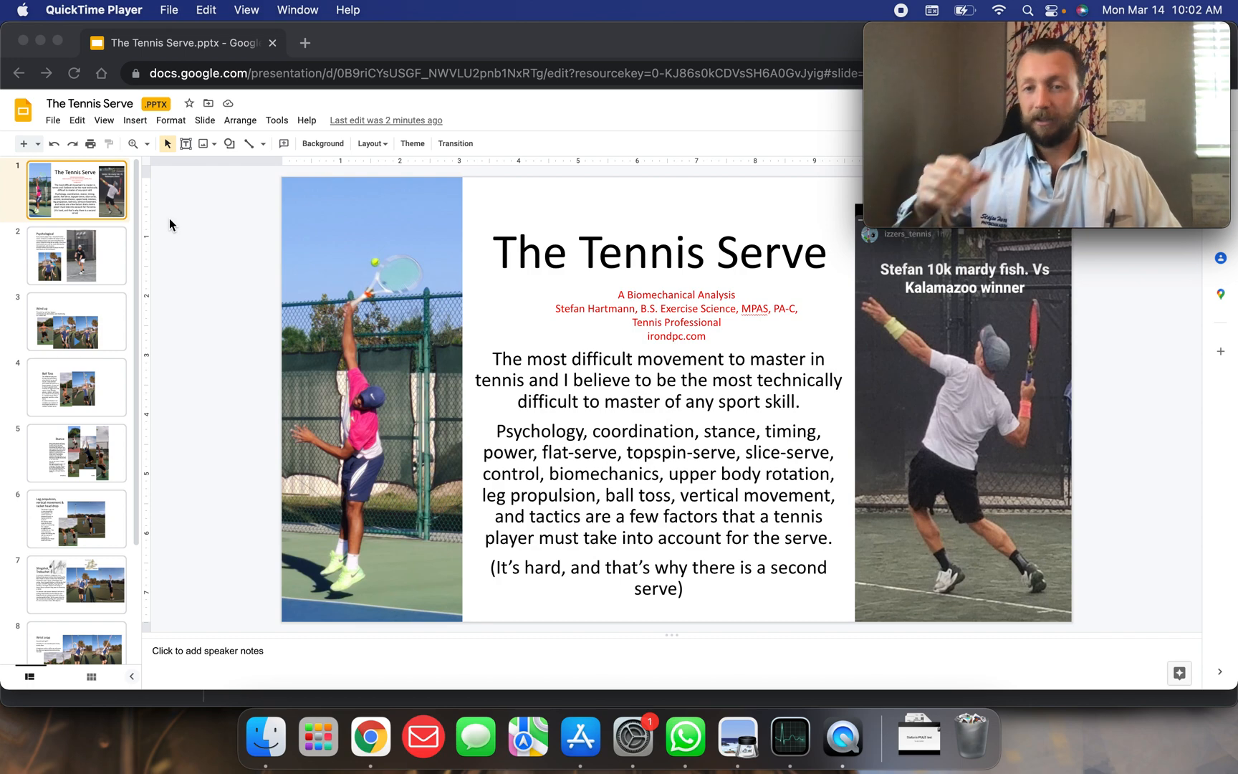
mouse_move(210, 353)
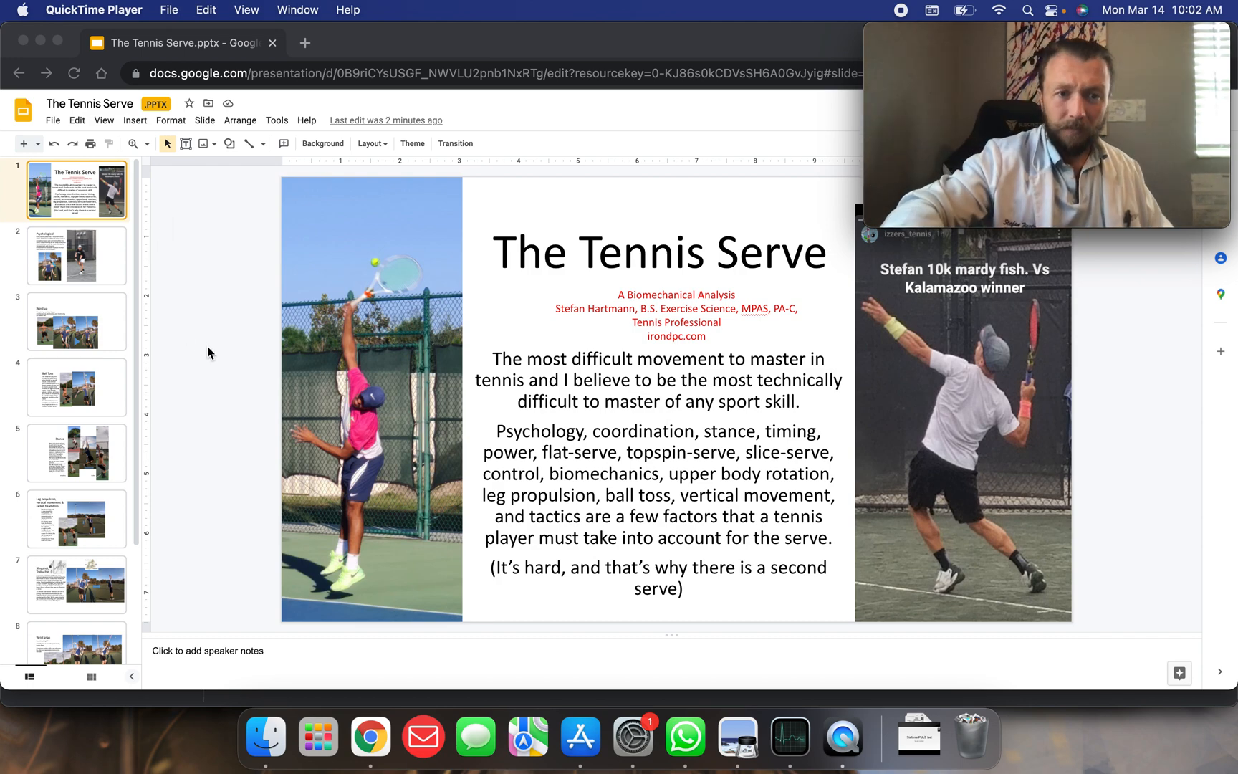
mouse_move(843, 737)
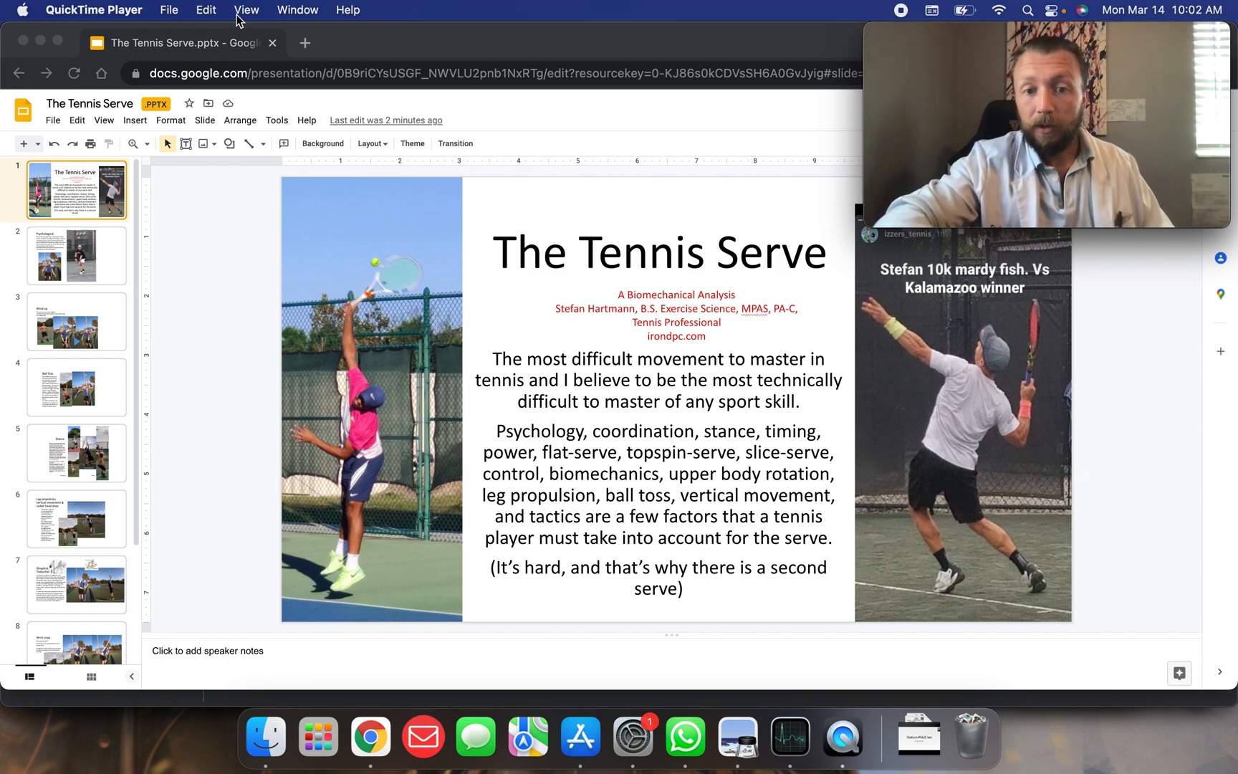
Step: Focus the presentation window and open slide 2, 'Psychological', on the pre-serve ritual
left_click(246, 9)
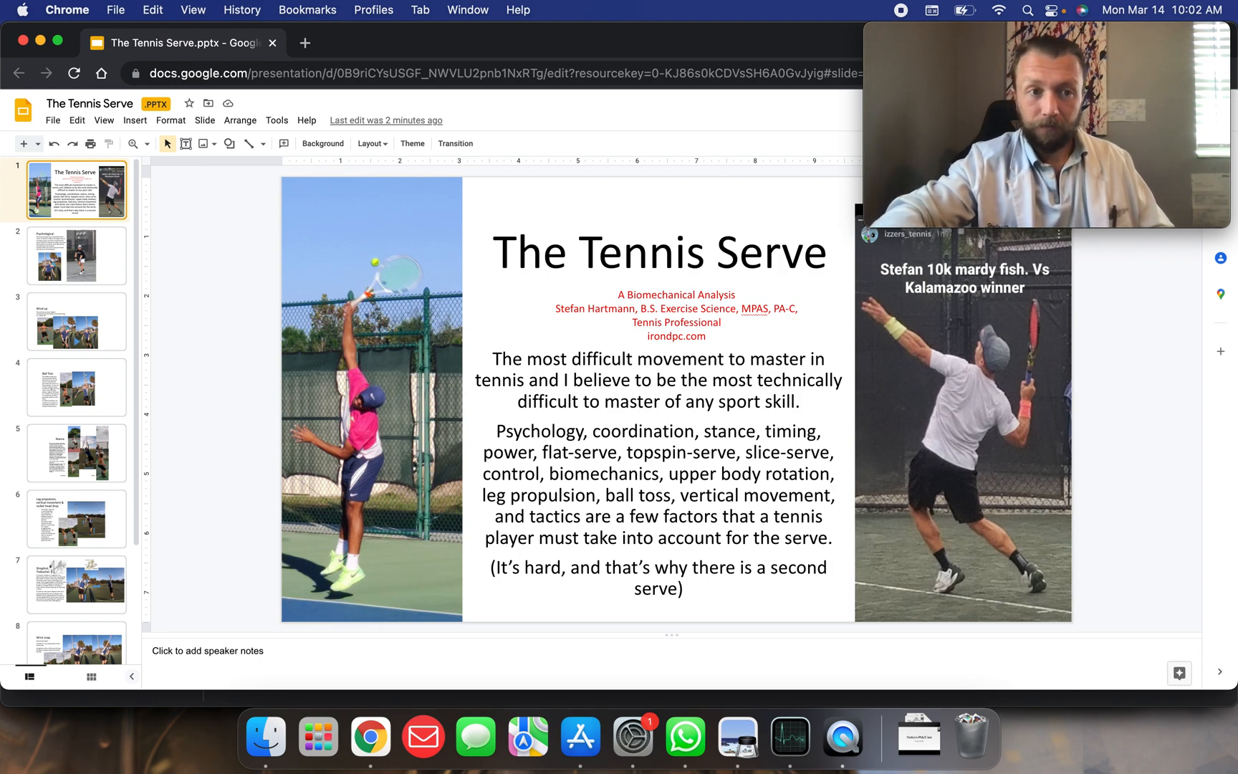
left_click(76, 254)
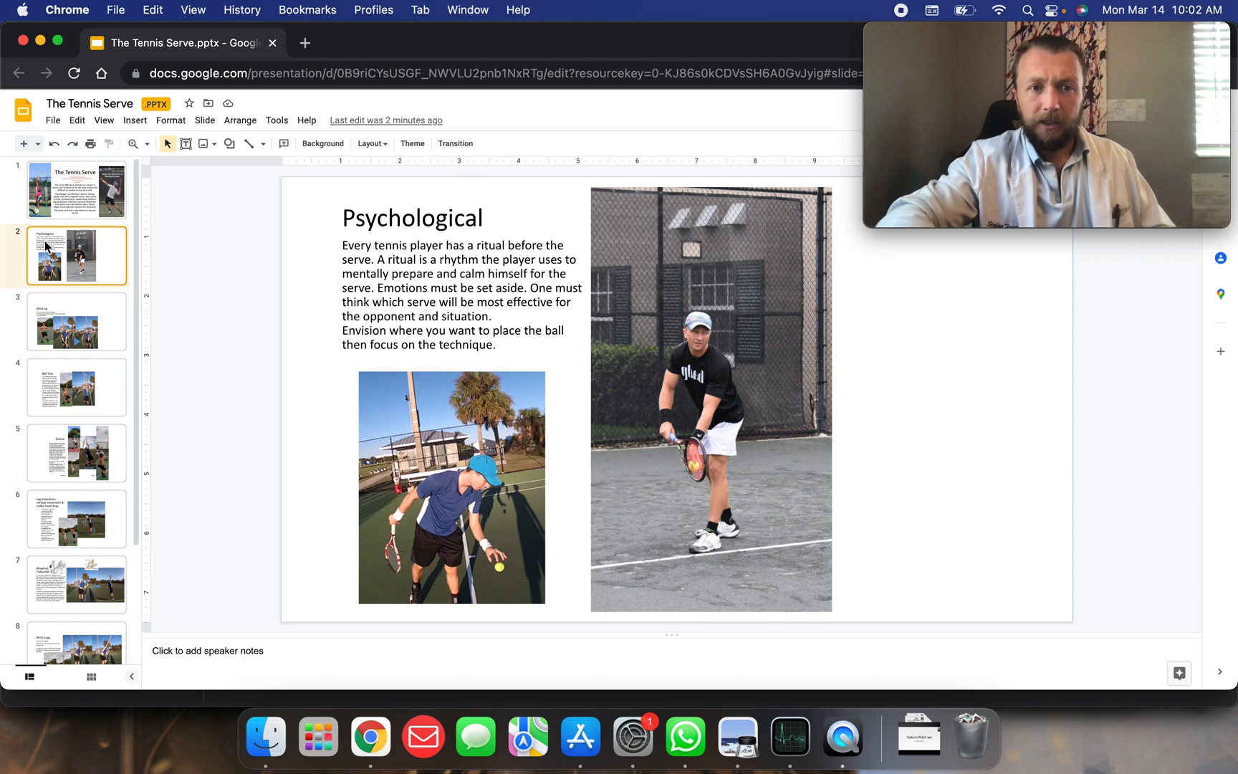
mouse_move(234, 312)
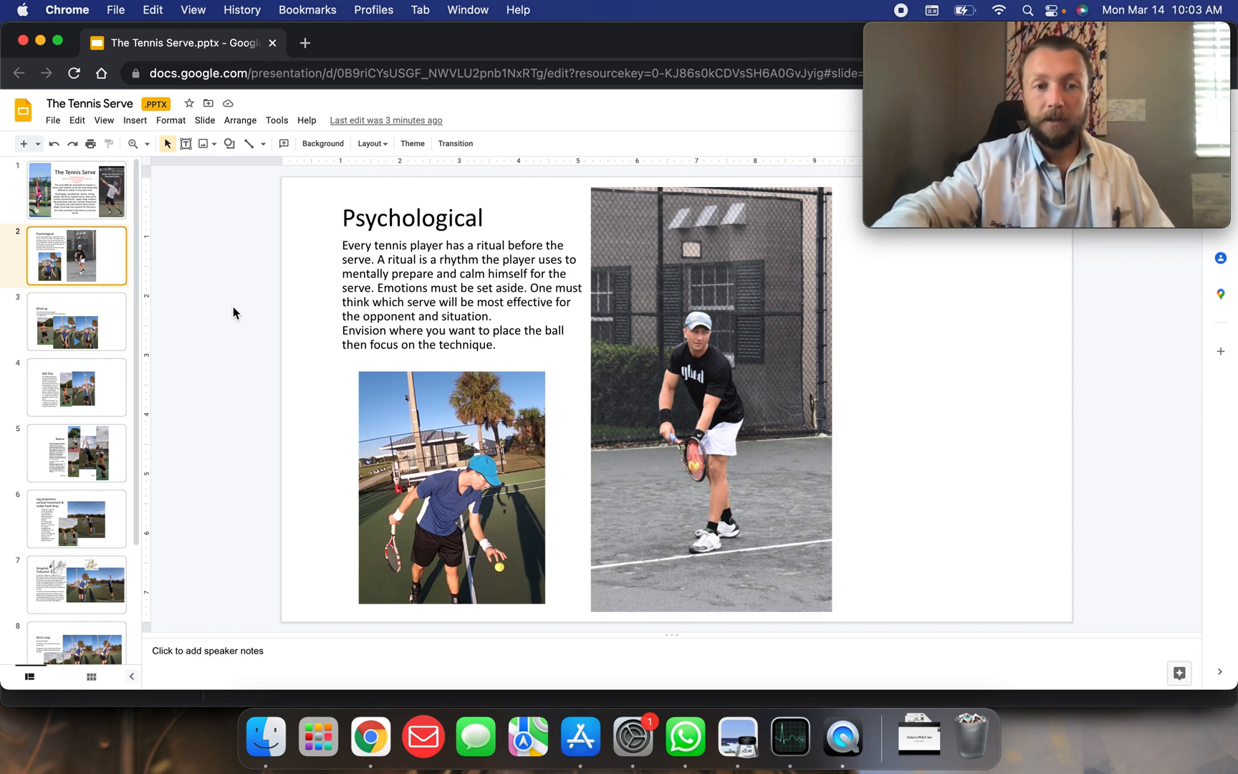
mouse_move(500, 523)
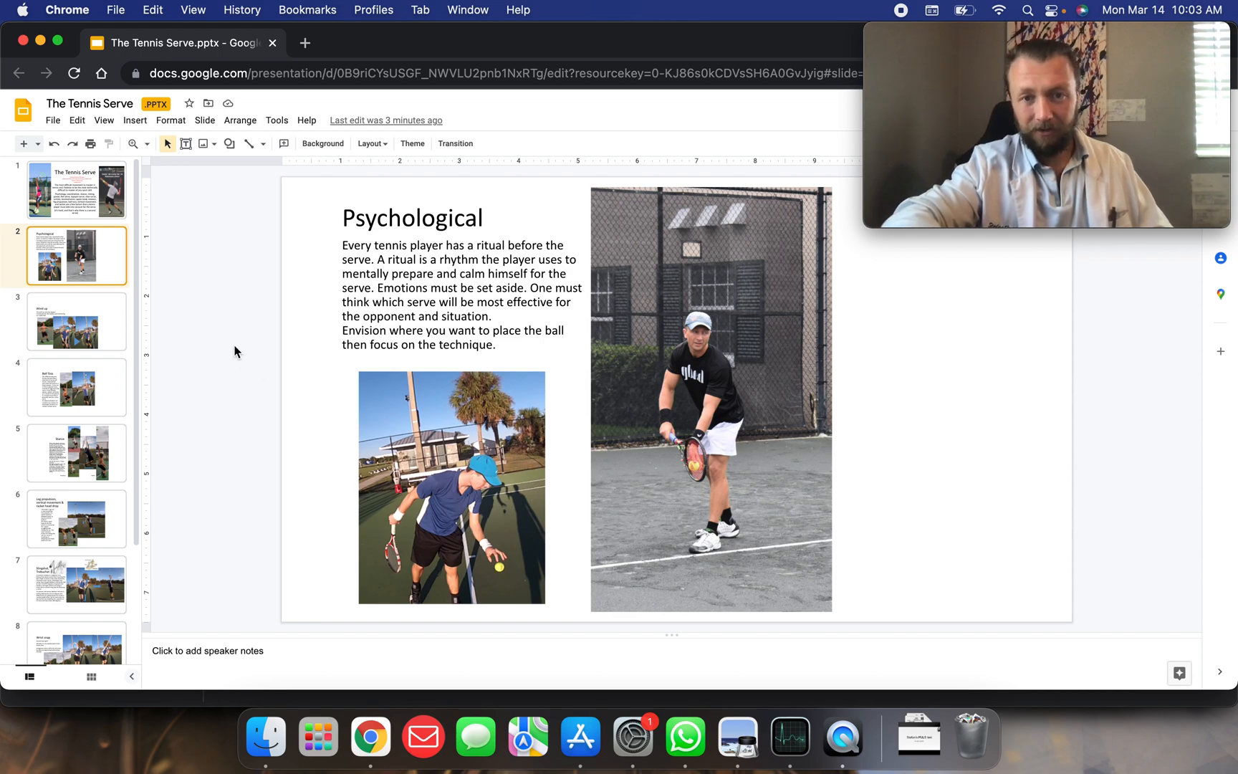
mouse_move(778, 400)
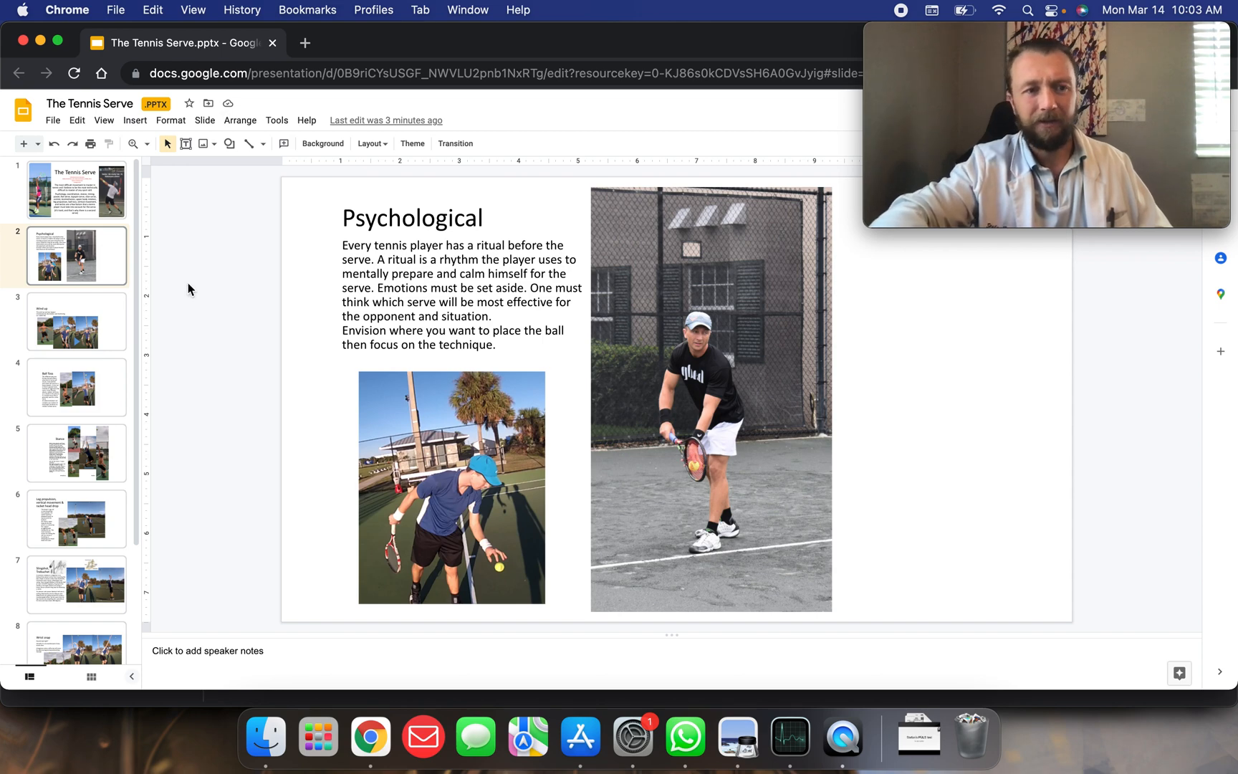
mouse_move(96, 316)
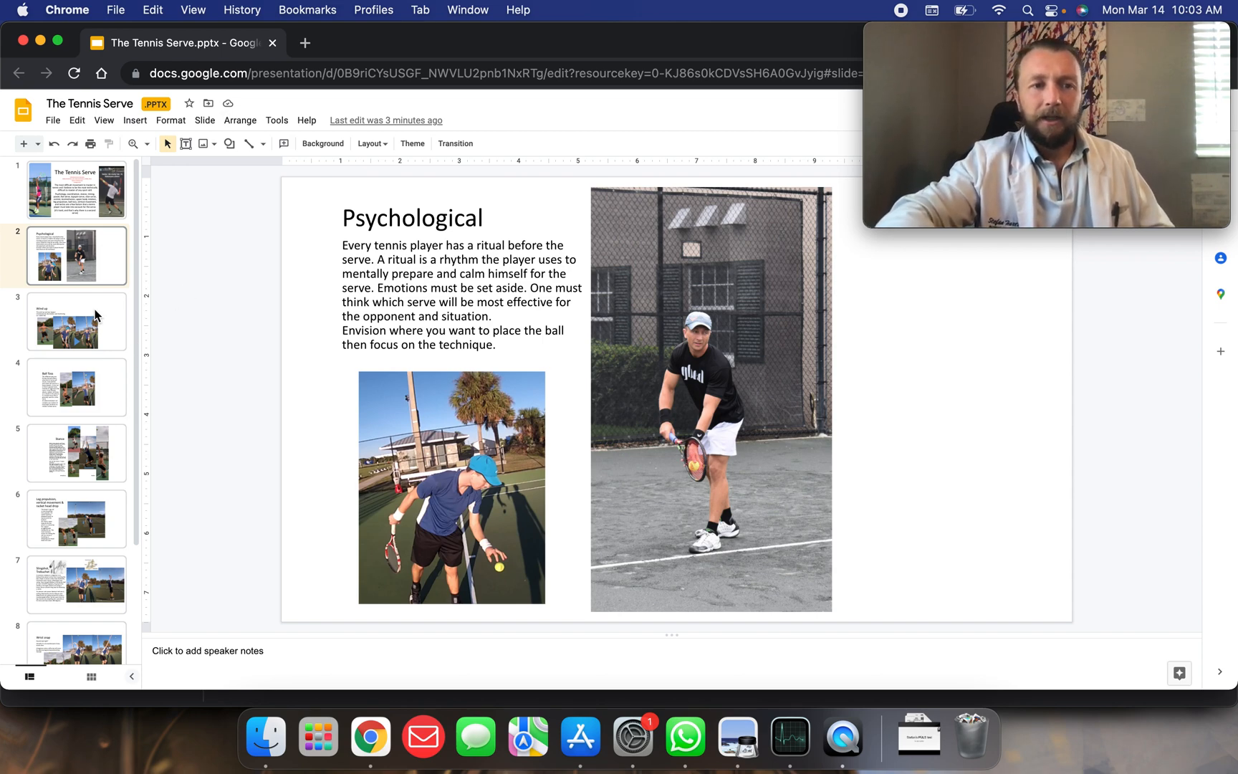
Step: Open slide 3, 'Wind up', with its serve photos and video
left_click(77, 321)
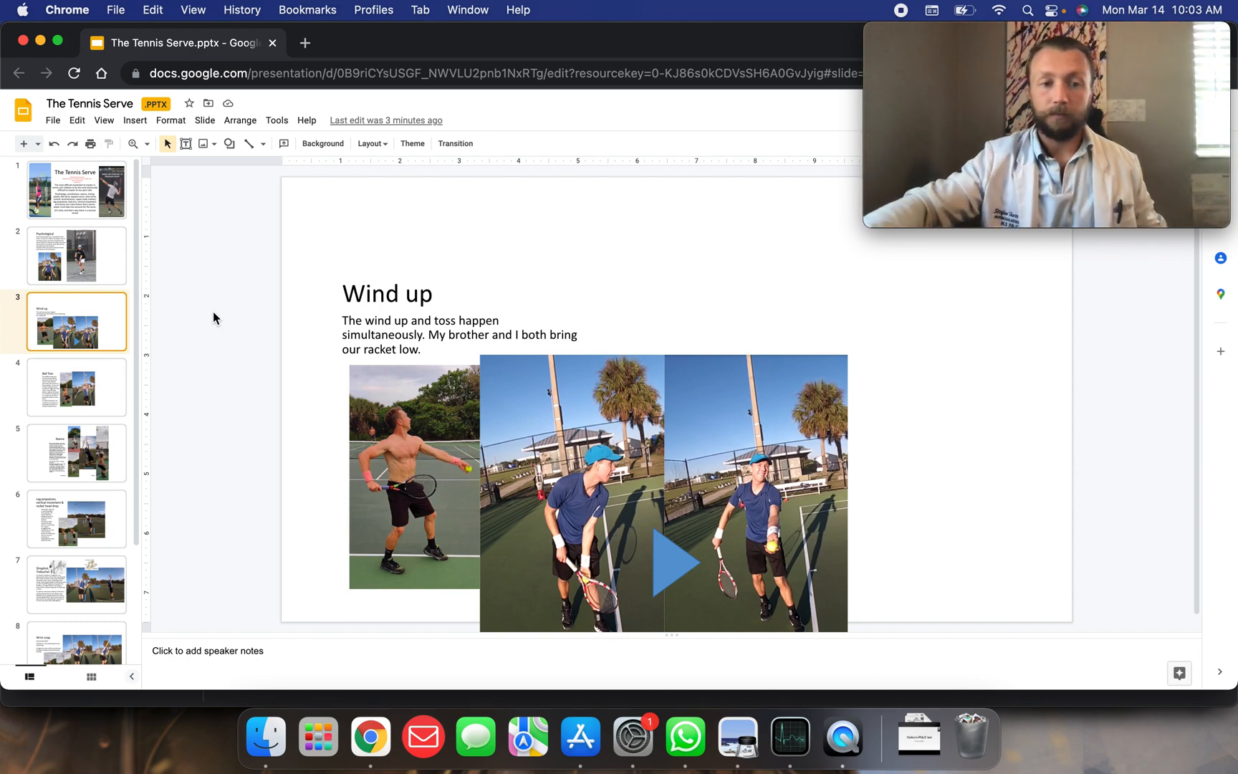
mouse_move(84, 381)
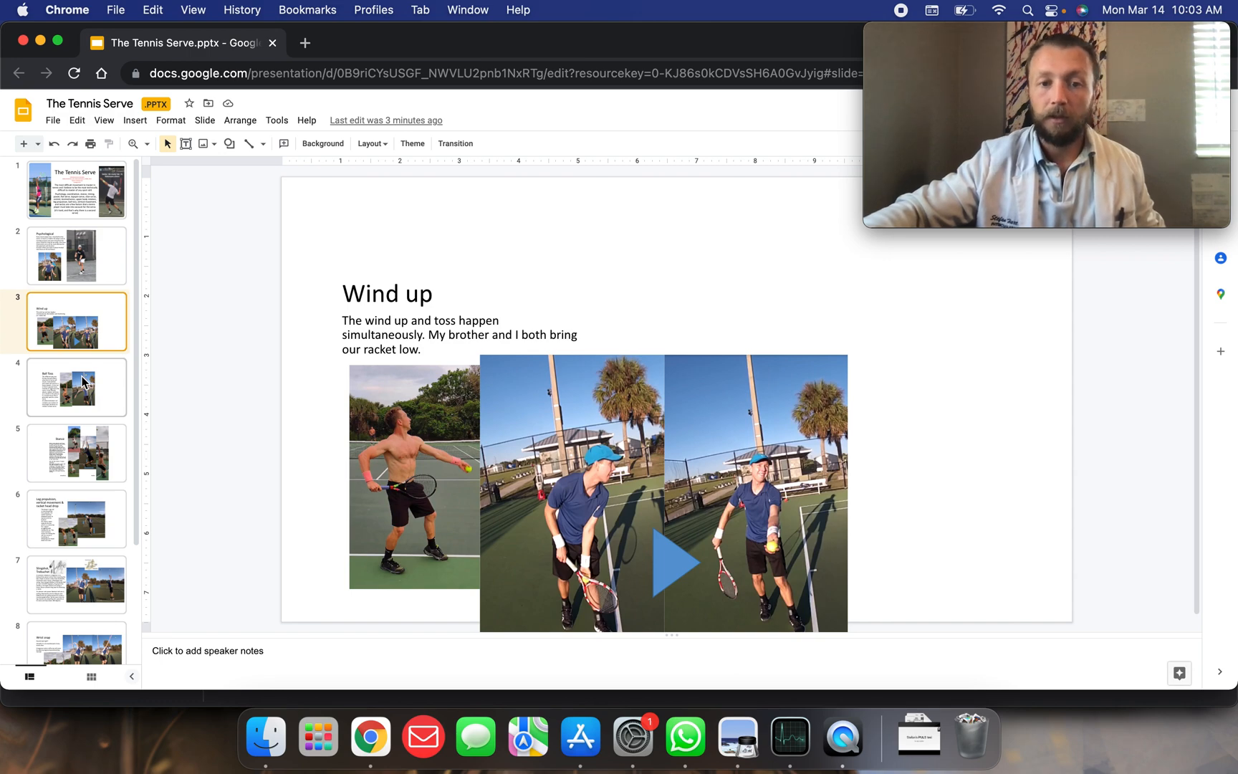
Step: Open slide 4, 'Ball Toss', on how toss placement shapes the serve
left_click(77, 387)
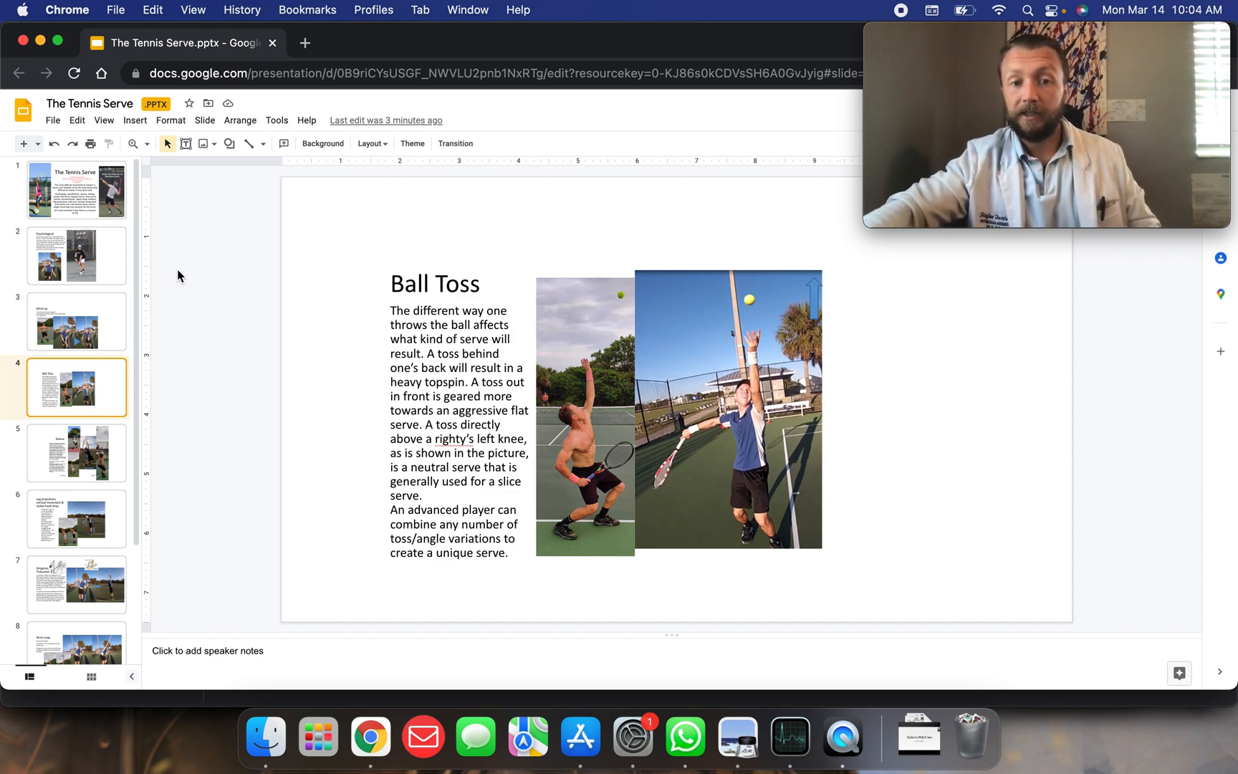
mouse_move(266, 489)
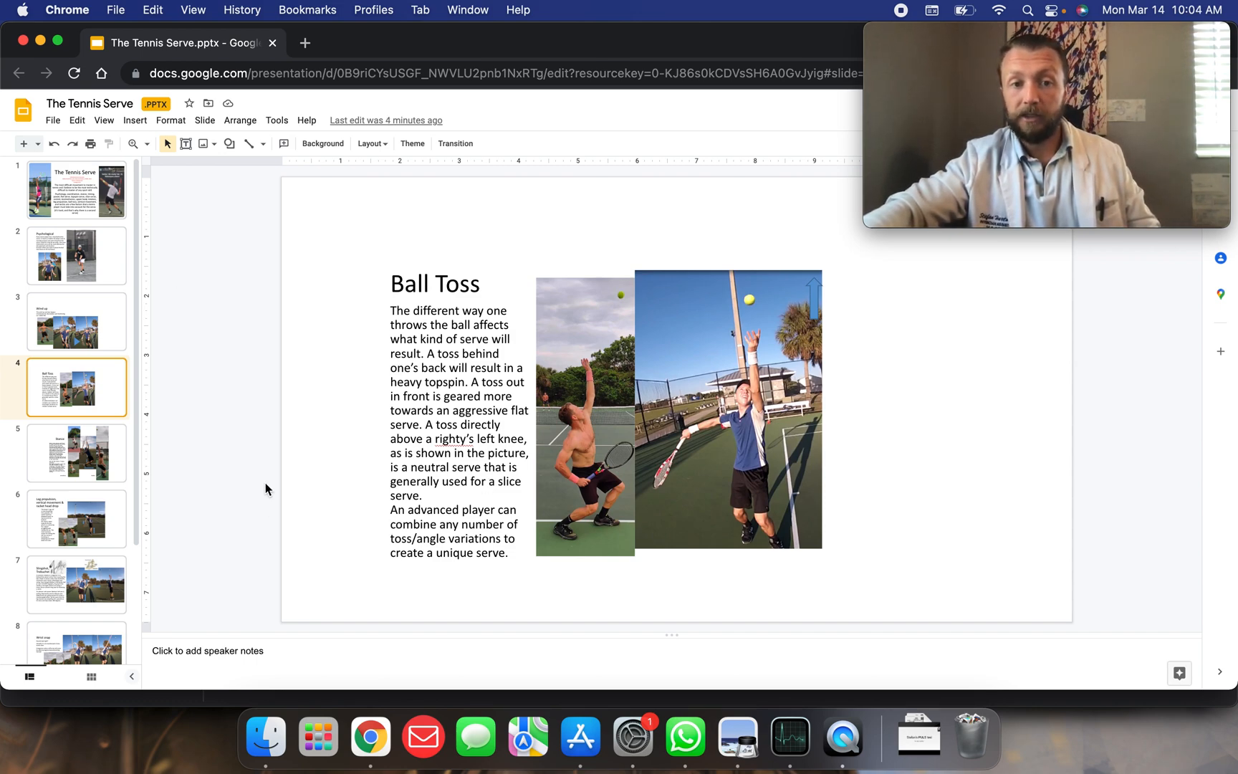
mouse_move(256, 415)
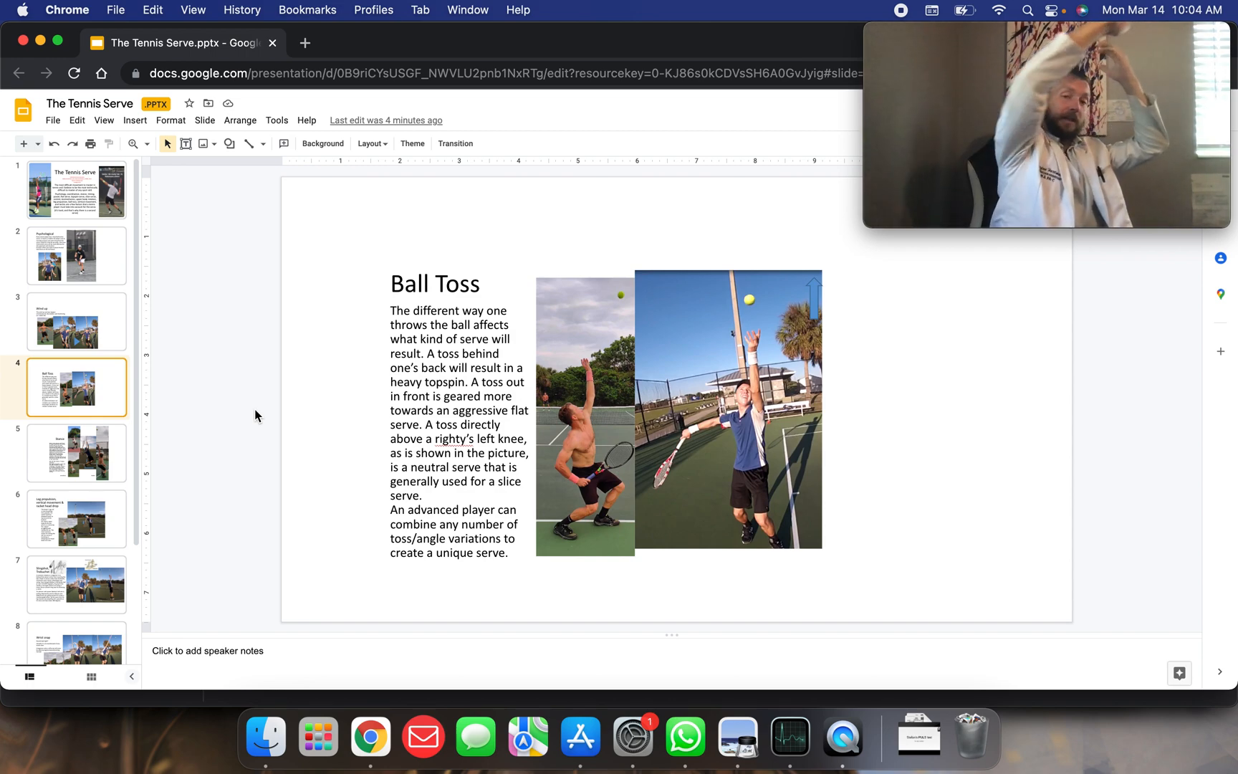
mouse_move(243, 406)
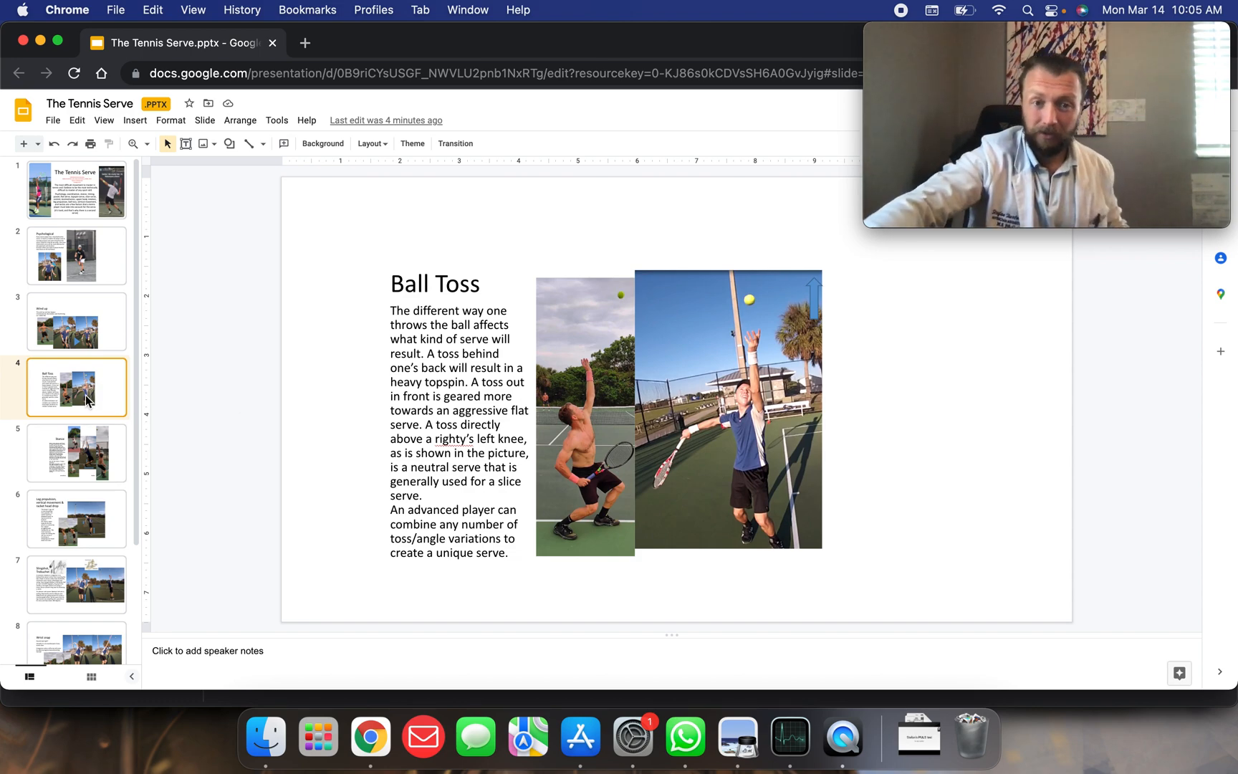
mouse_move(93, 462)
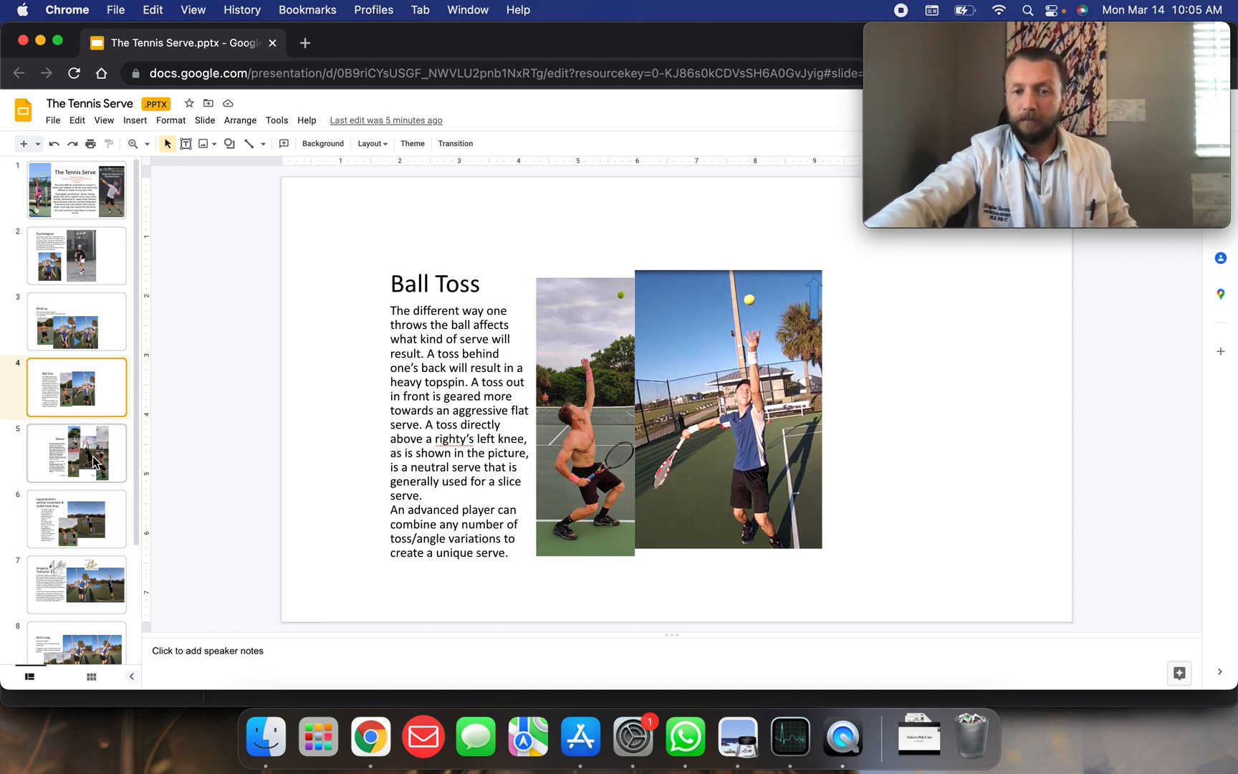
Step: View the Stance slide, then open slide 6 on leg propulsion and racket head drop
left_click(77, 452)
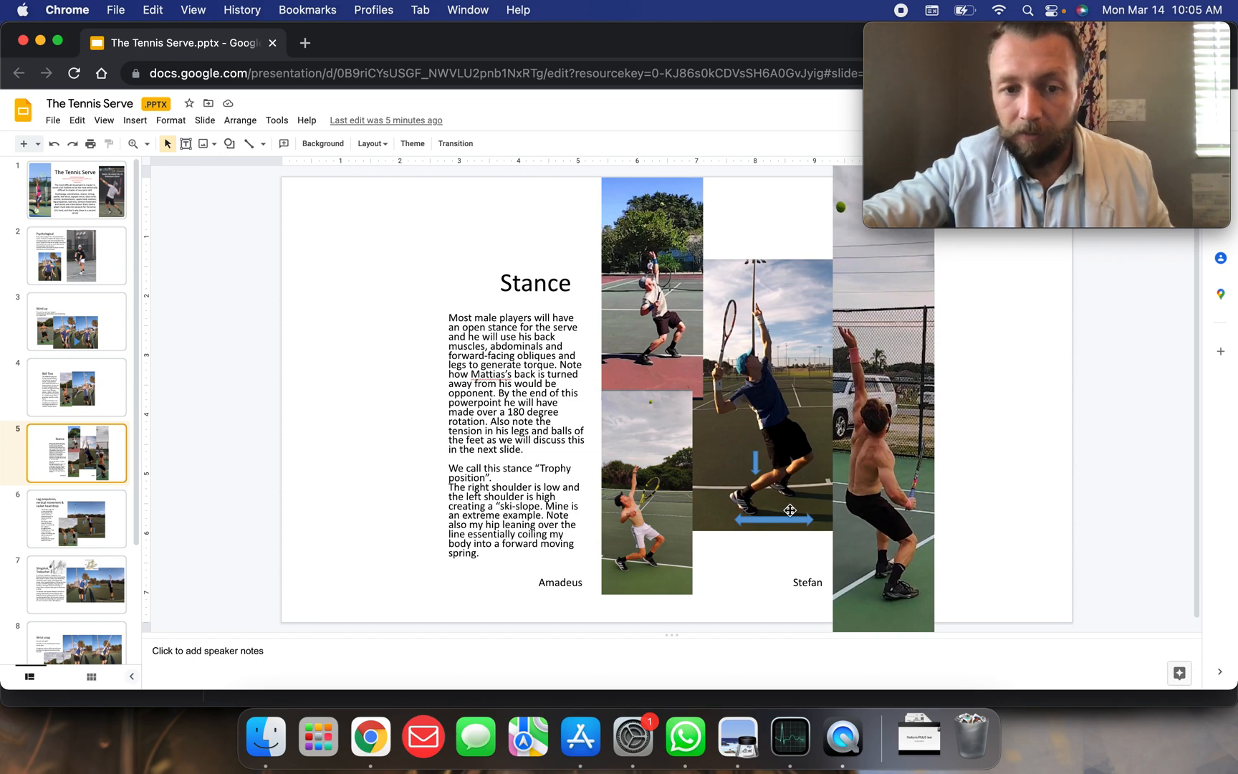
mouse_move(668, 570)
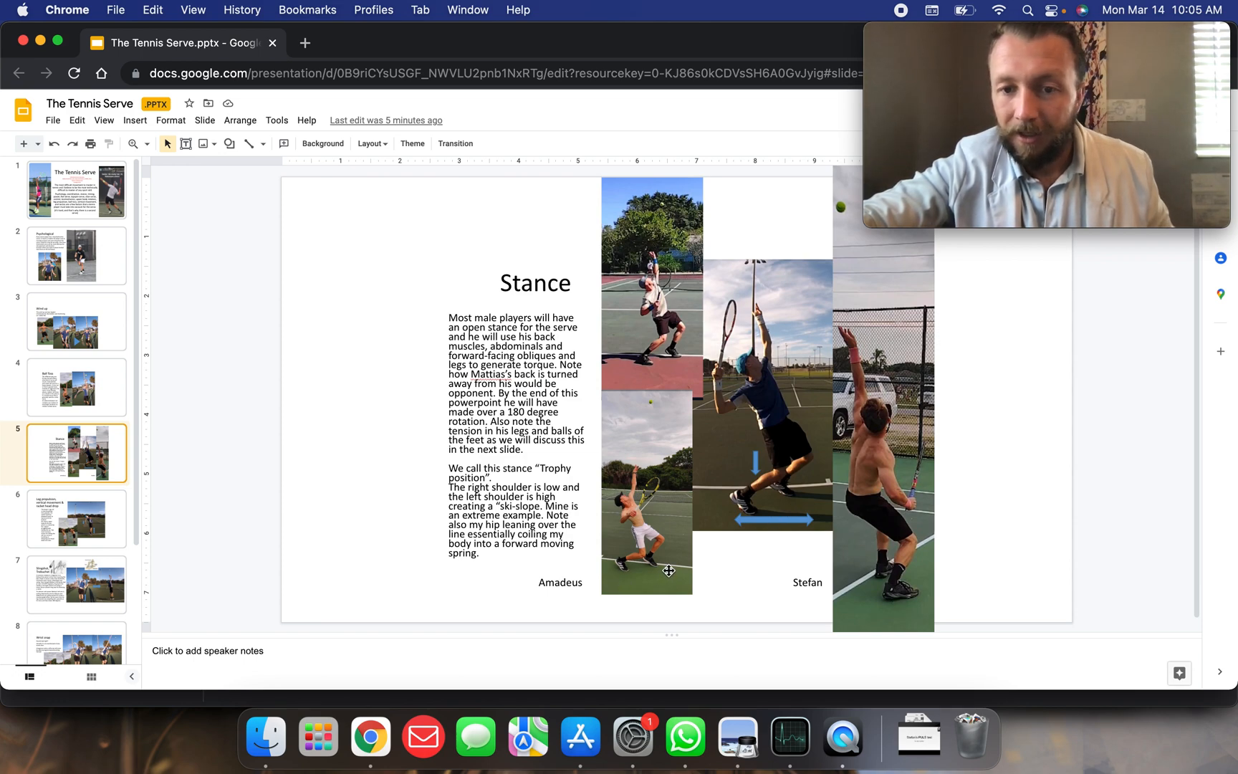
mouse_move(740, 504)
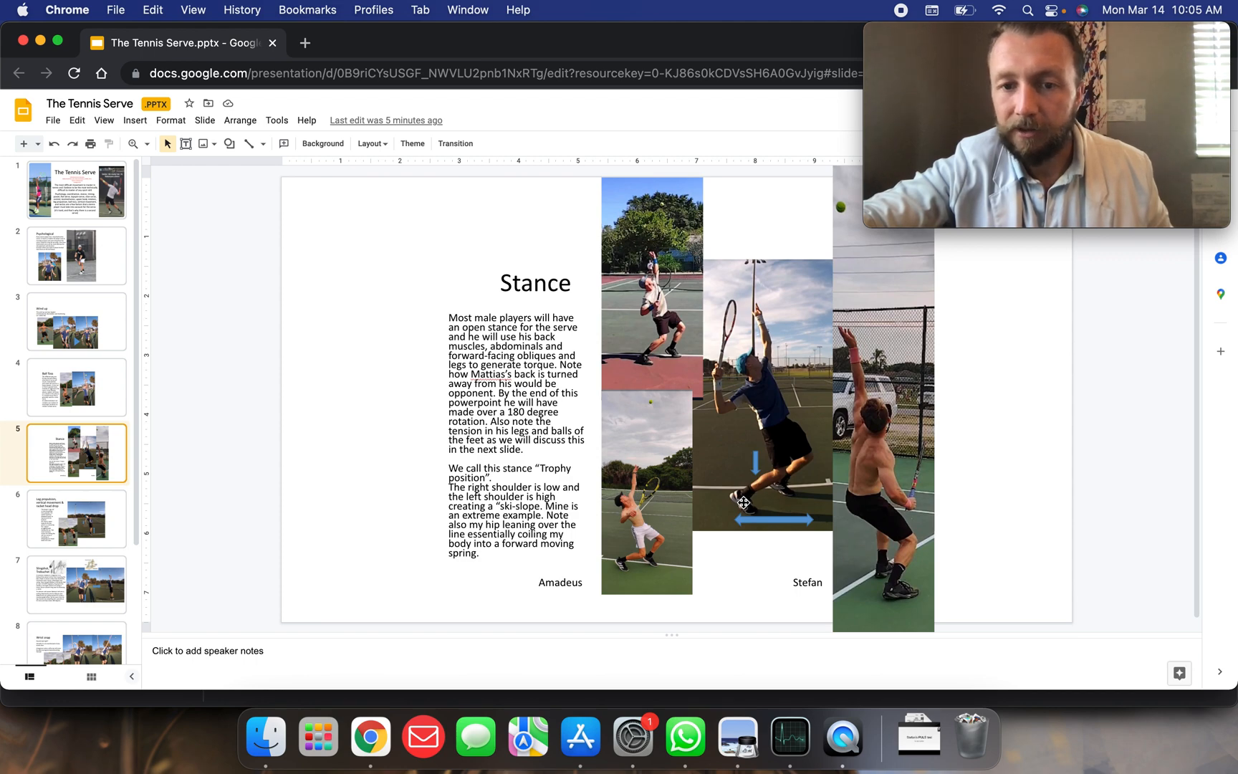
mouse_move(809, 495)
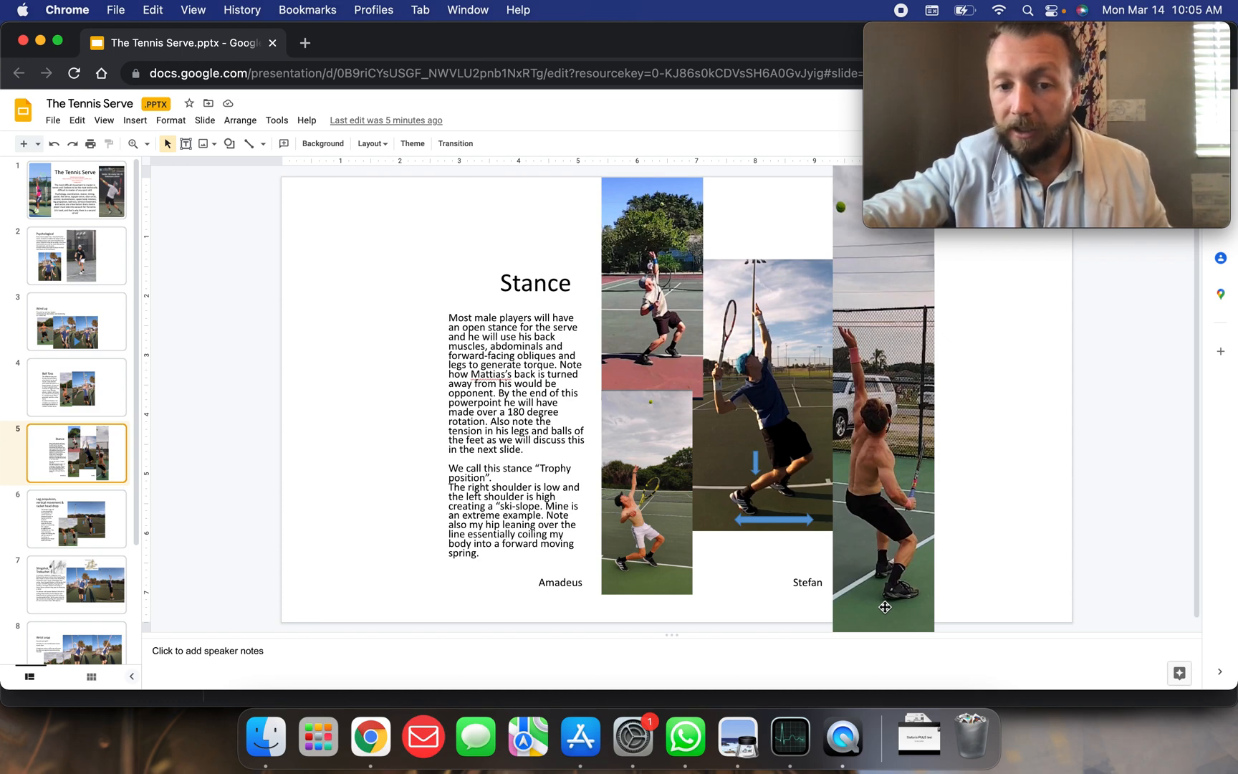
mouse_move(648, 562)
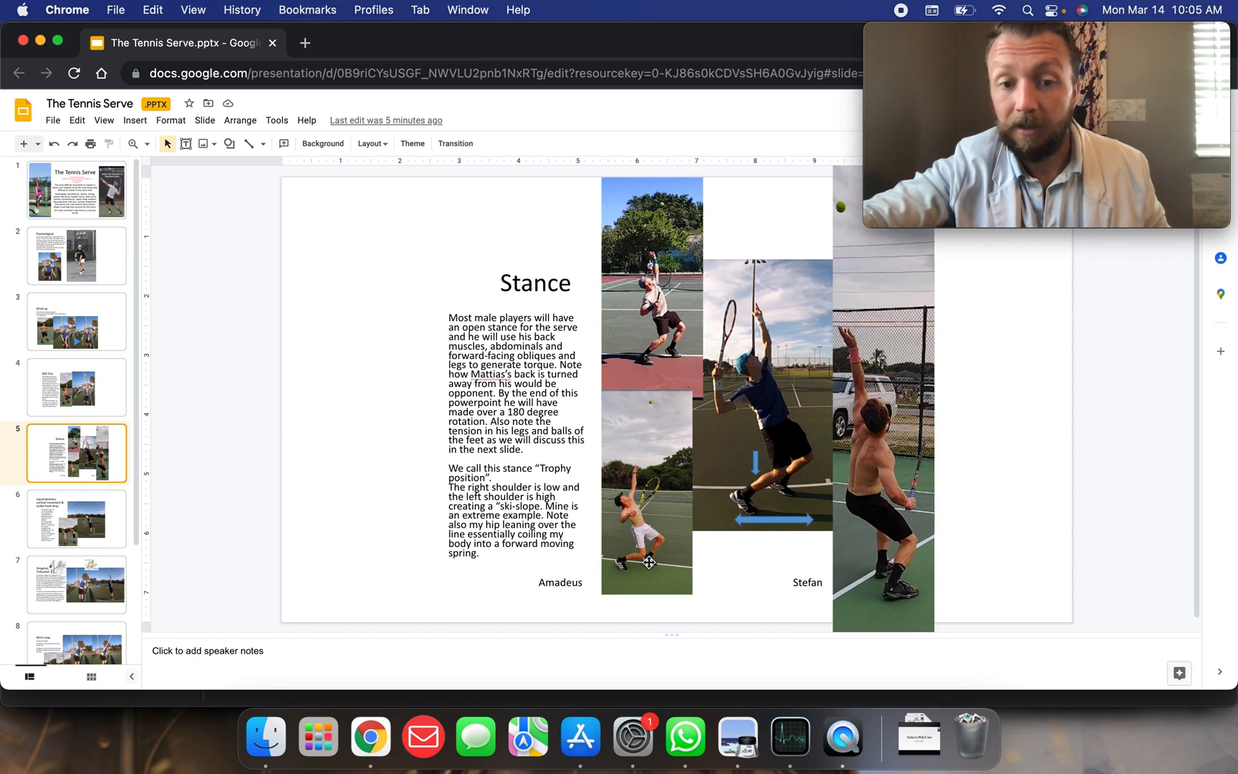
mouse_move(671, 518)
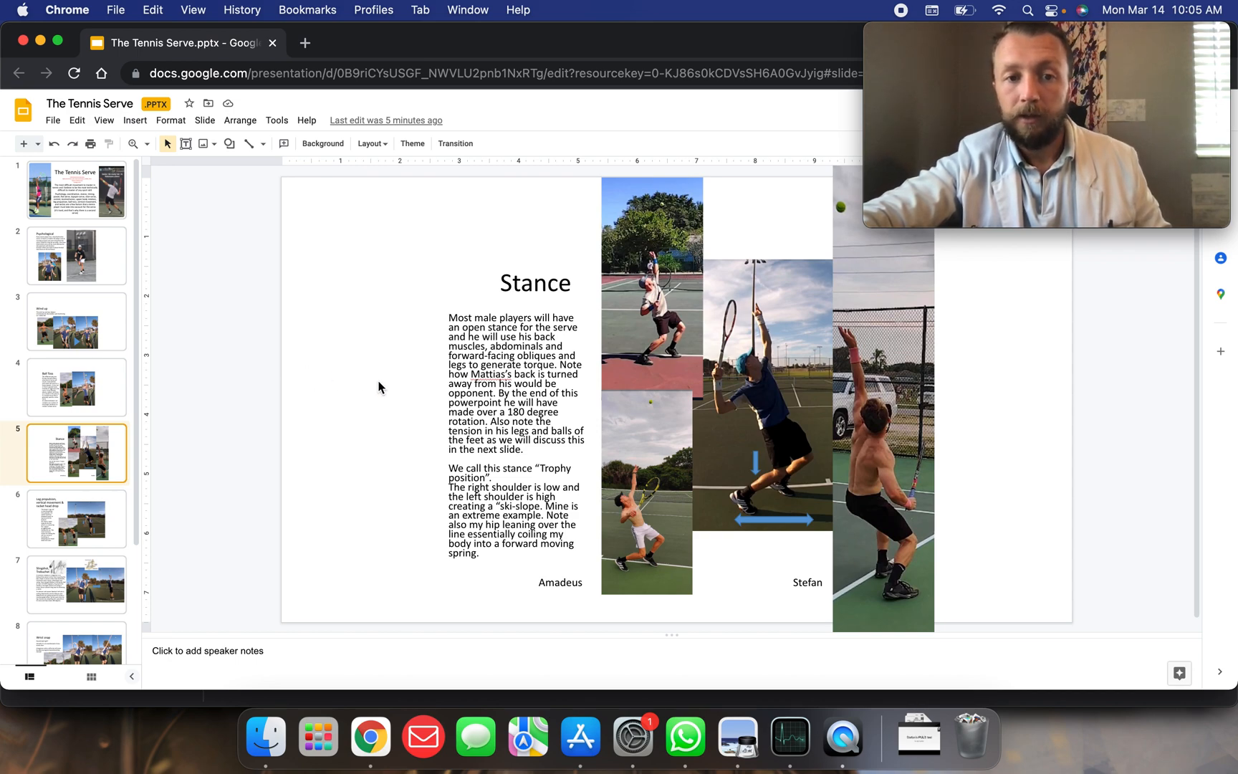
mouse_move(525, 396)
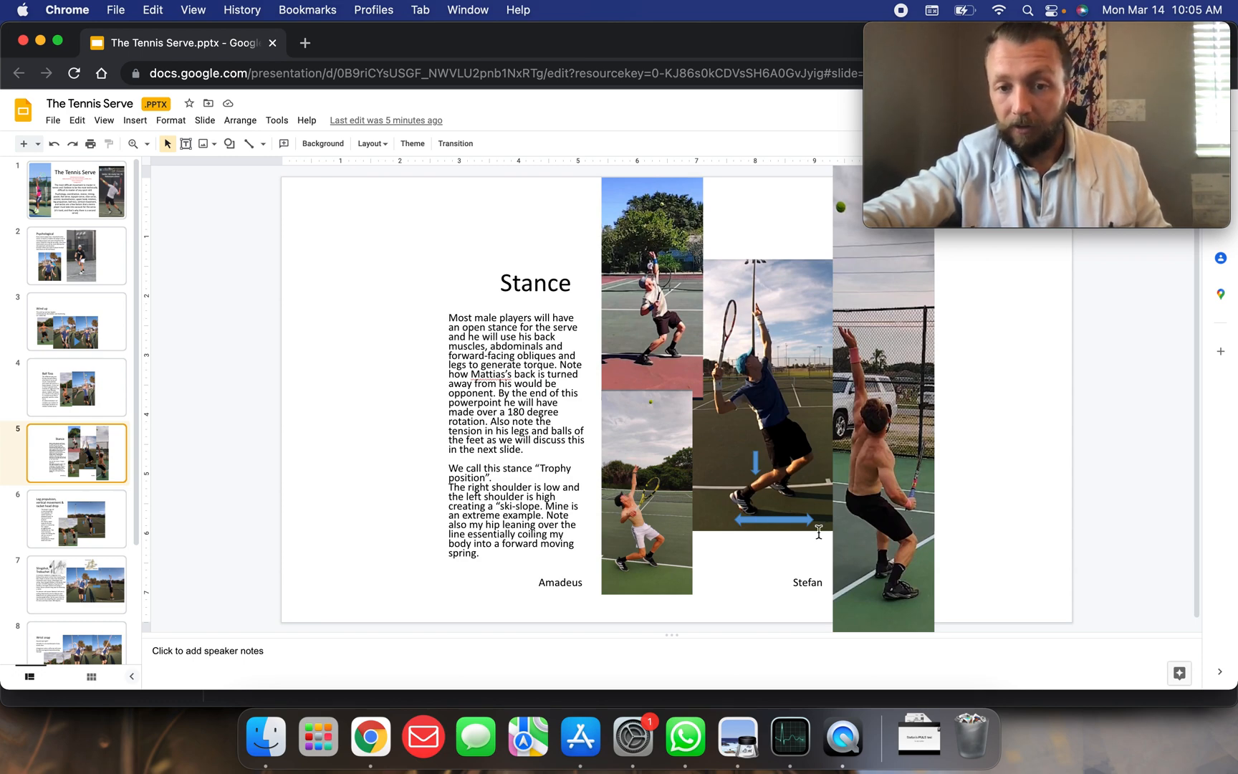
mouse_move(753, 500)
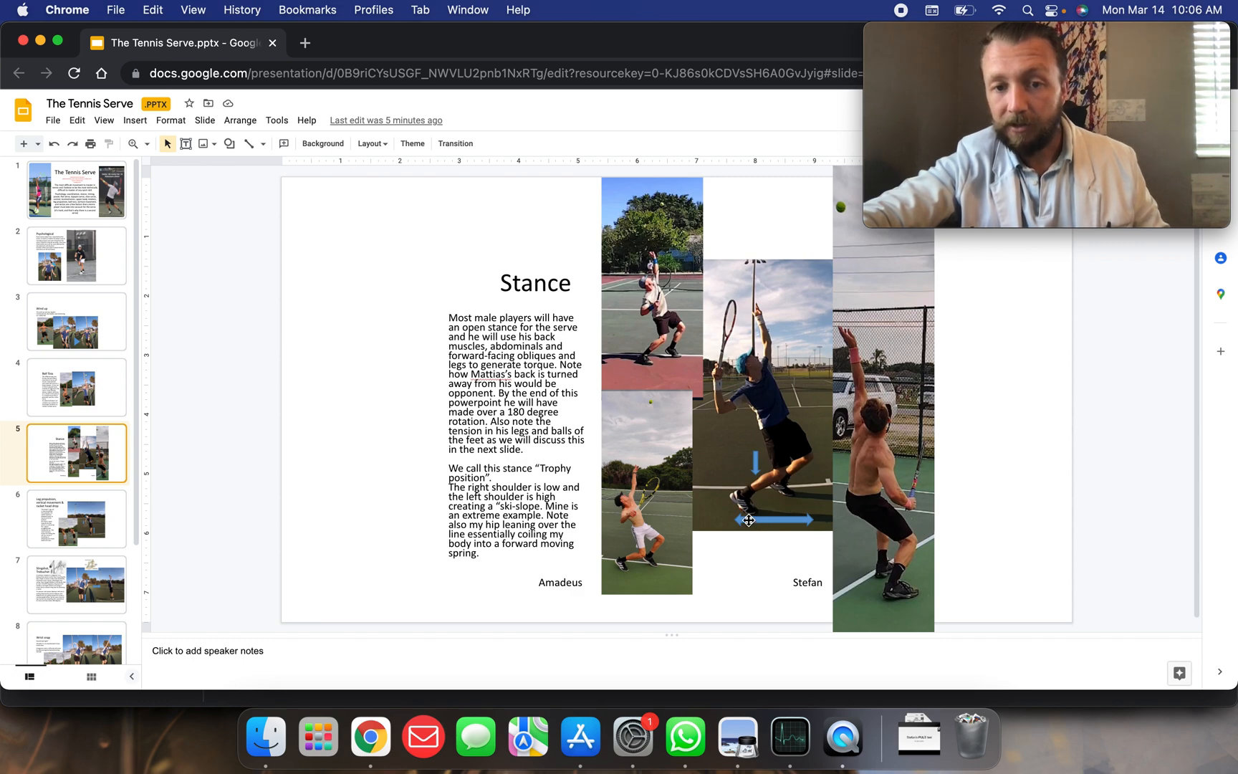
mouse_move(835, 529)
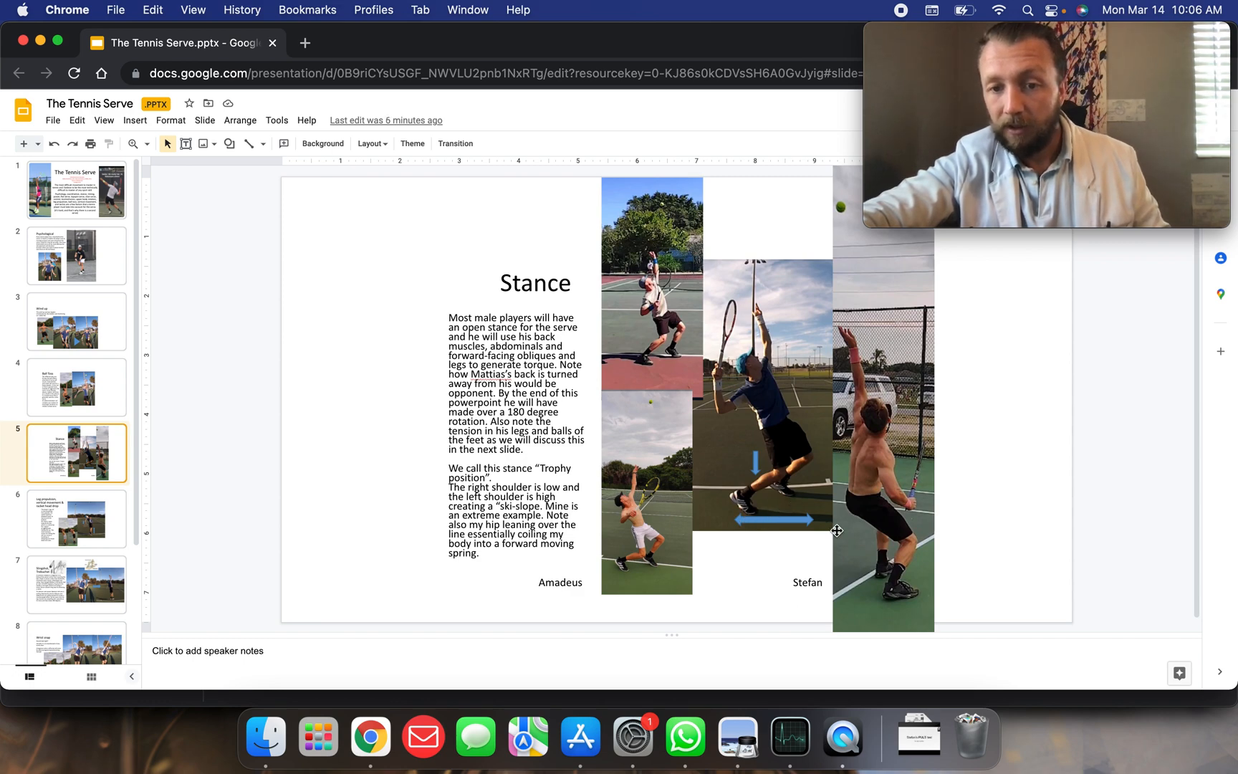
mouse_move(728, 515)
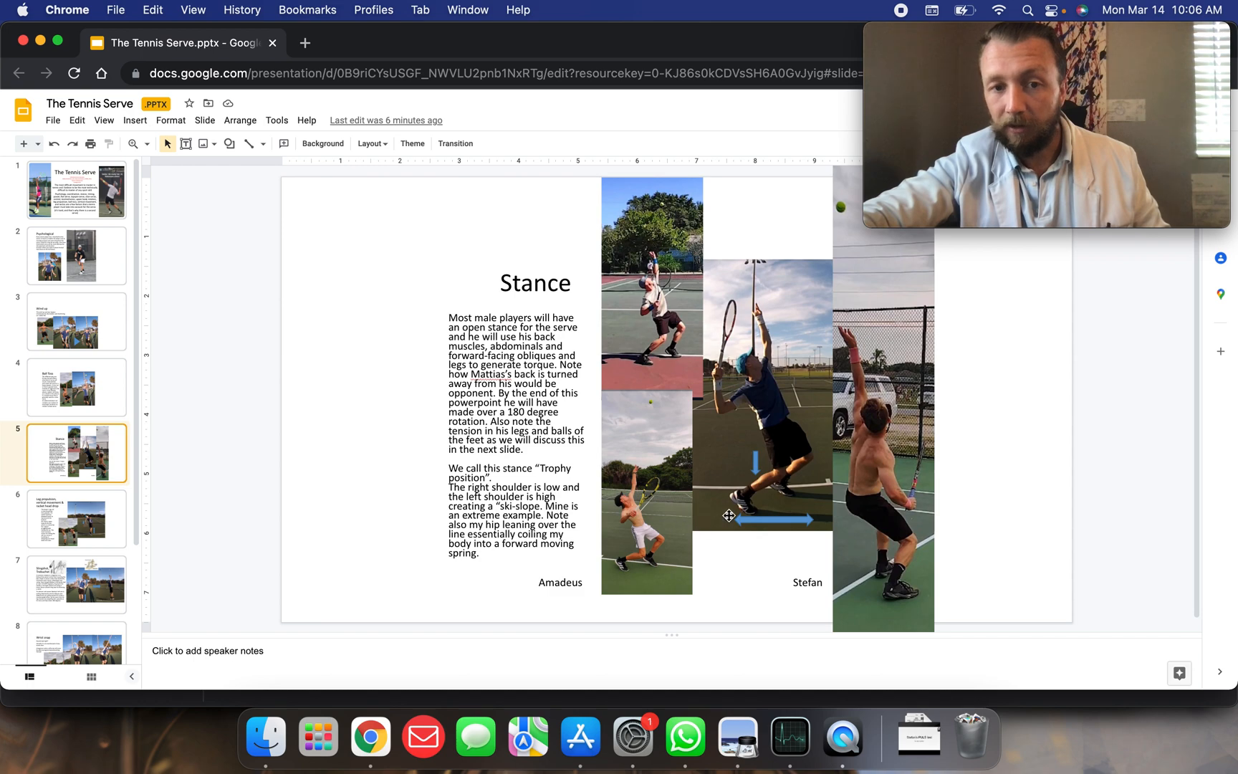
mouse_move(886, 604)
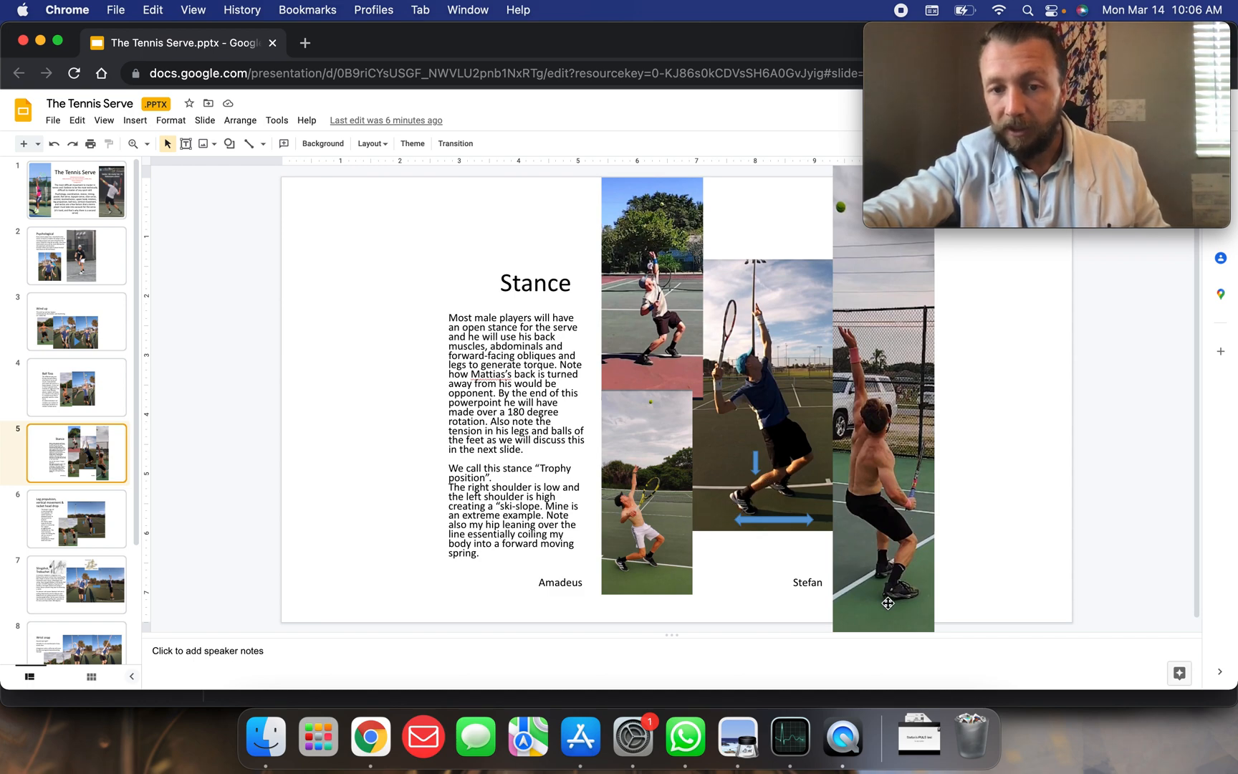
mouse_move(774, 427)
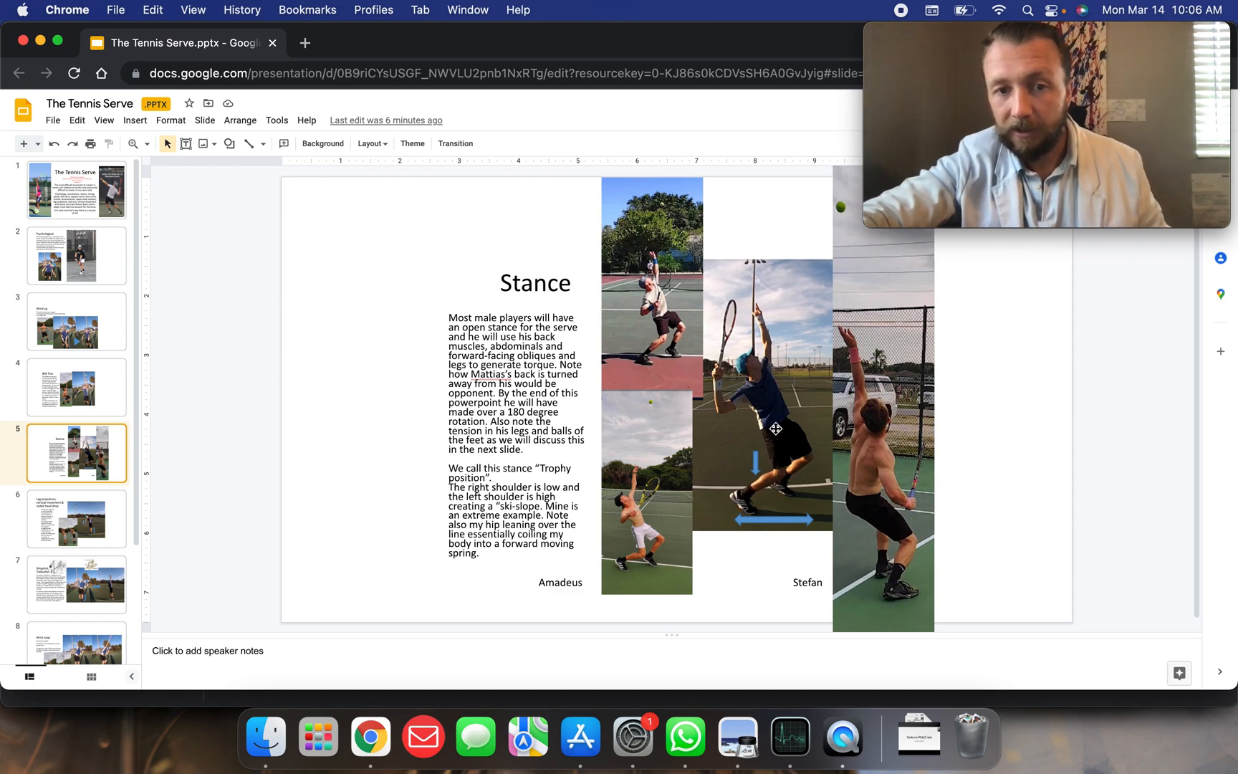
mouse_move(683, 358)
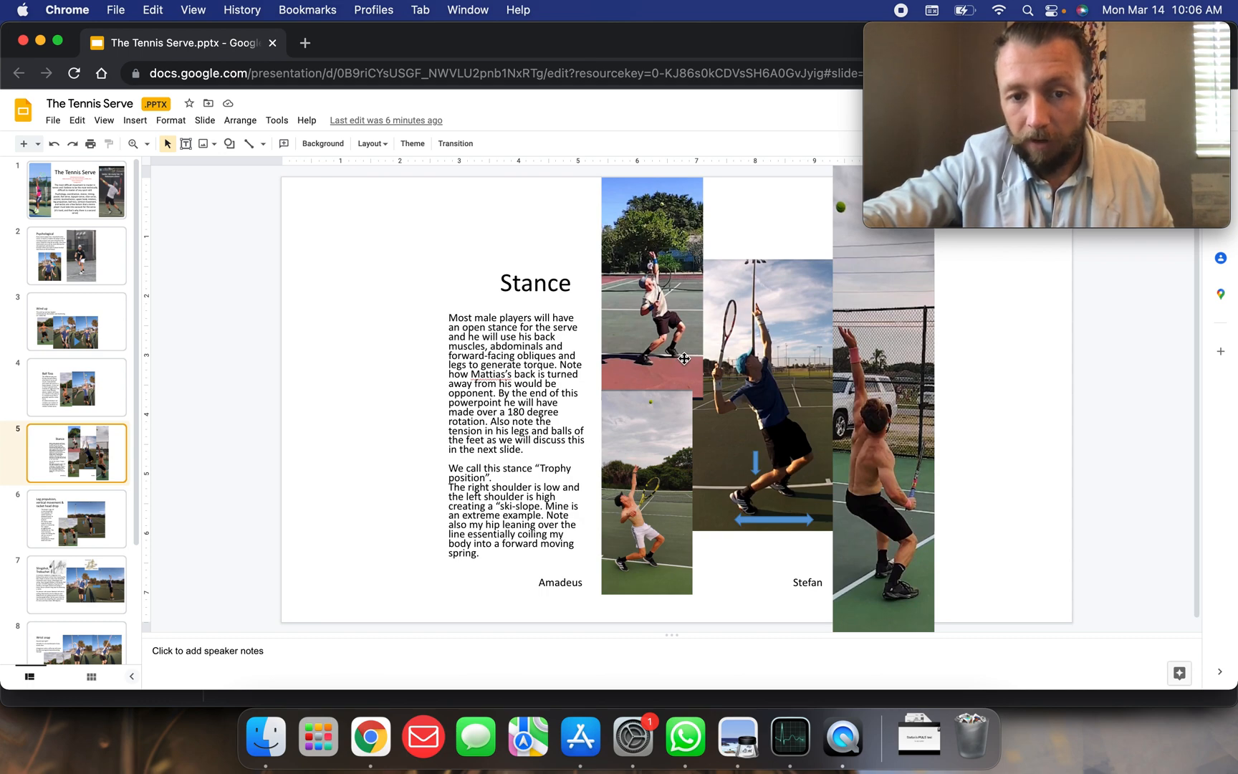
mouse_move(507, 499)
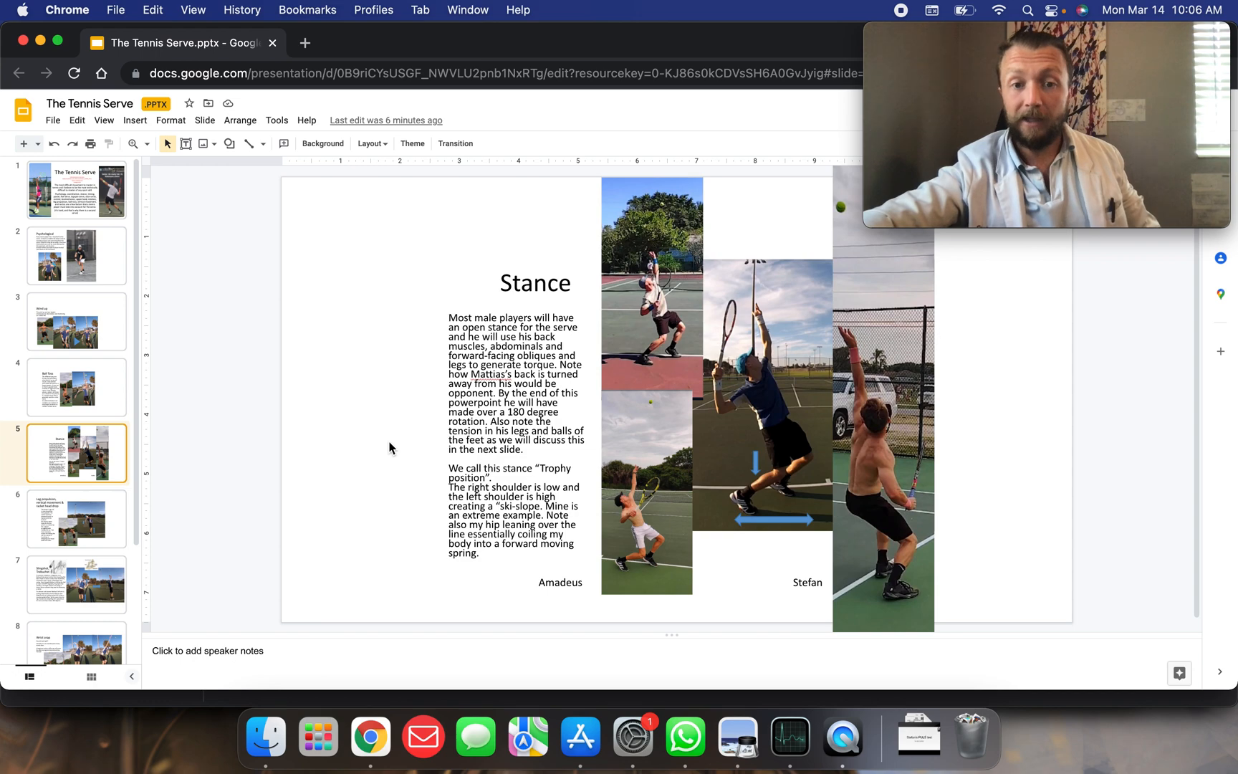
mouse_move(857, 345)
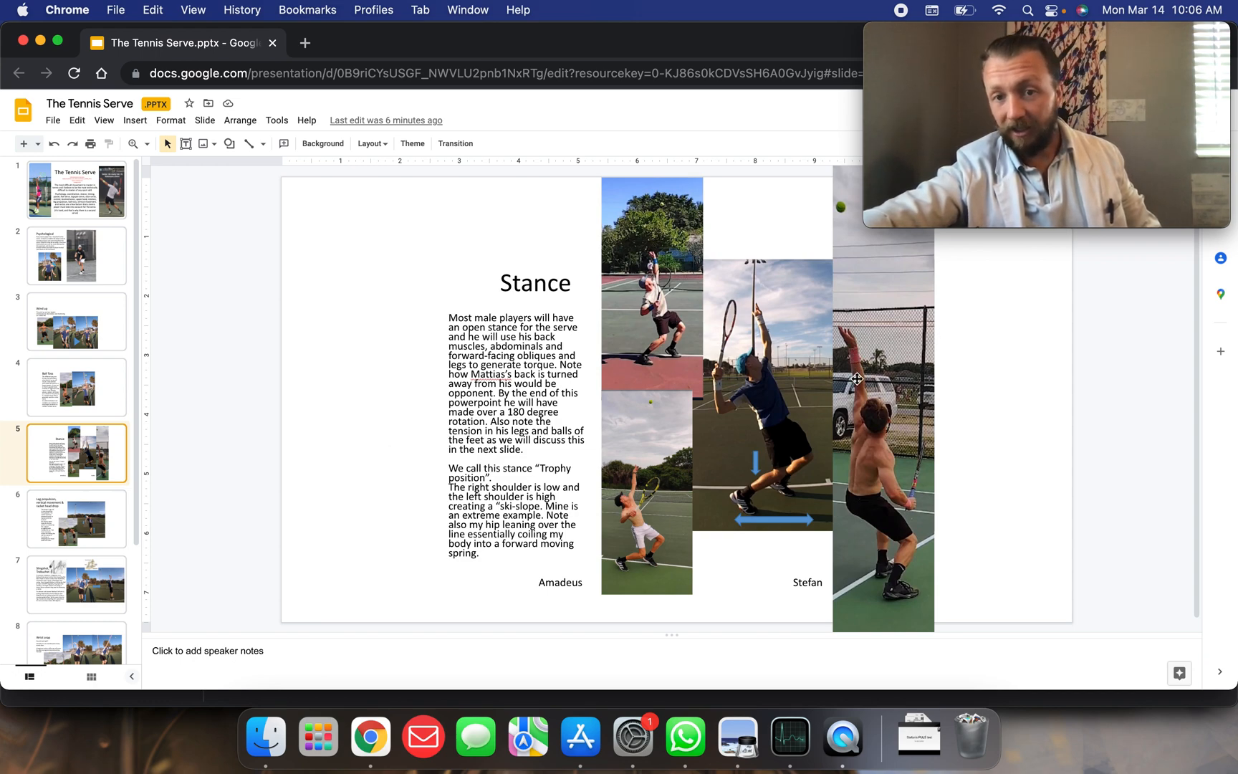
mouse_move(890, 470)
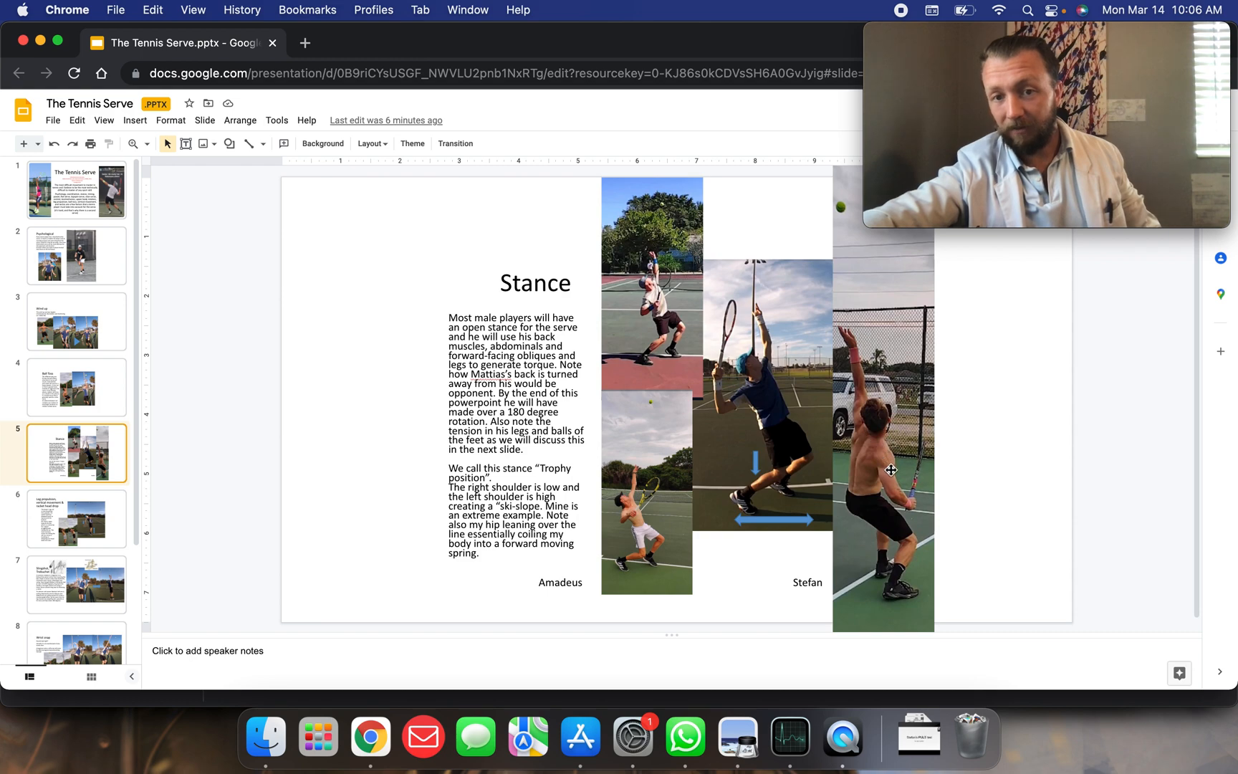
mouse_move(896, 497)
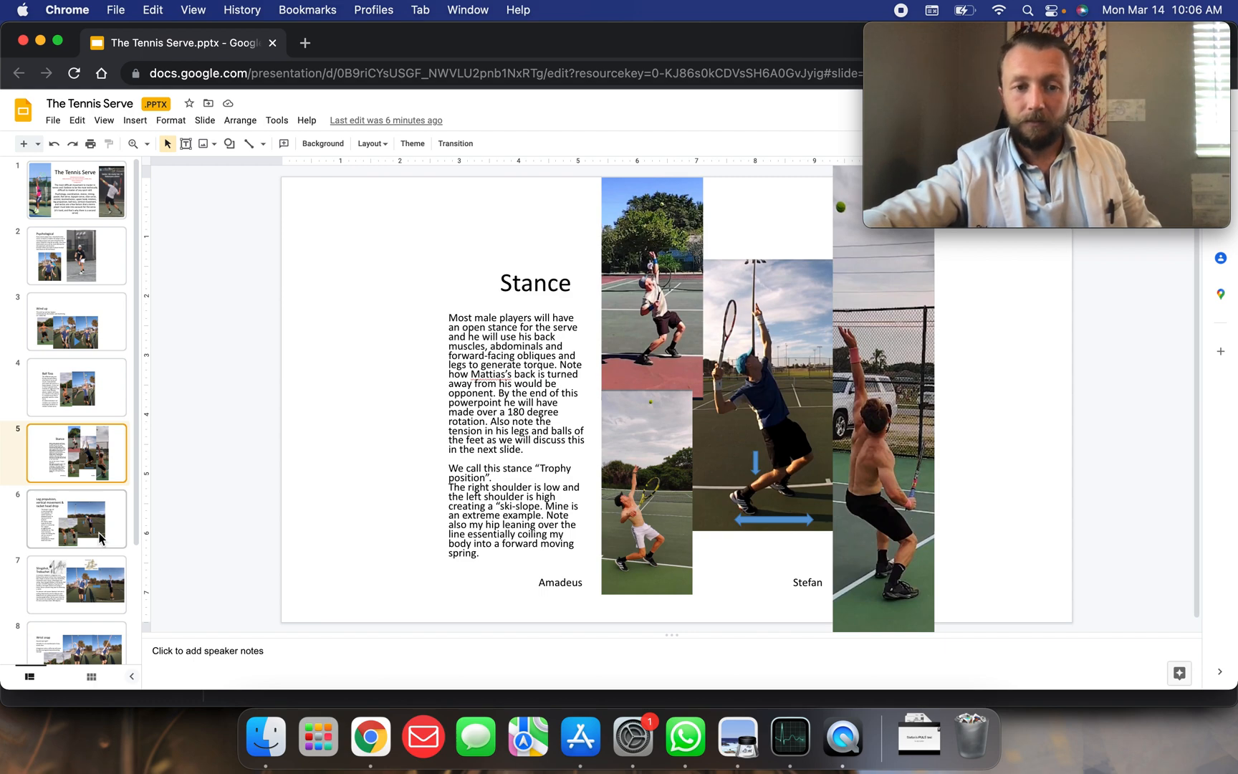
left_click(77, 518)
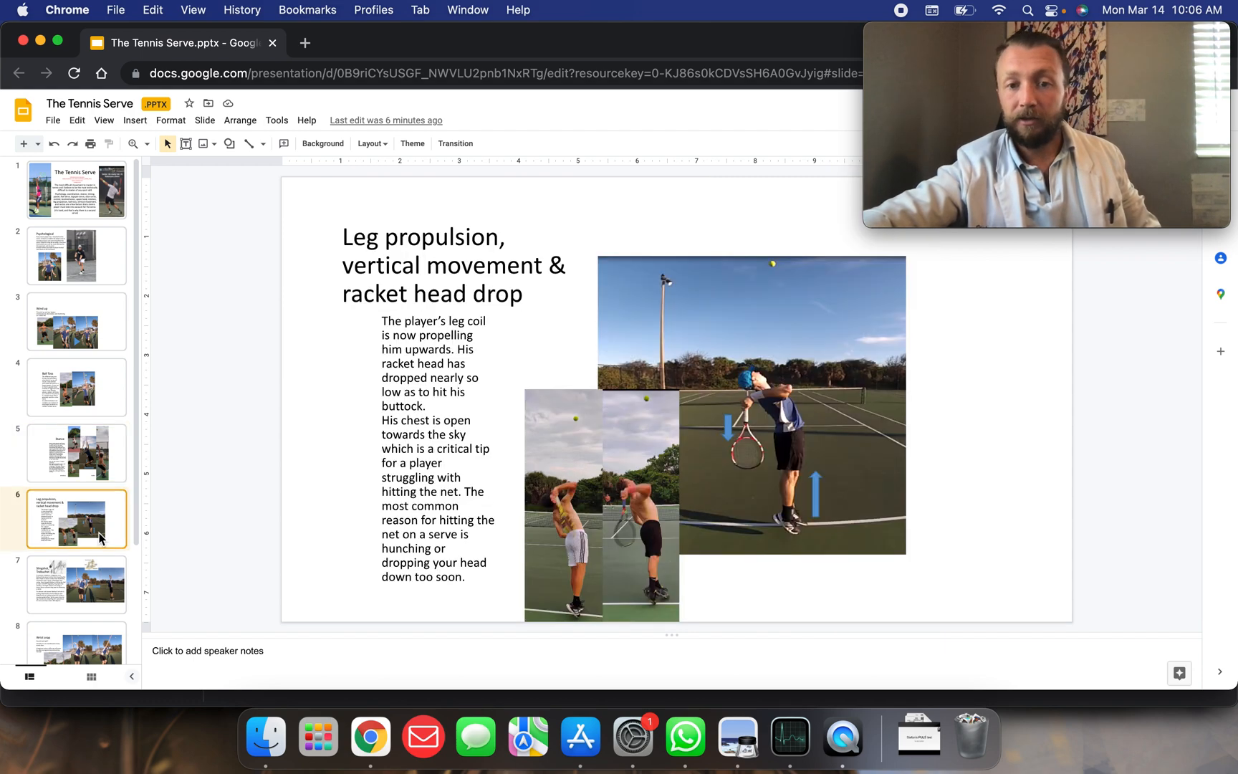
mouse_move(71, 482)
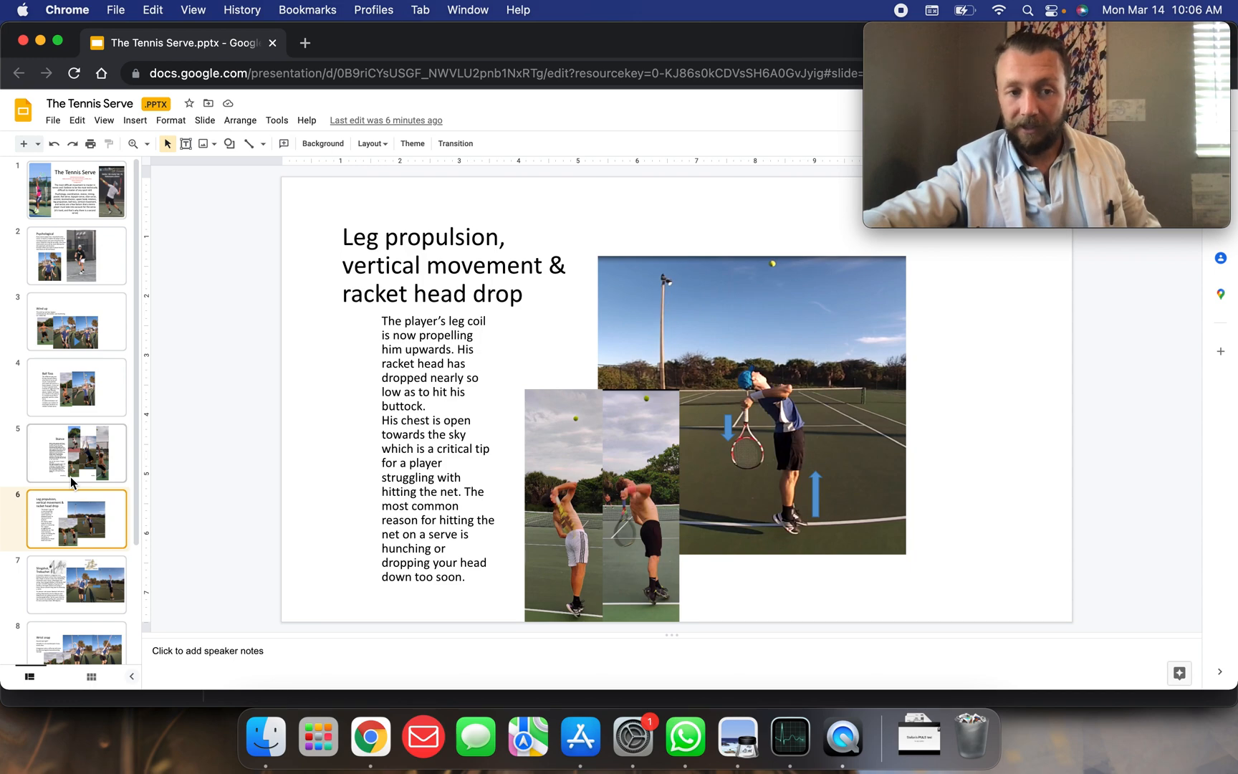
left_click(77, 452)
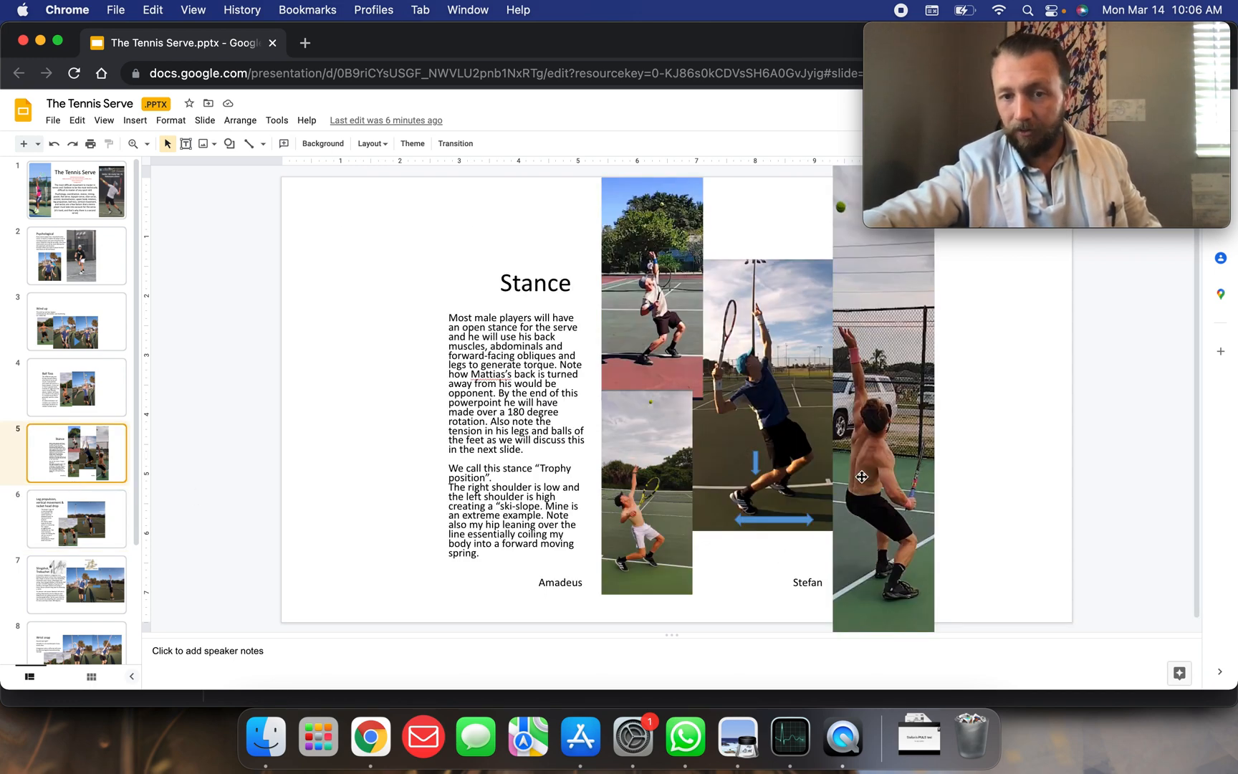
mouse_move(853, 467)
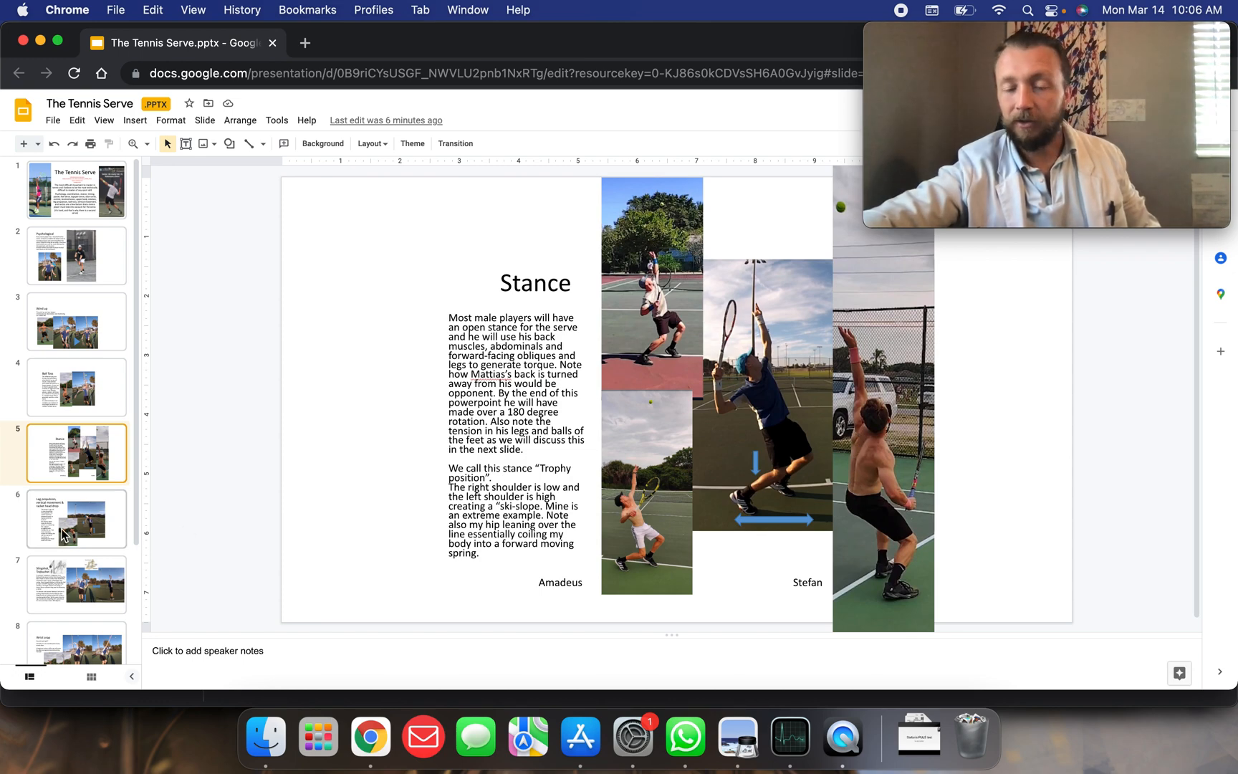
left_click(76, 518)
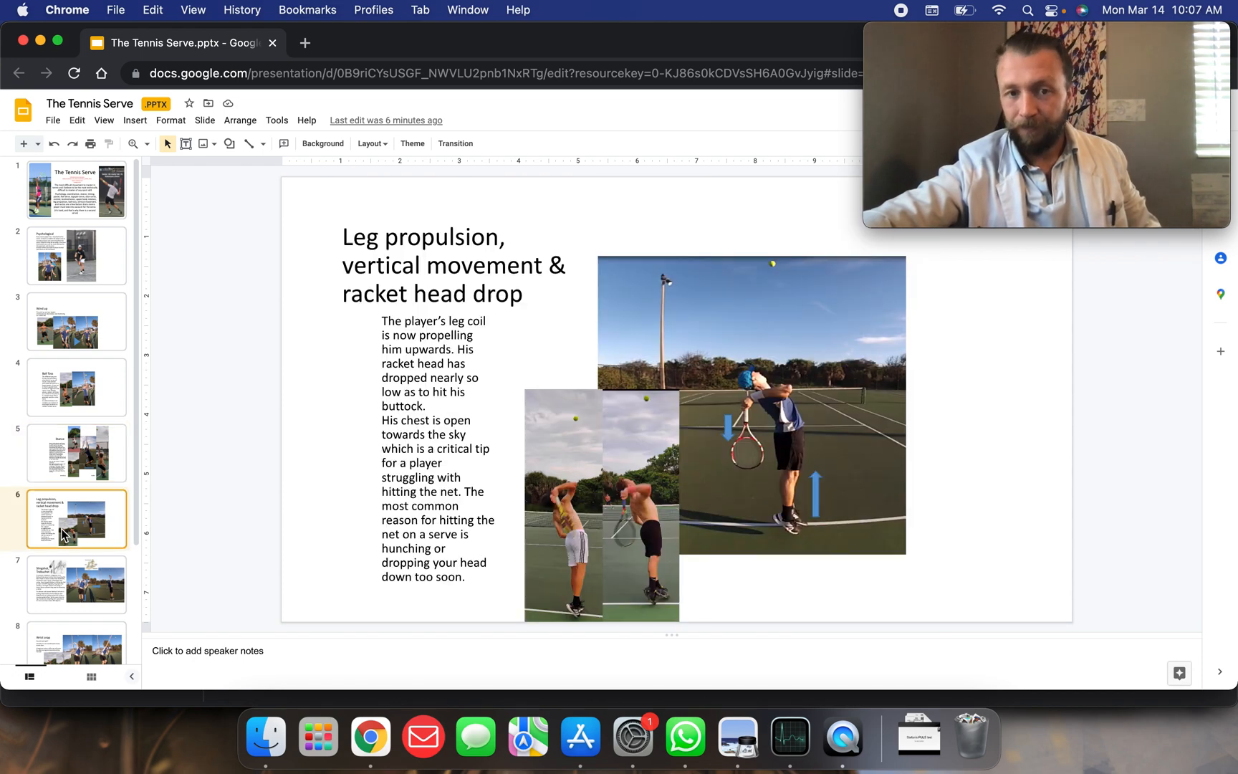
mouse_move(219, 392)
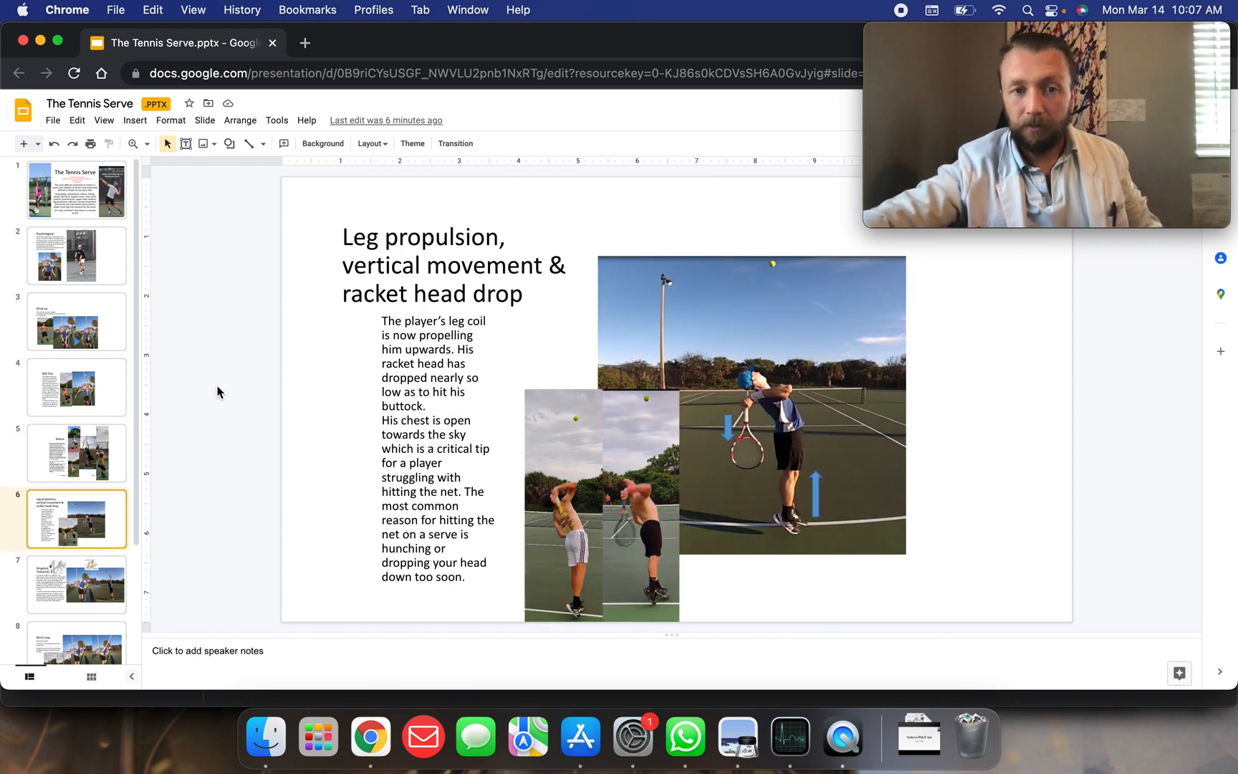
mouse_move(470, 405)
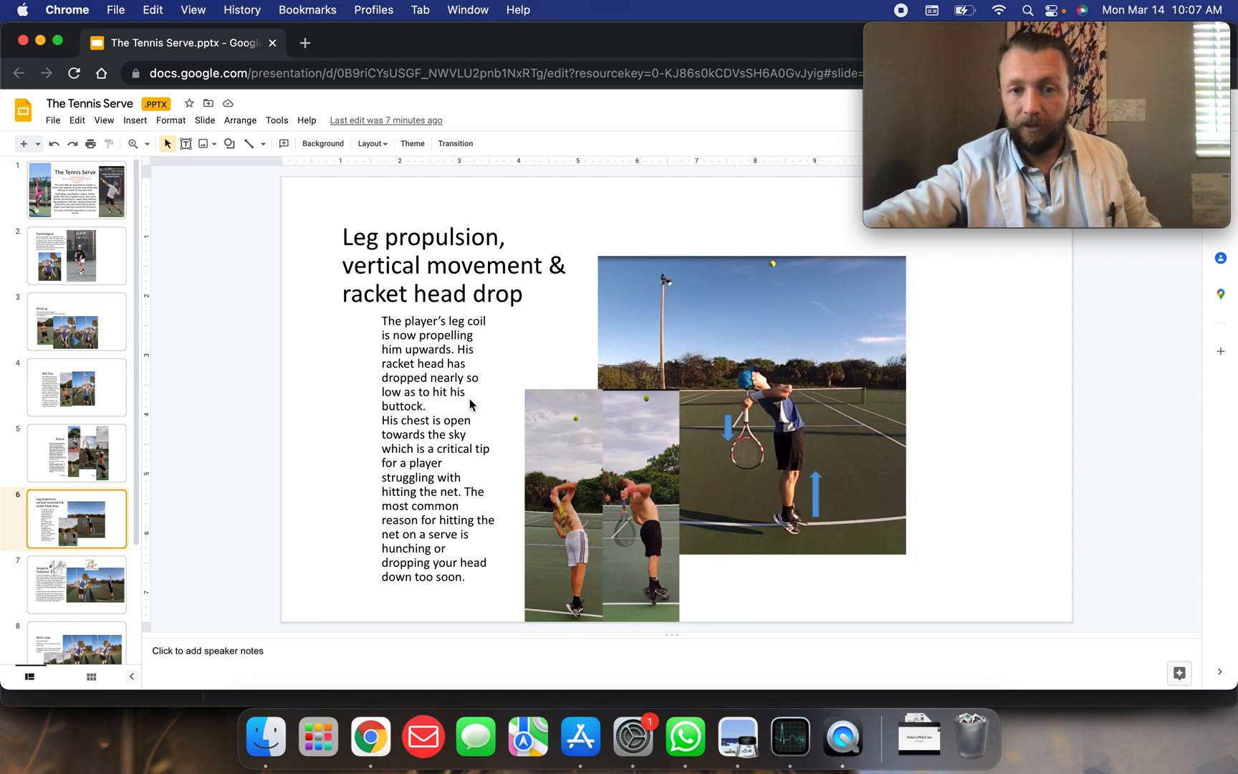
mouse_move(757, 441)
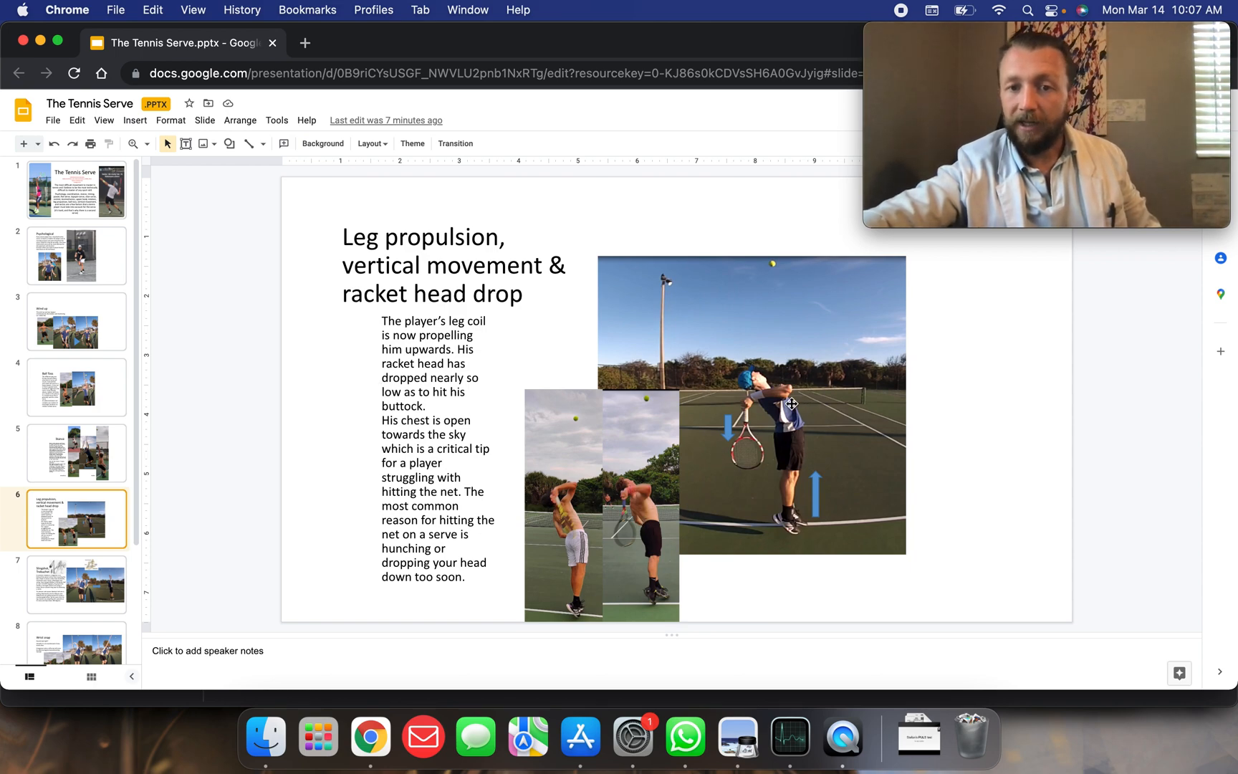
mouse_move(612, 513)
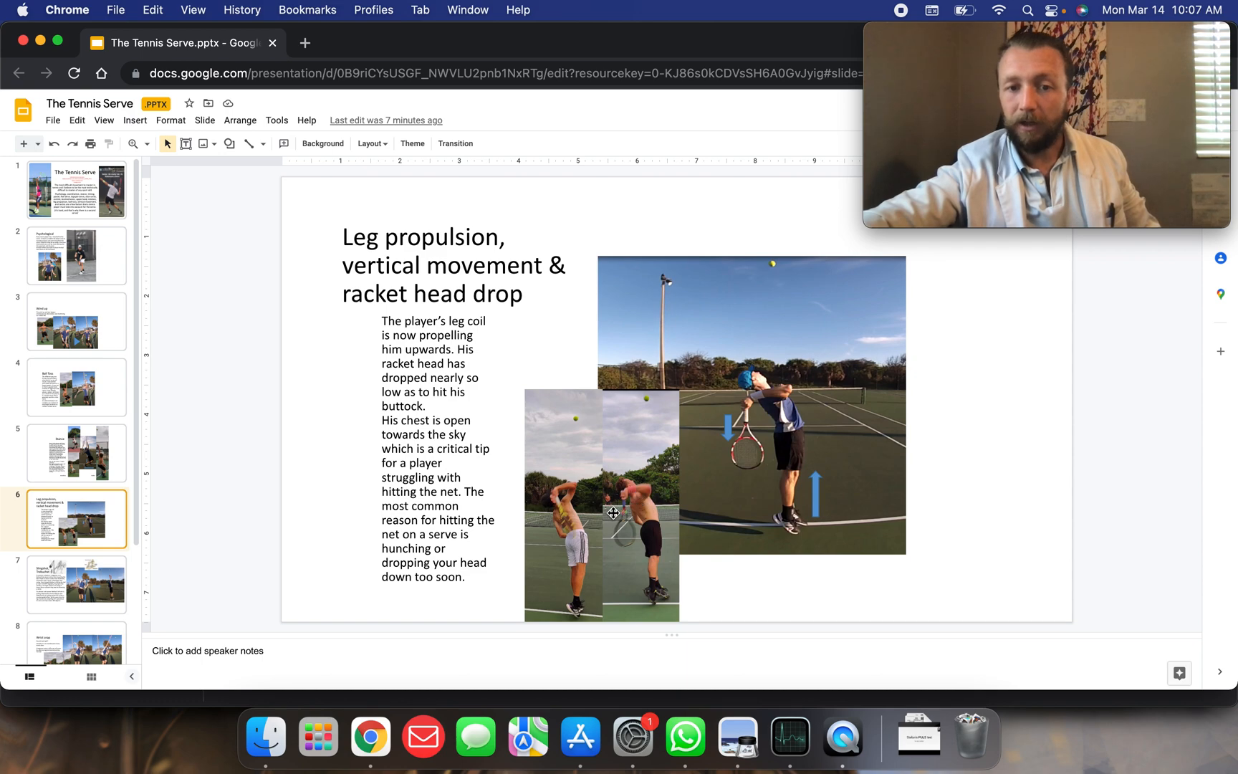
mouse_move(726, 407)
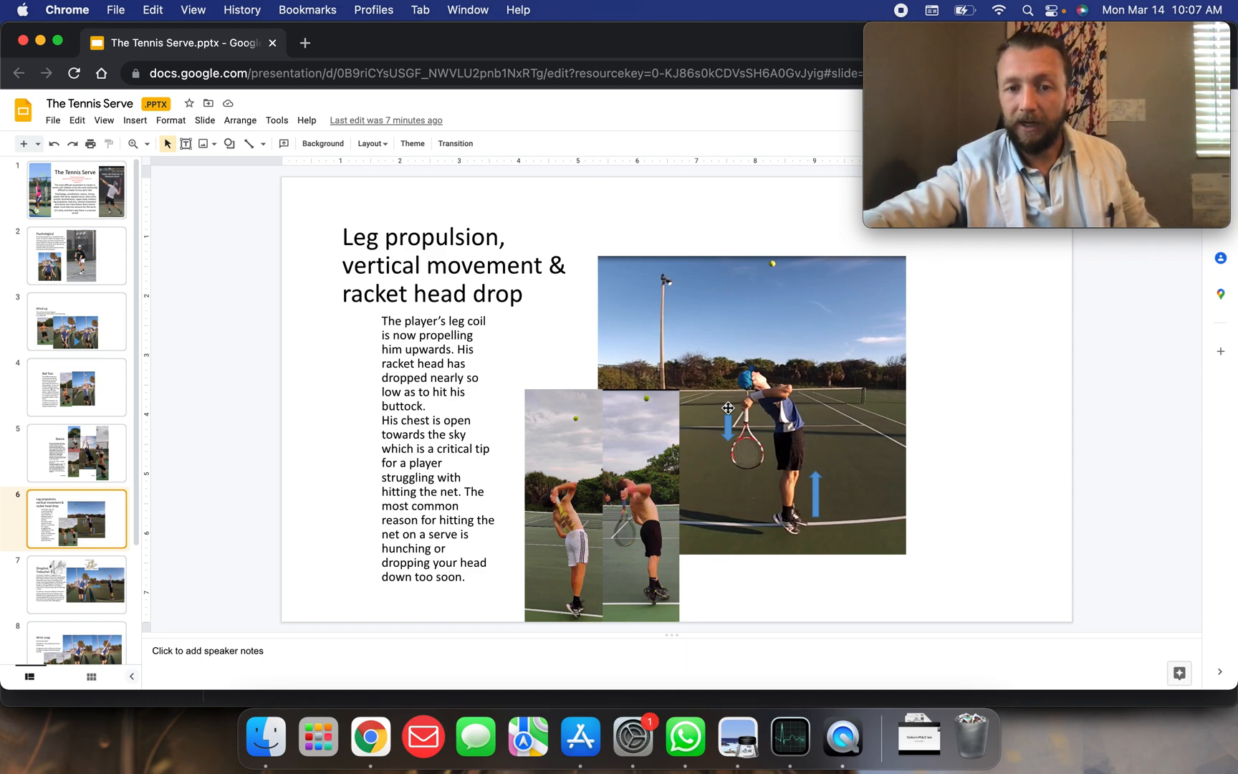
mouse_move(753, 489)
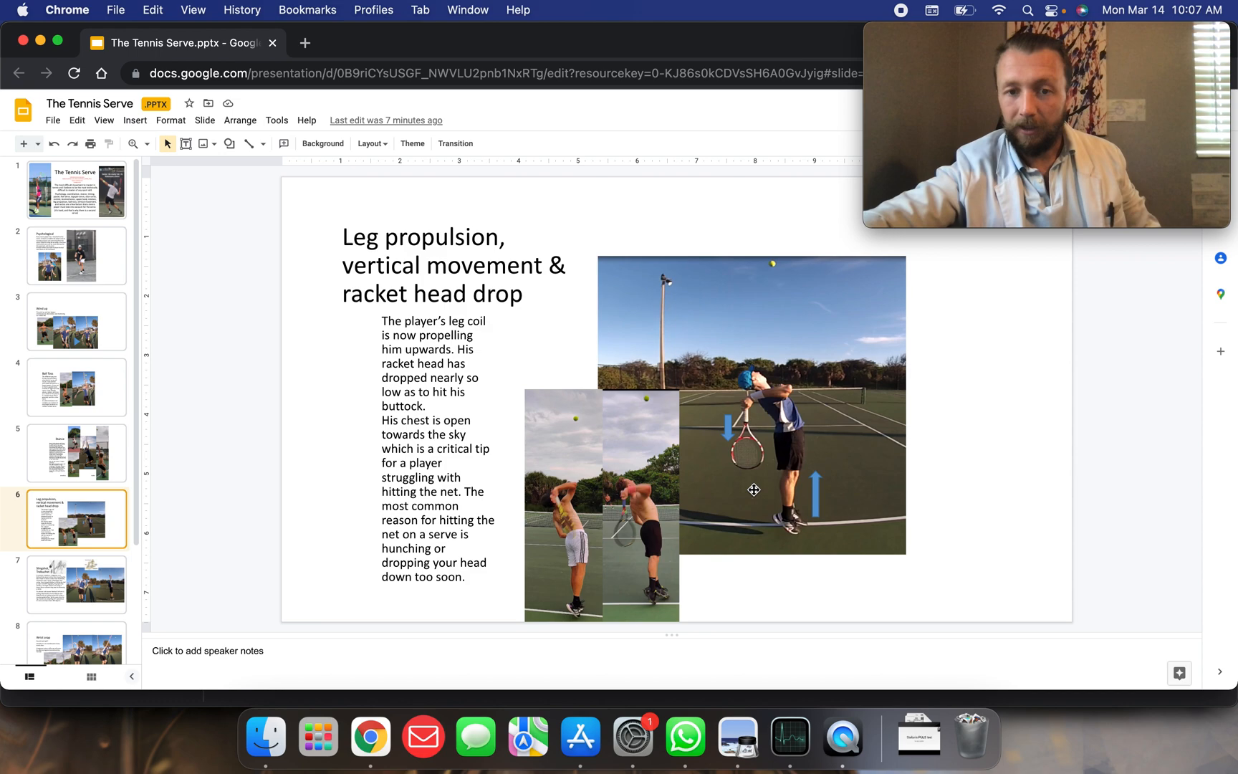
mouse_move(756, 422)
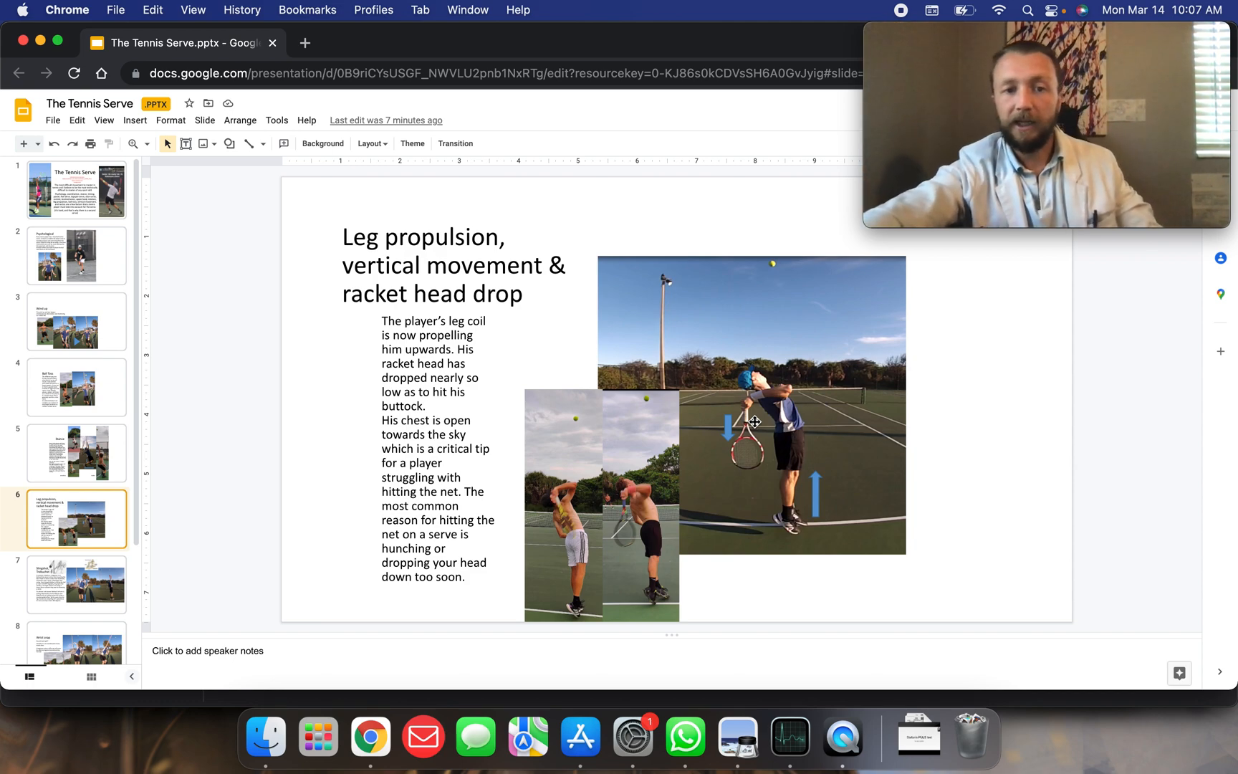
mouse_move(753, 408)
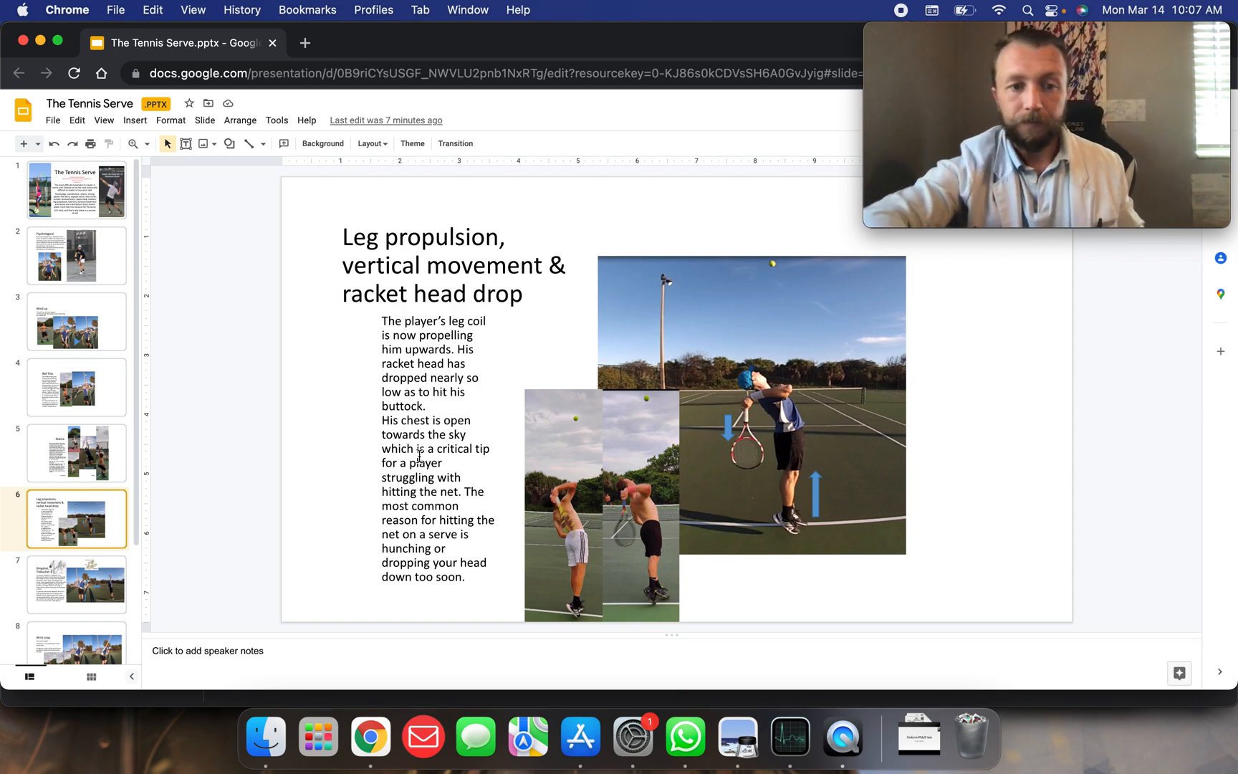
mouse_move(66, 531)
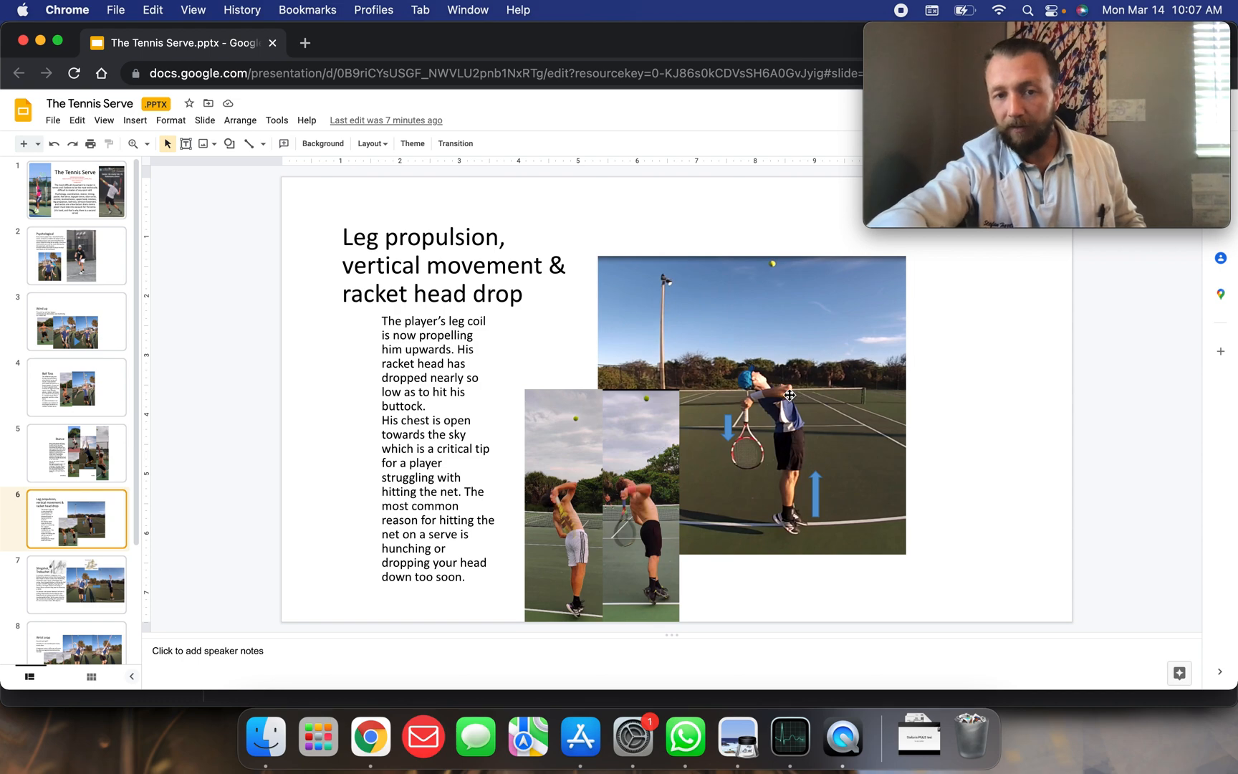
mouse_move(88, 481)
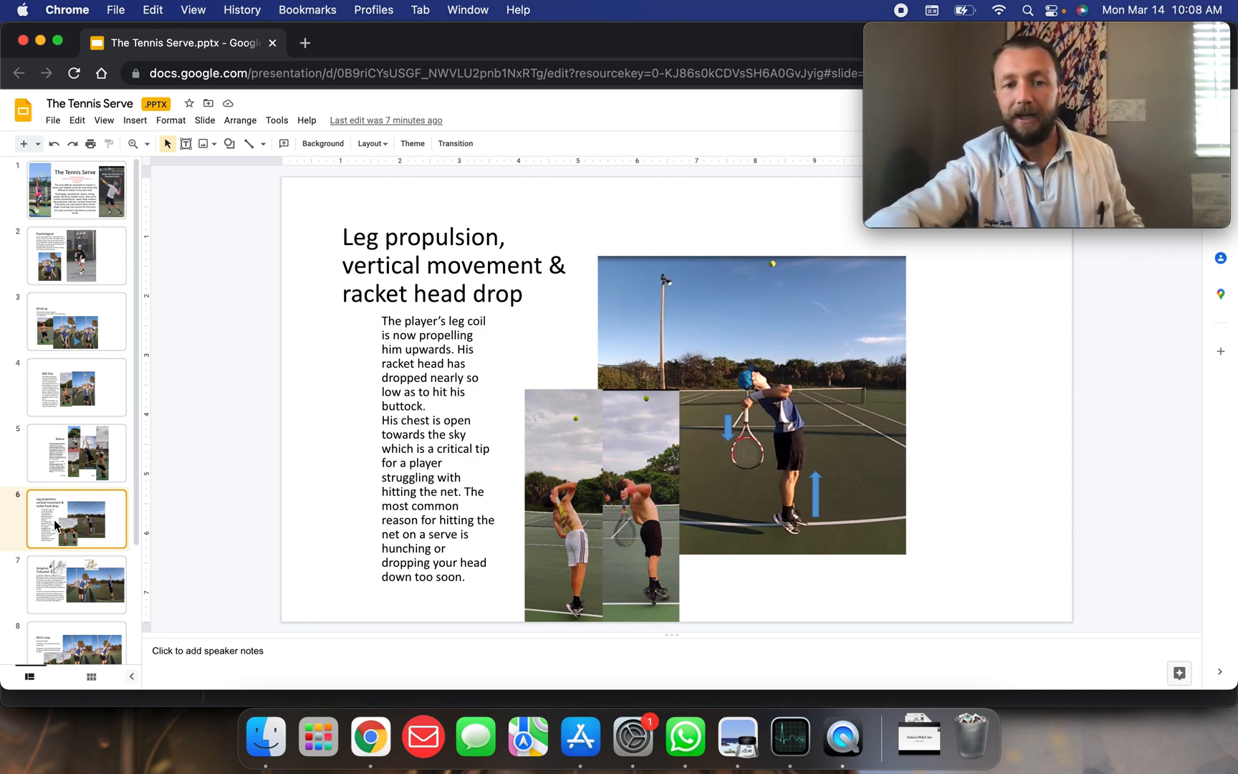
mouse_move(180, 439)
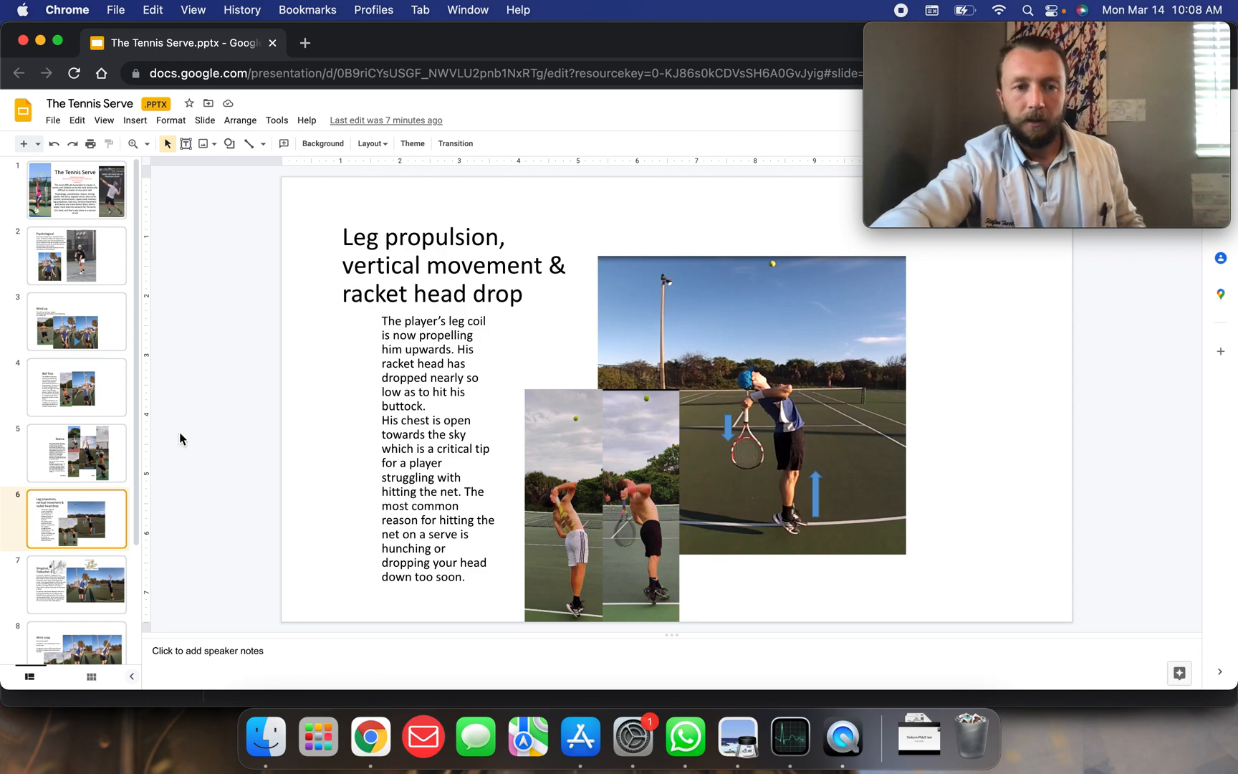
Step: Open slide 7, 'Slingshot, Trebuchet', on loose grip and counterweight power
left_click(76, 583)
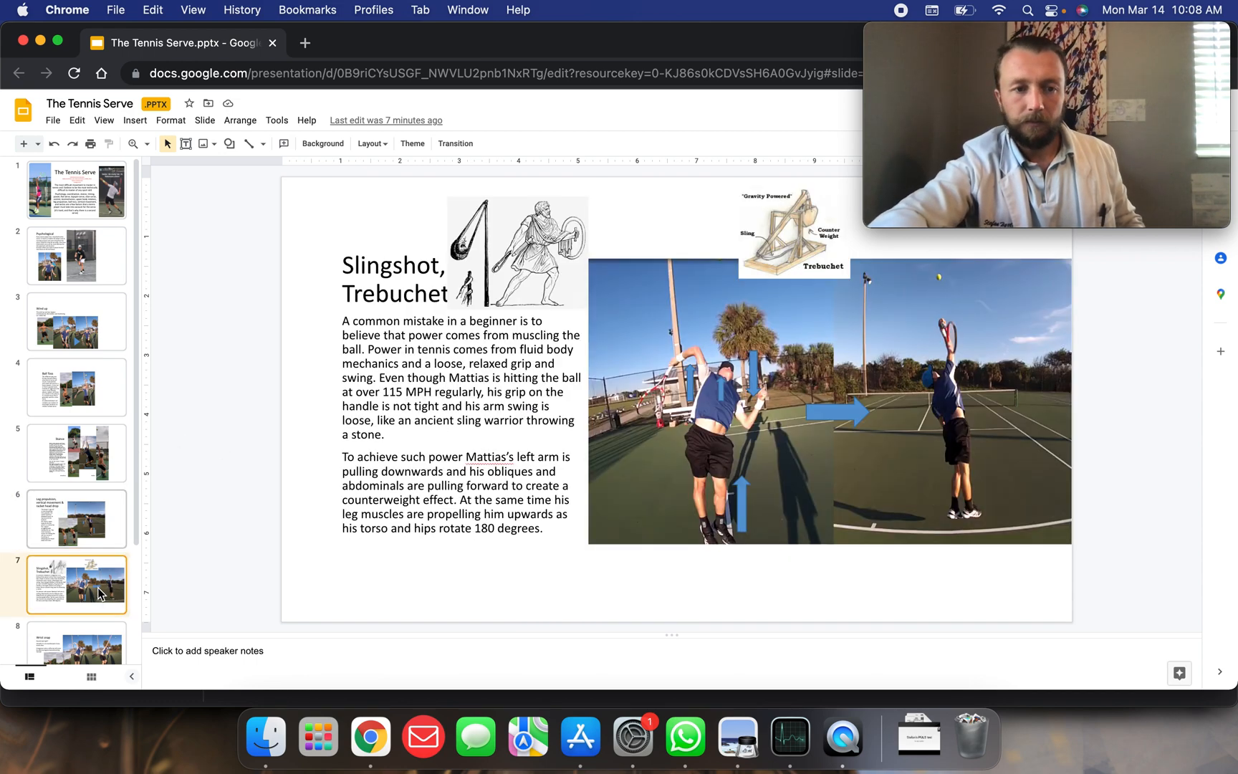
mouse_move(240, 424)
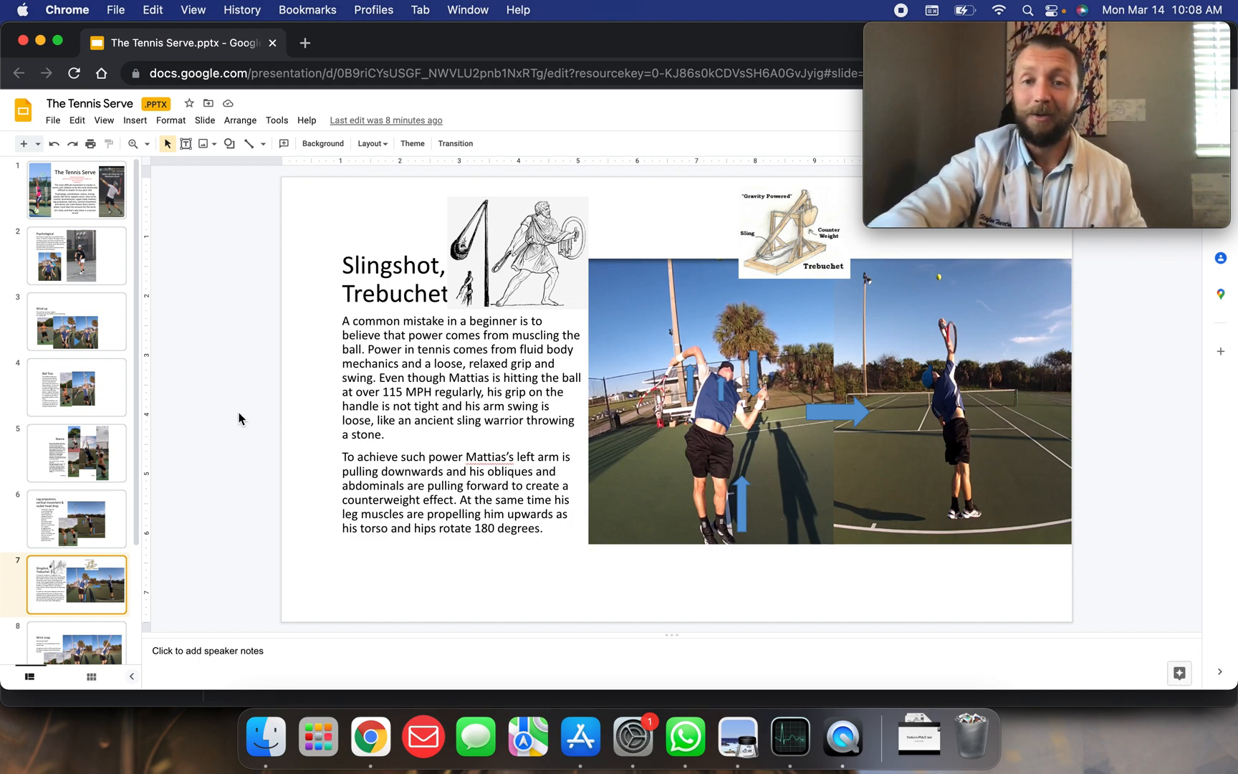
mouse_move(238, 426)
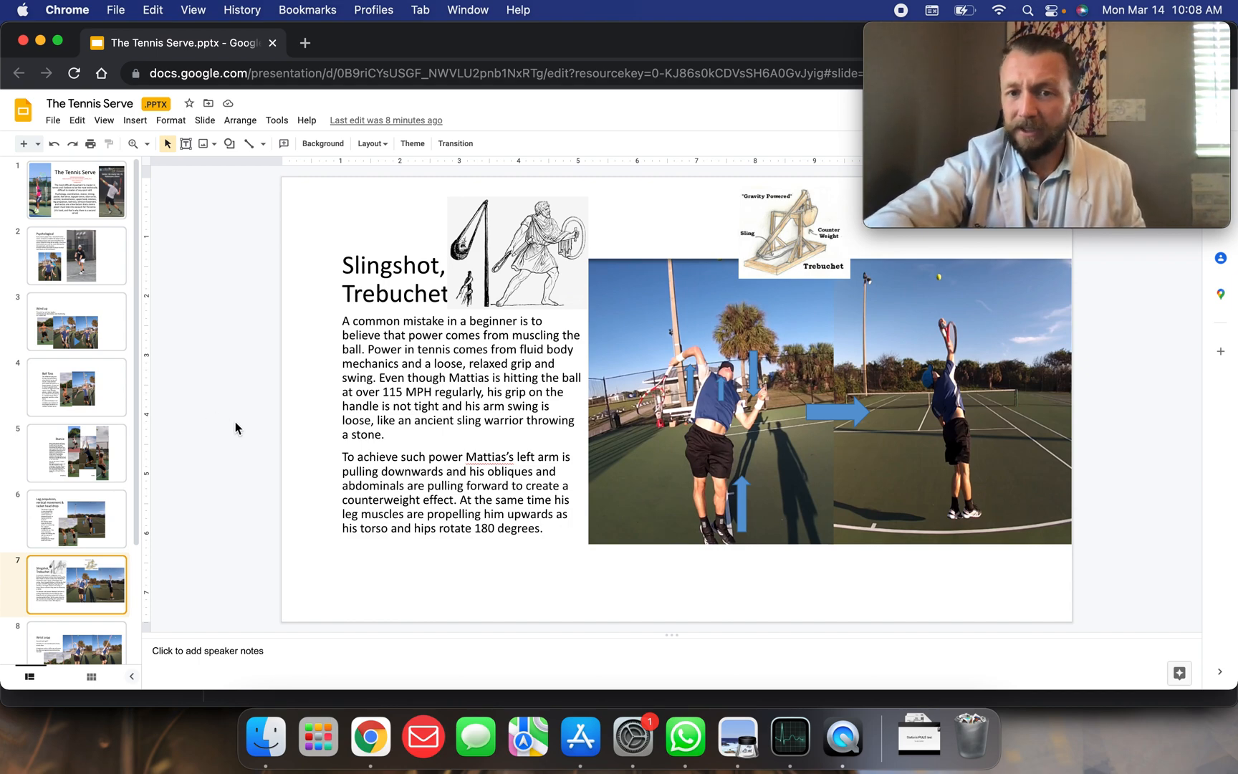
mouse_move(299, 409)
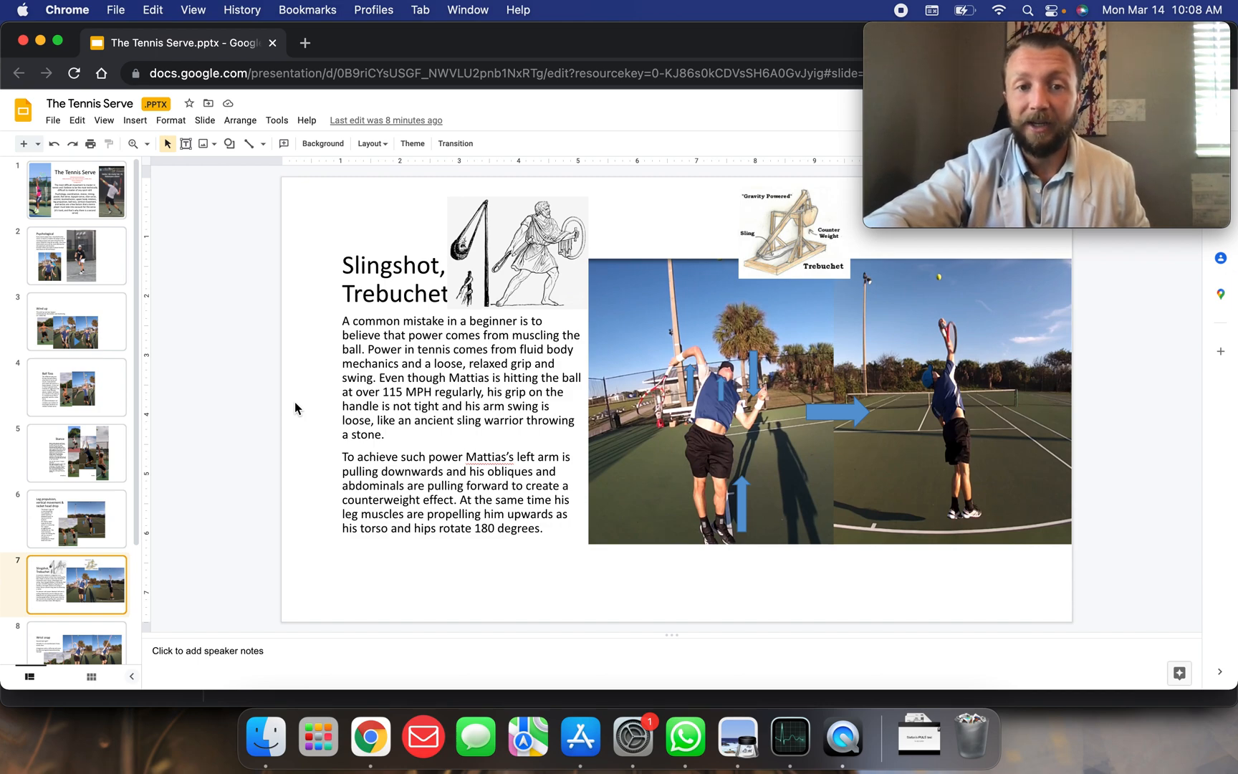
mouse_move(276, 420)
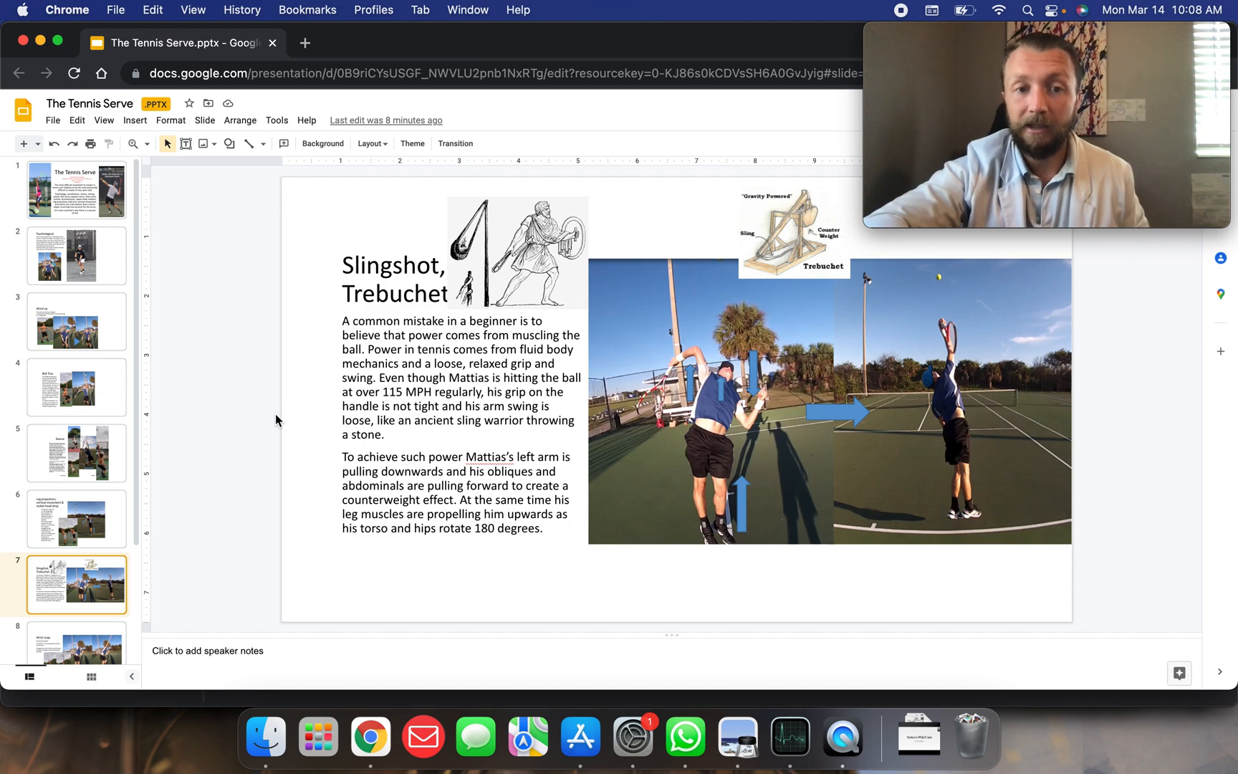
mouse_move(288, 401)
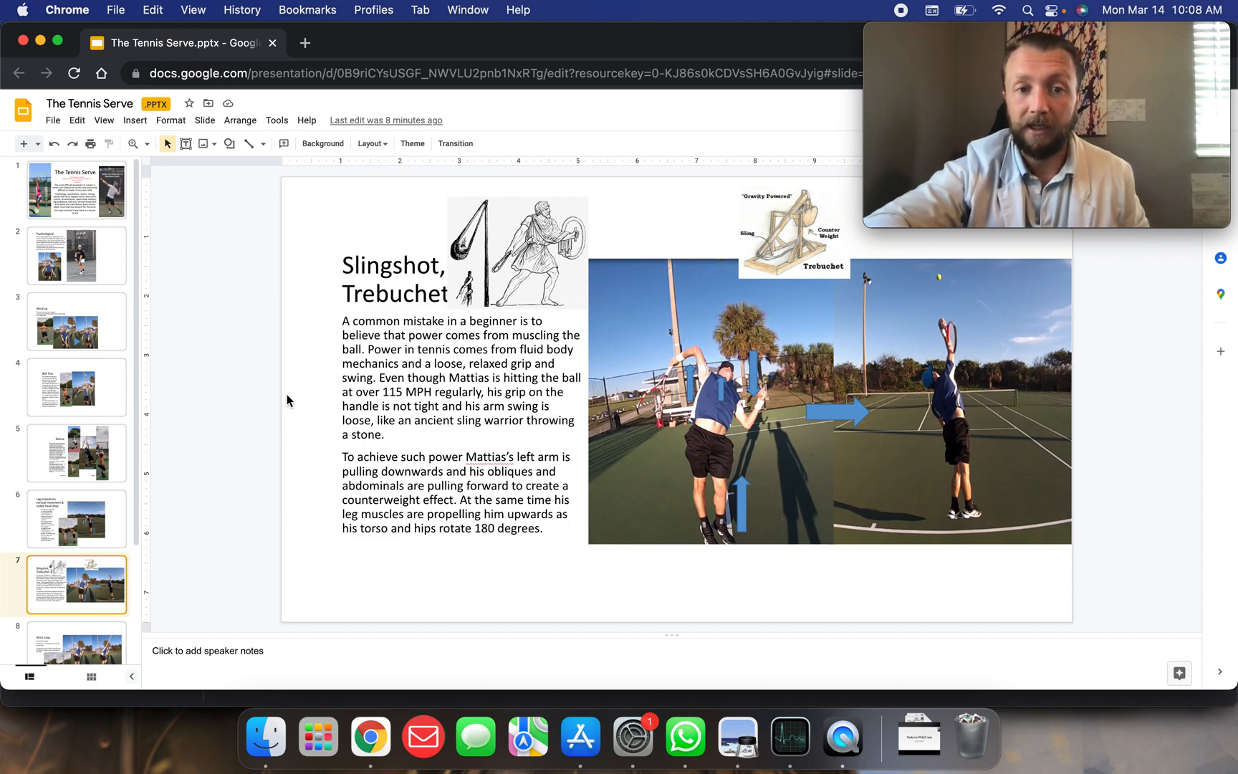
mouse_move(286, 404)
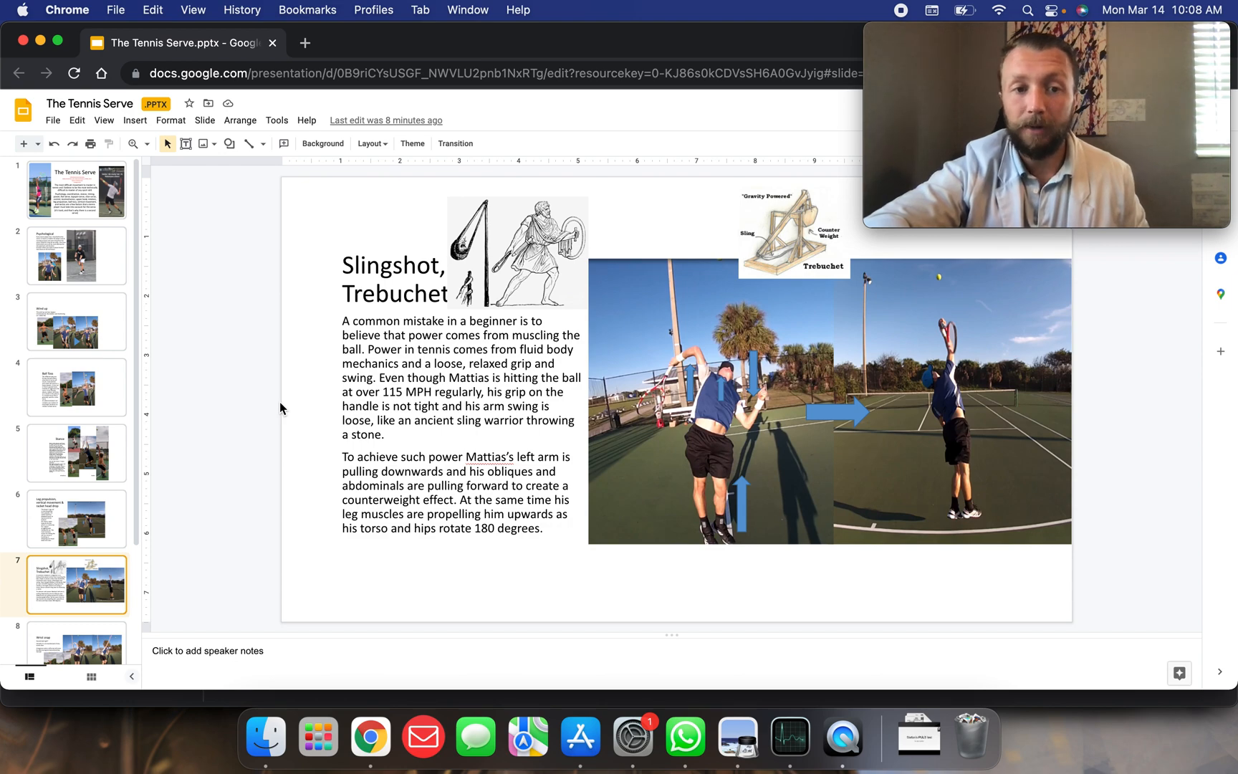
mouse_move(442, 421)
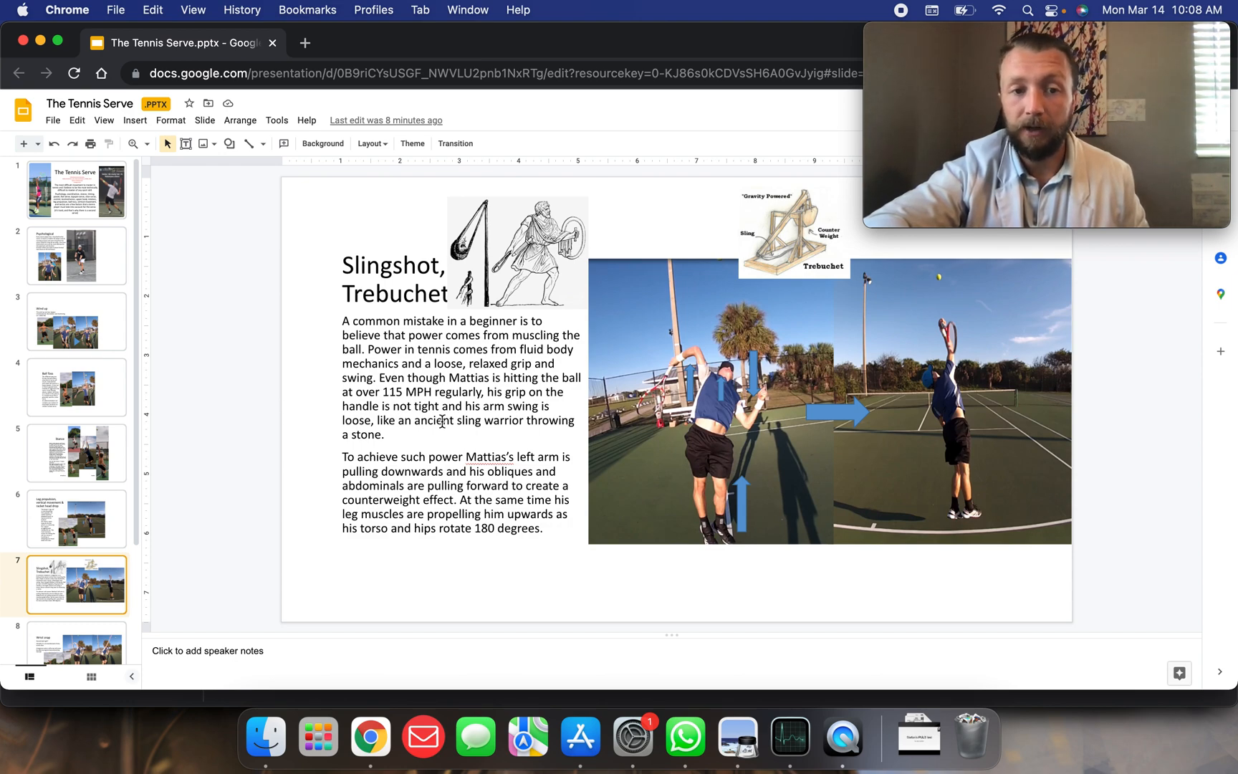
mouse_move(508, 437)
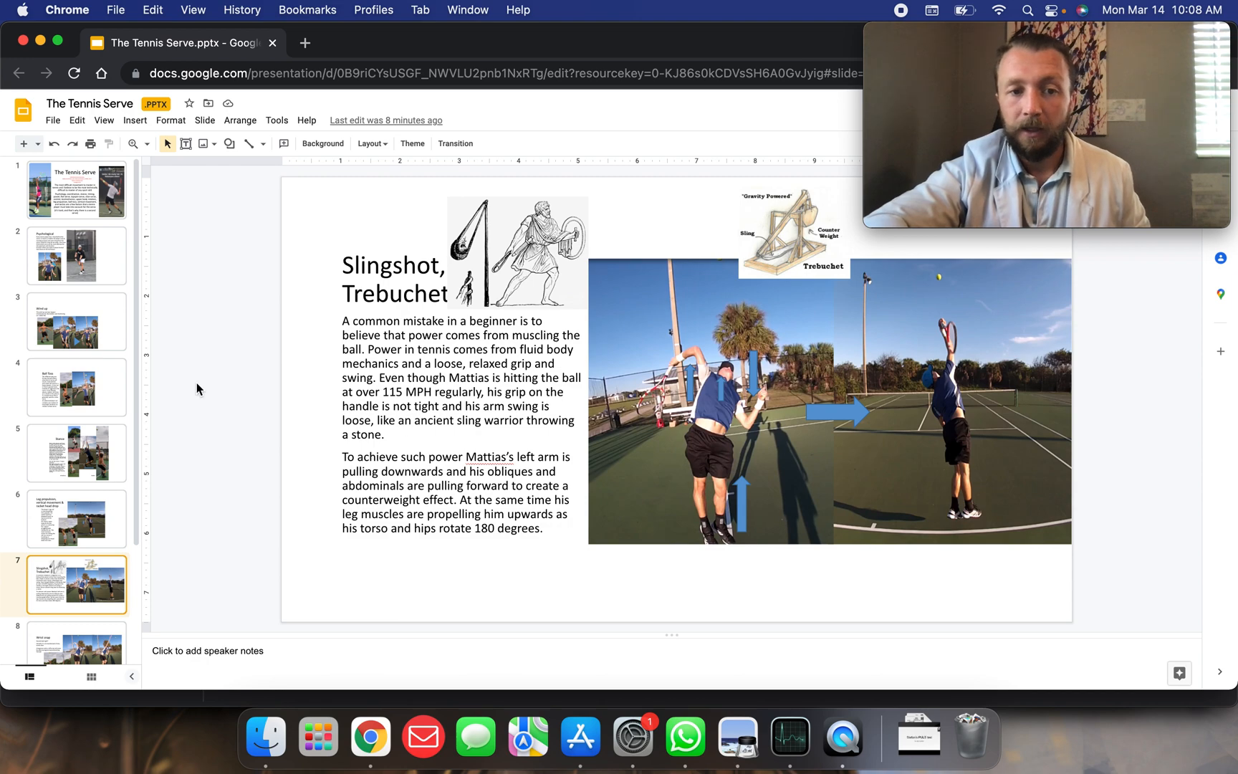
mouse_move(232, 416)
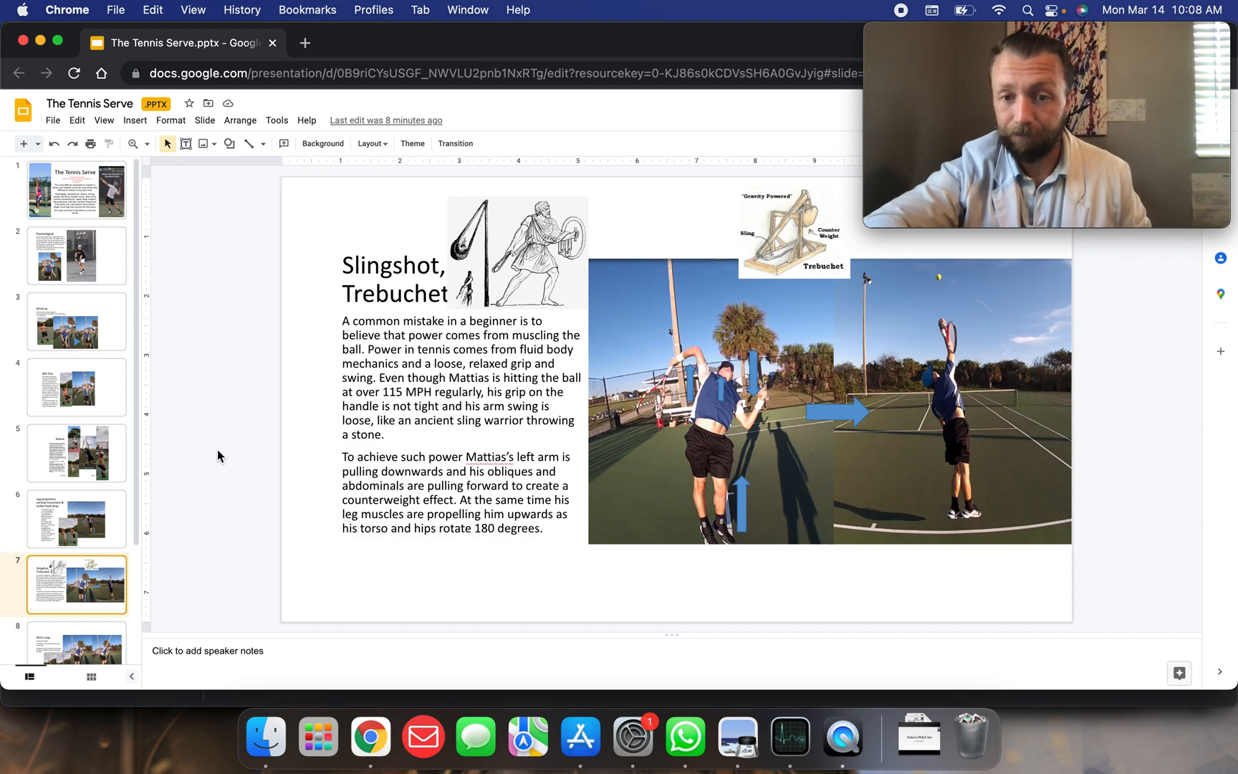
mouse_move(366, 387)
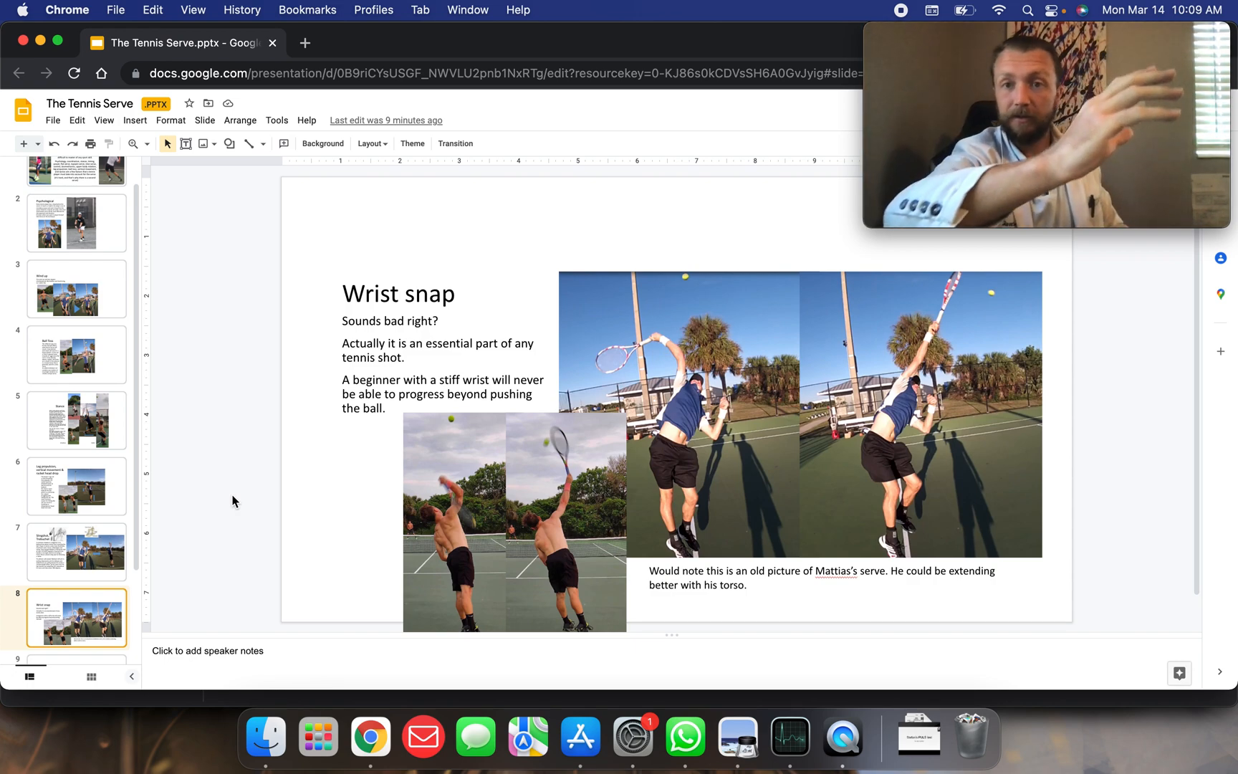
mouse_move(212, 444)
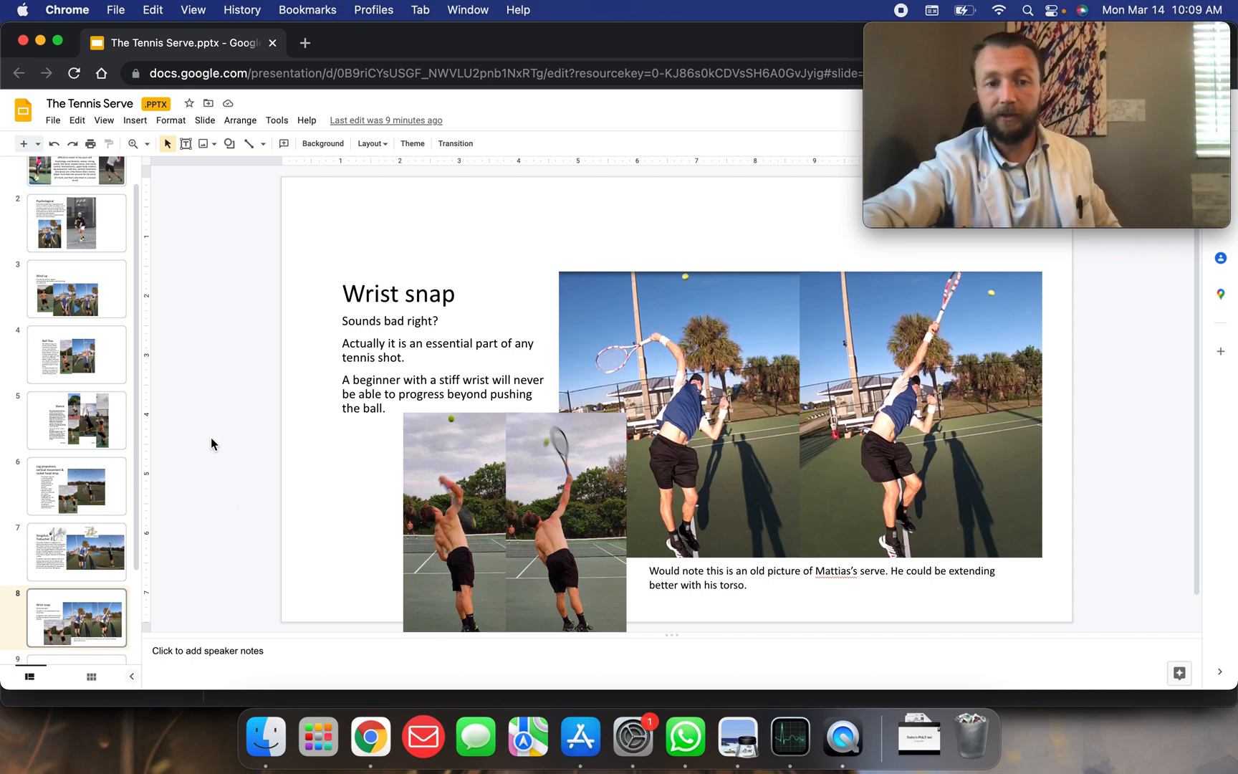
mouse_move(480, 502)
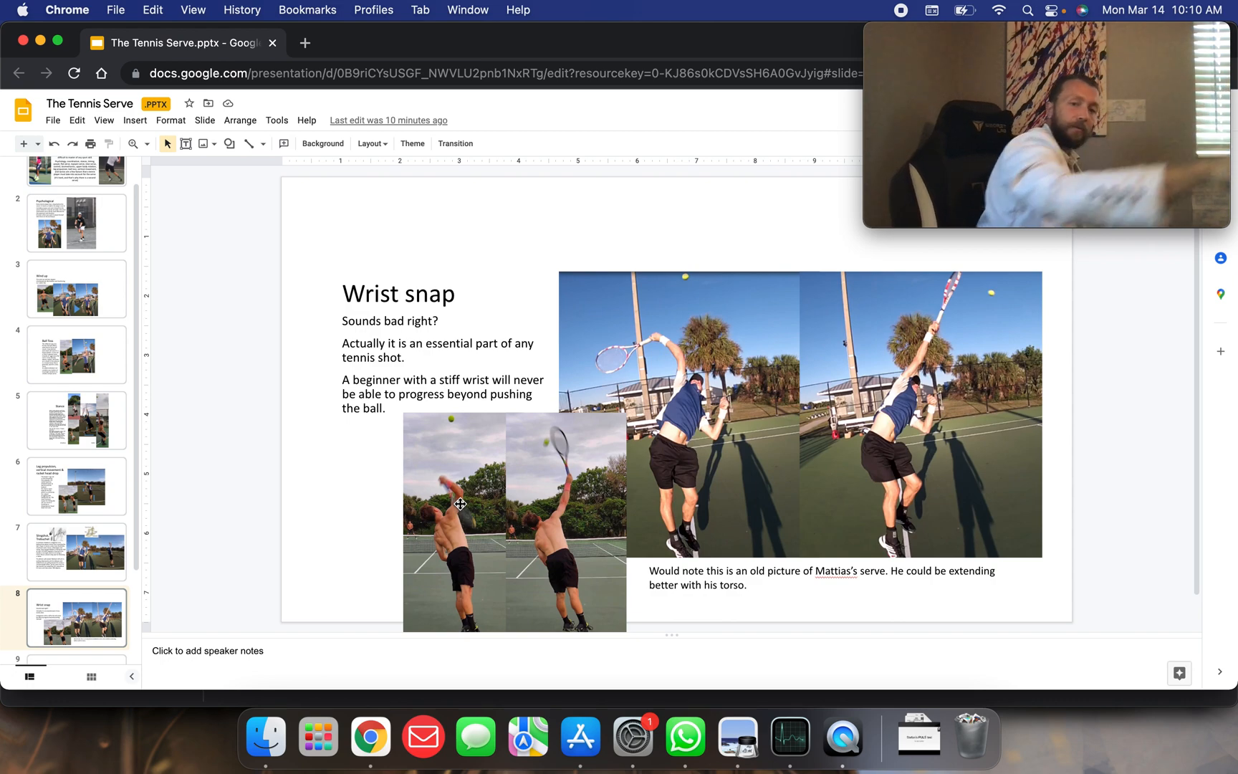
mouse_move(822, 379)
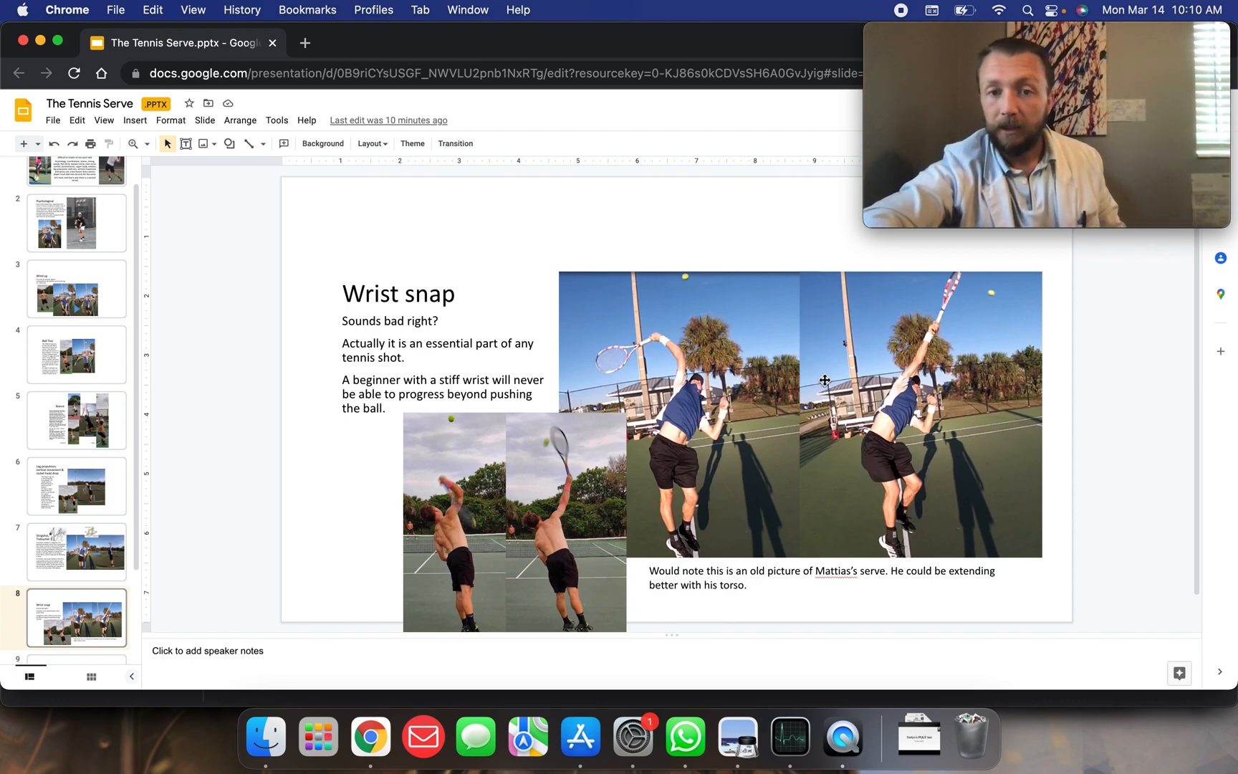
mouse_move(973, 380)
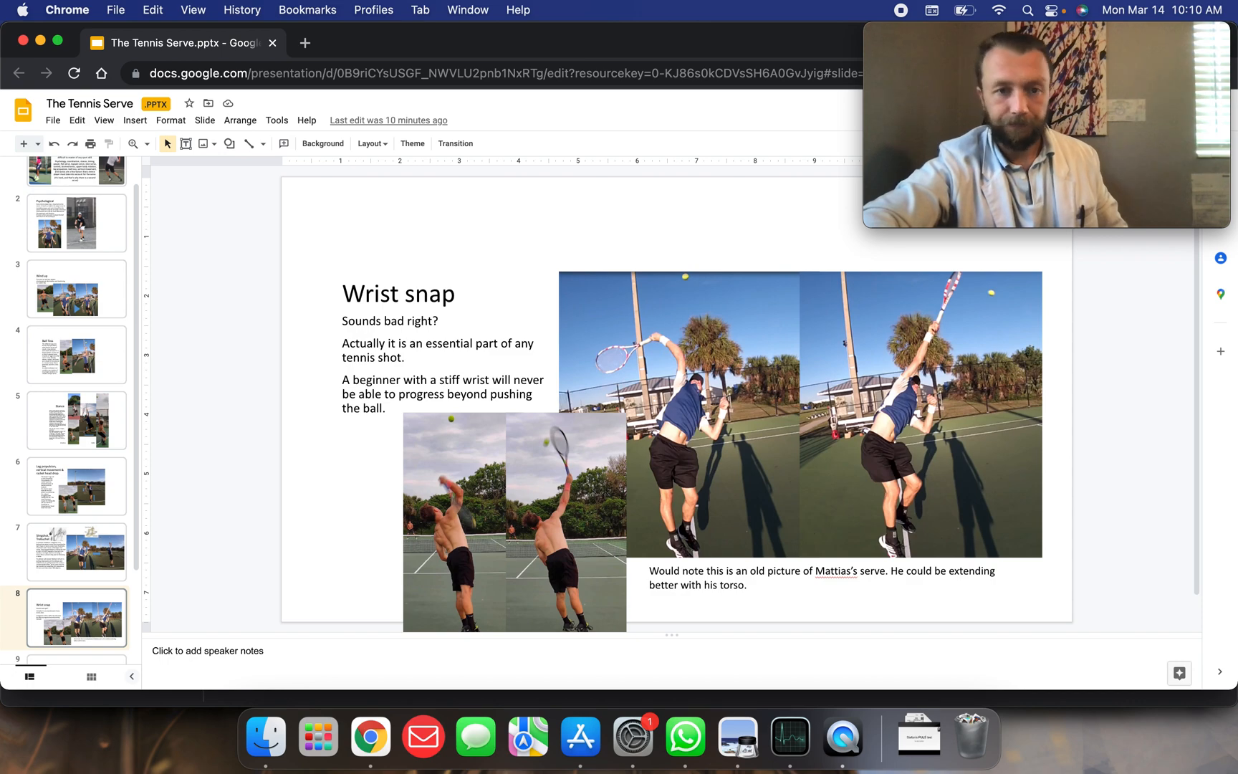
Step: Open slide 9 'Follow through', briefly view slide 10, then return to slide 9
left_click(76, 617)
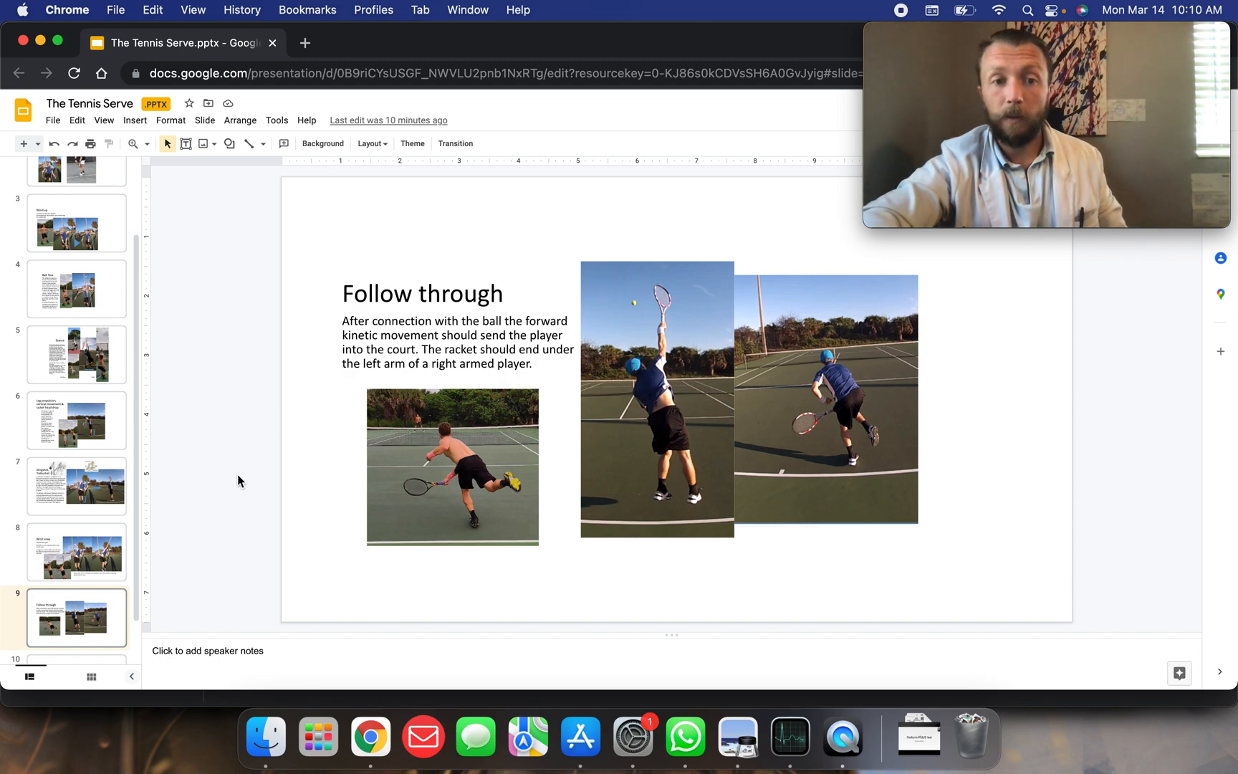
mouse_move(235, 474)
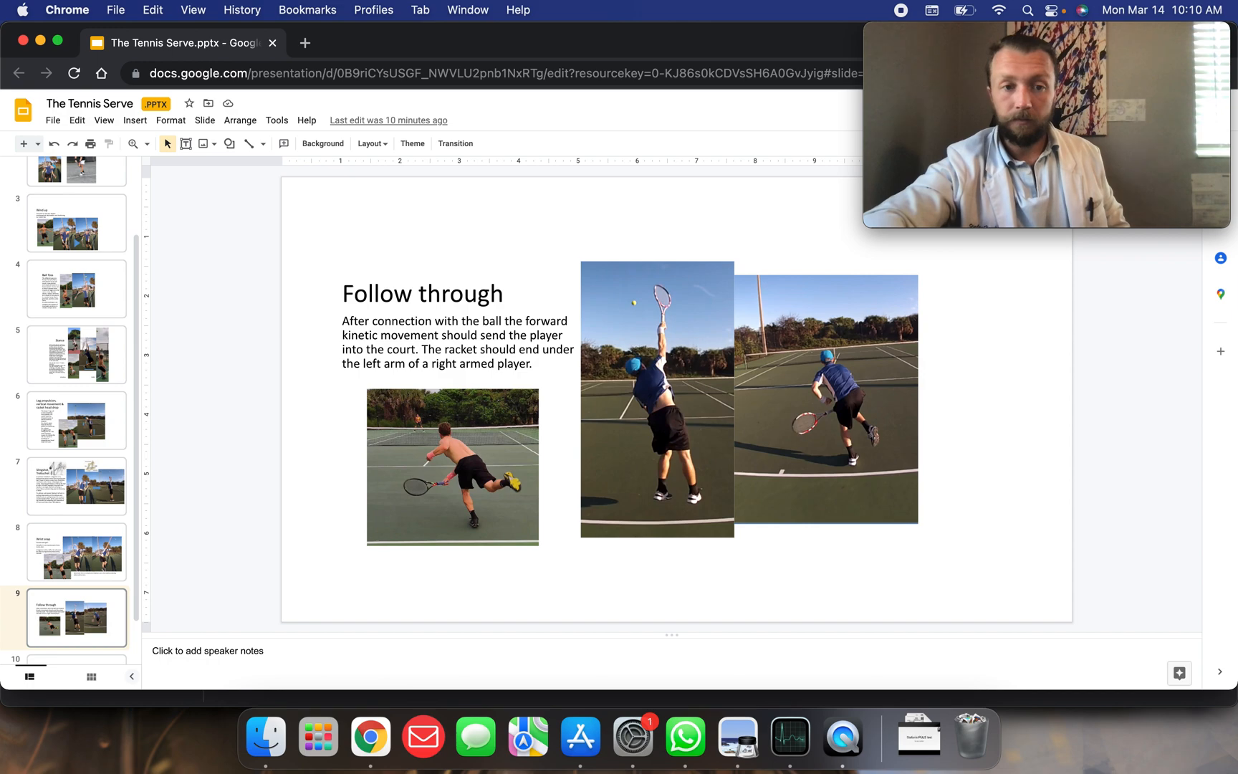
left_click(77, 628)
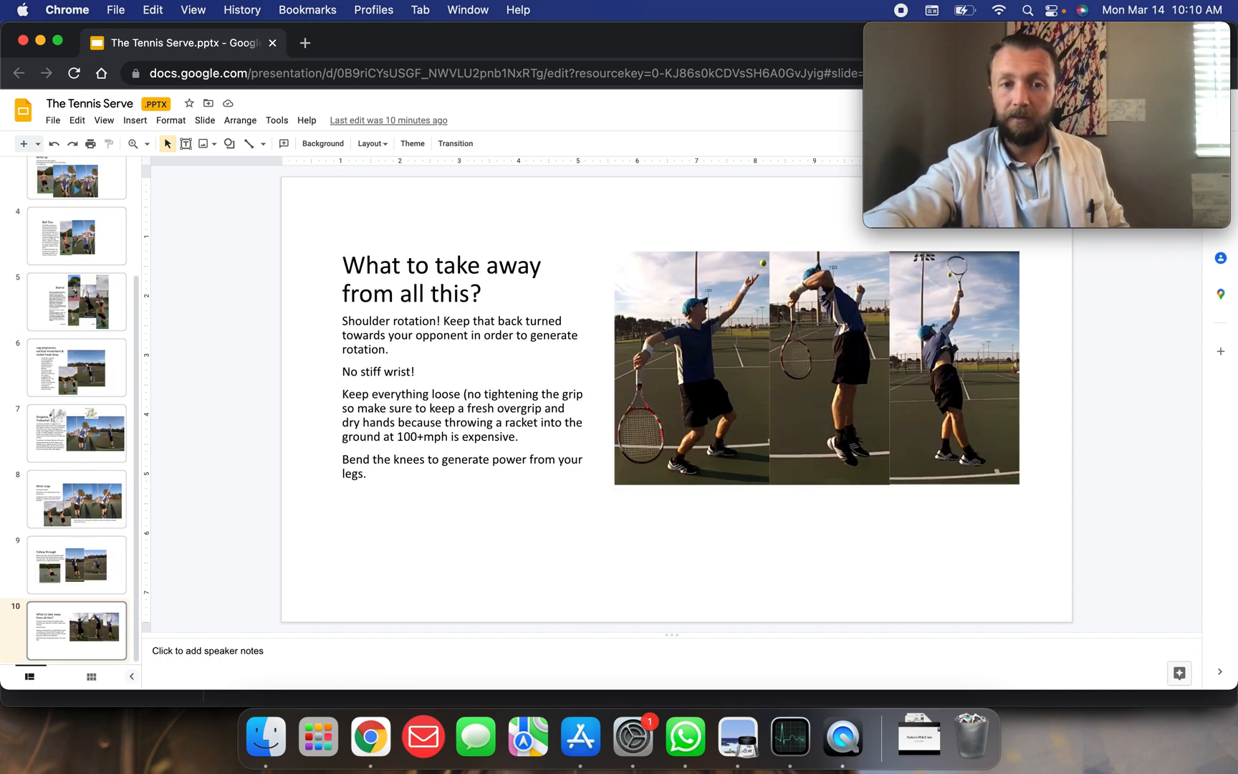
left_click(77, 564)
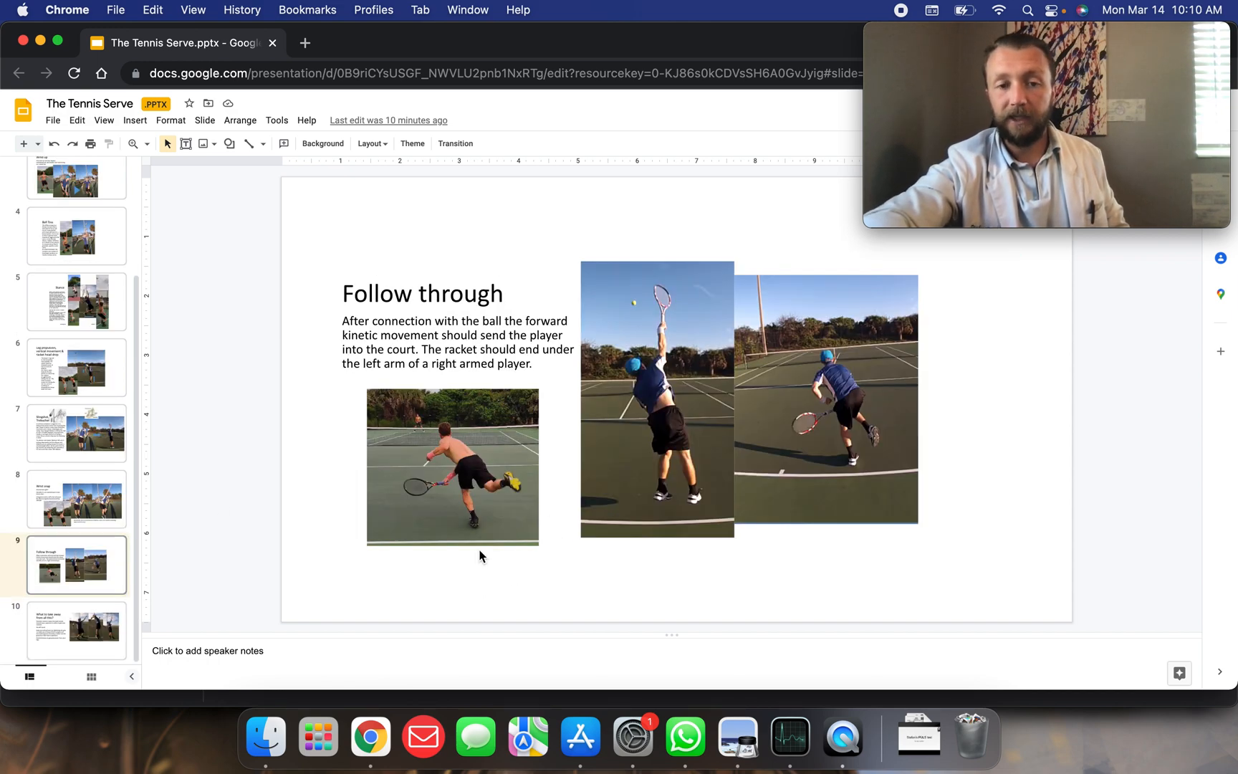
mouse_move(865, 460)
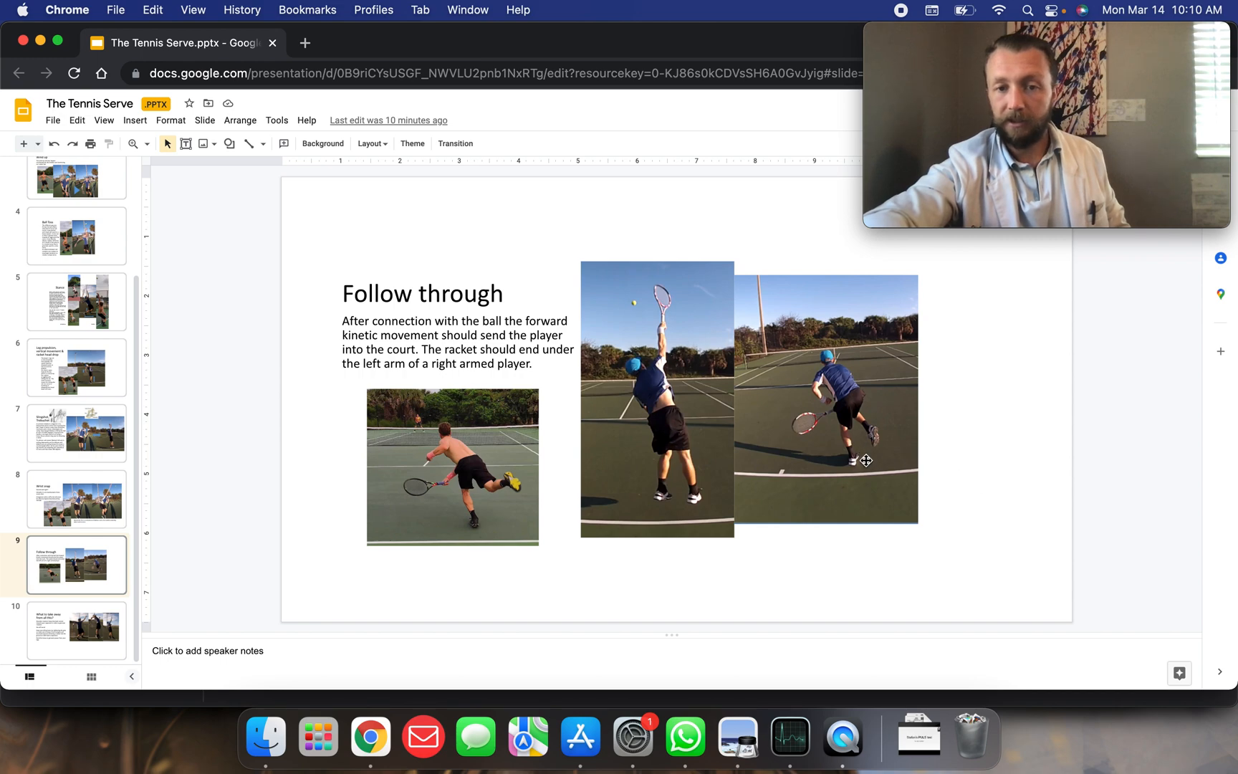
mouse_move(872, 465)
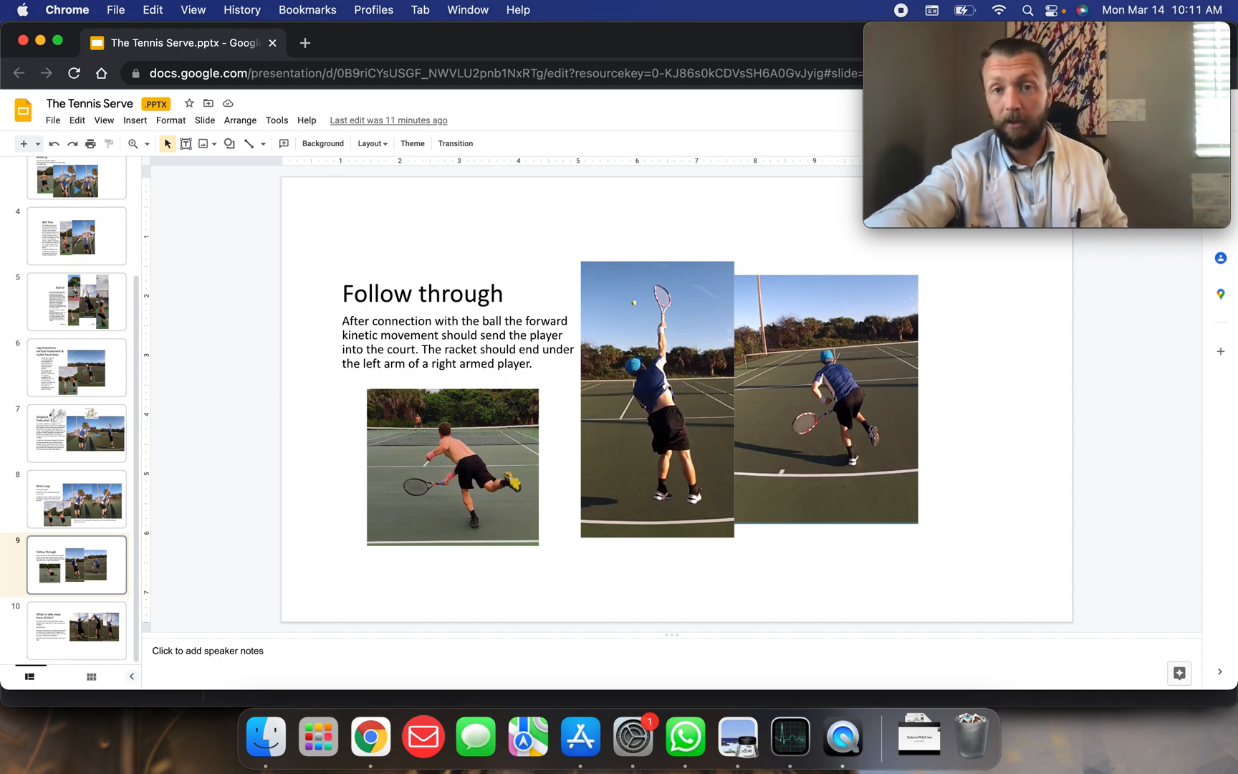
Step: Open slide 10, 'What to take away from all this?'
left_click(77, 630)
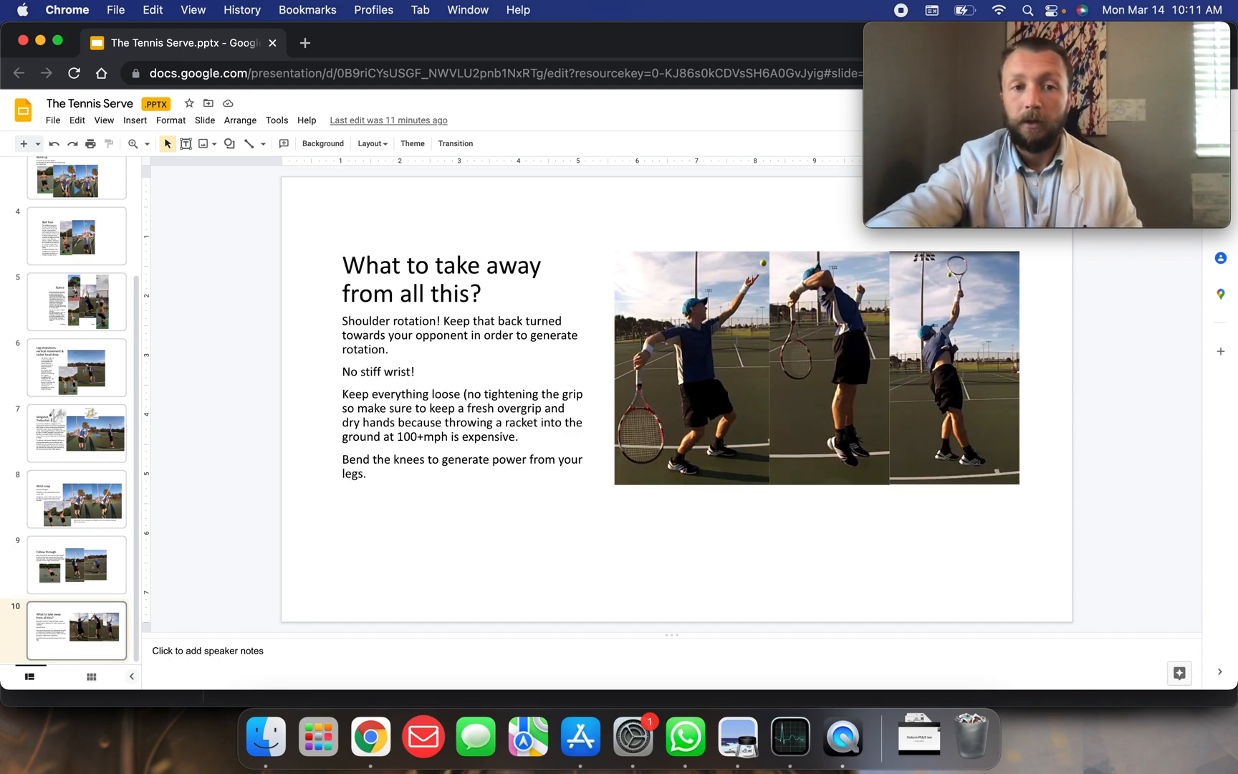
mouse_move(179, 484)
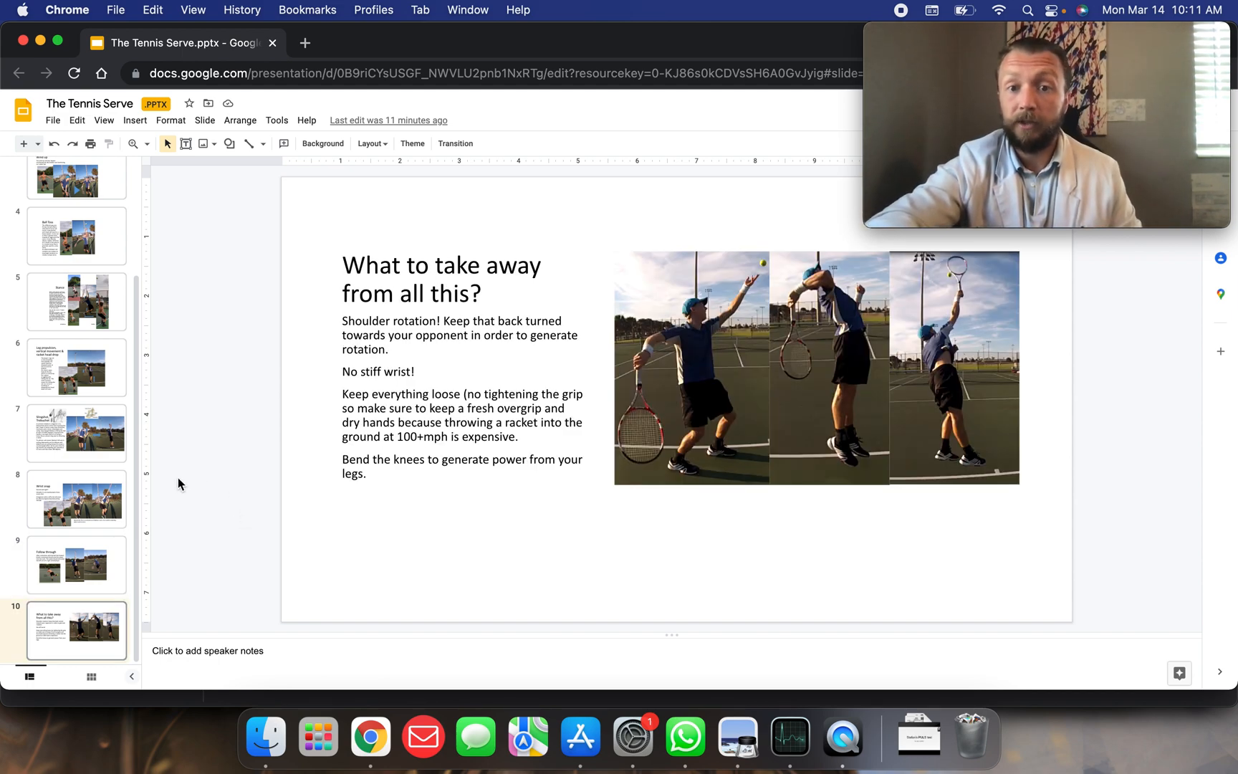
mouse_move(701, 335)
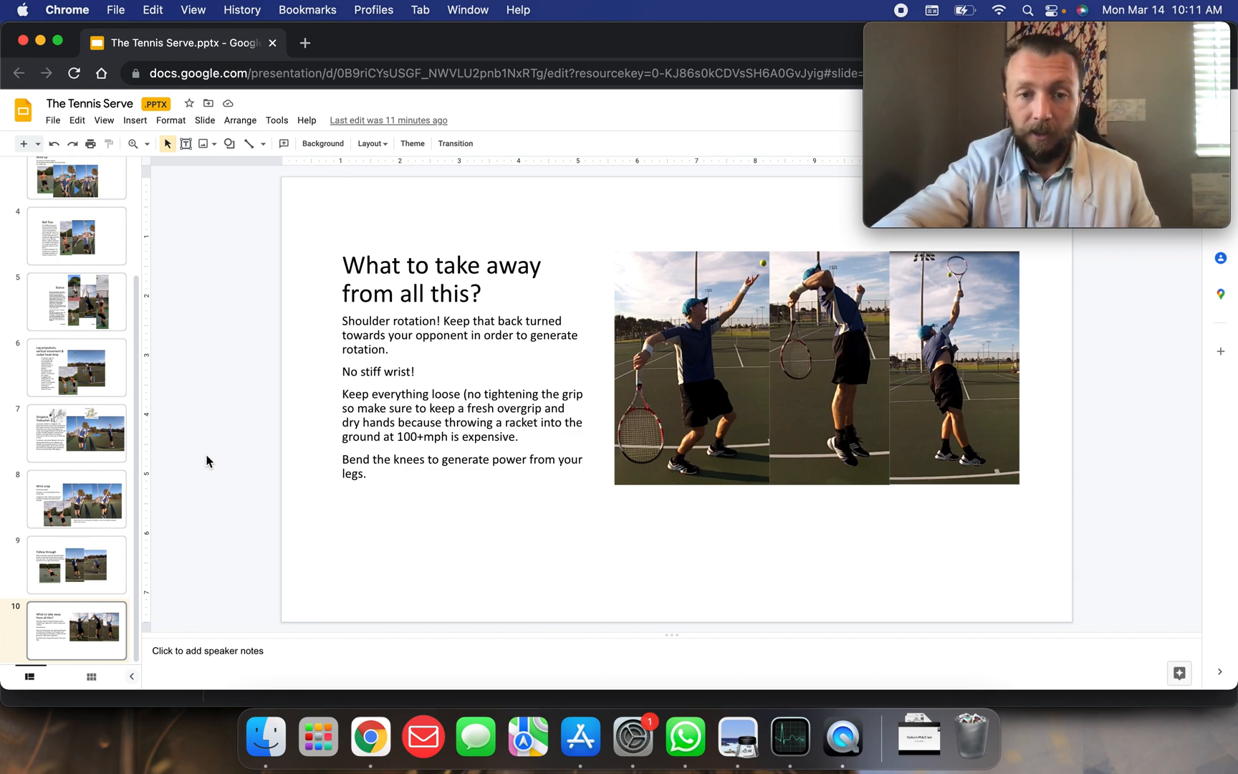
mouse_move(238, 443)
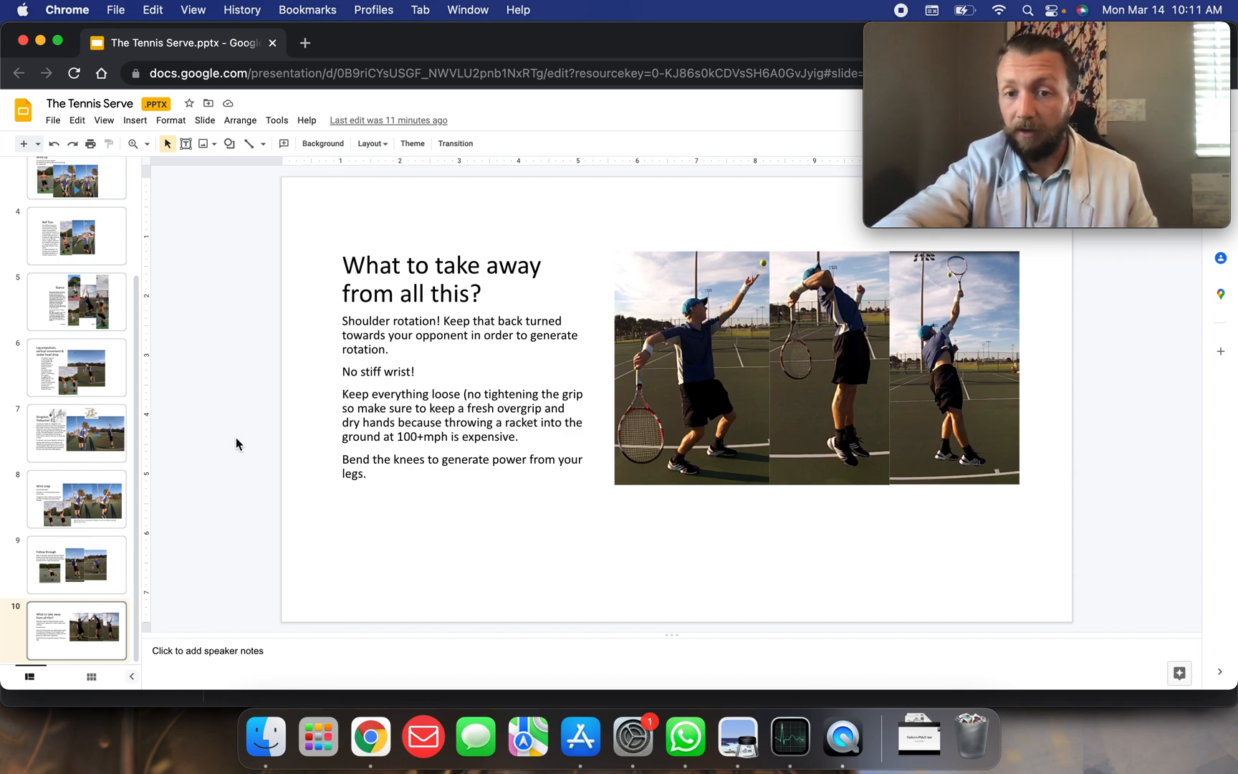